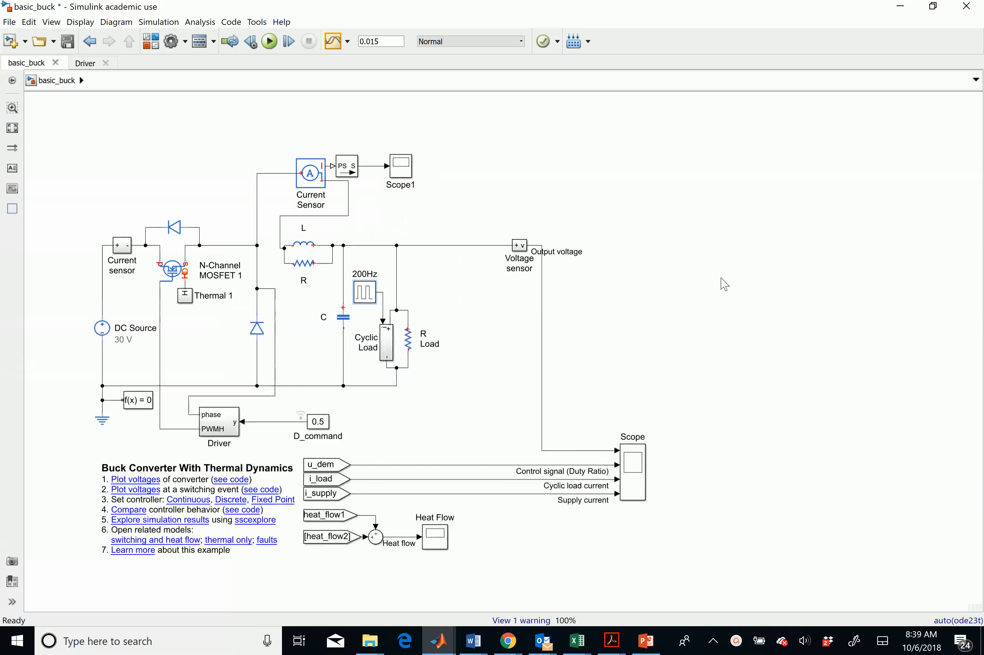
mouse_move(709, 301)
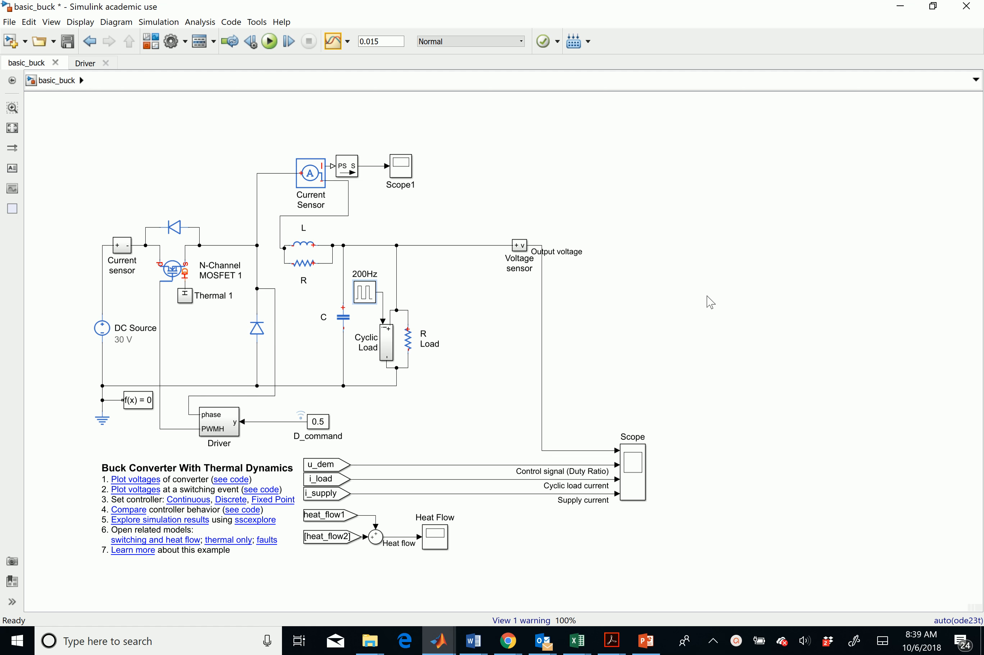
mouse_move(703, 294)
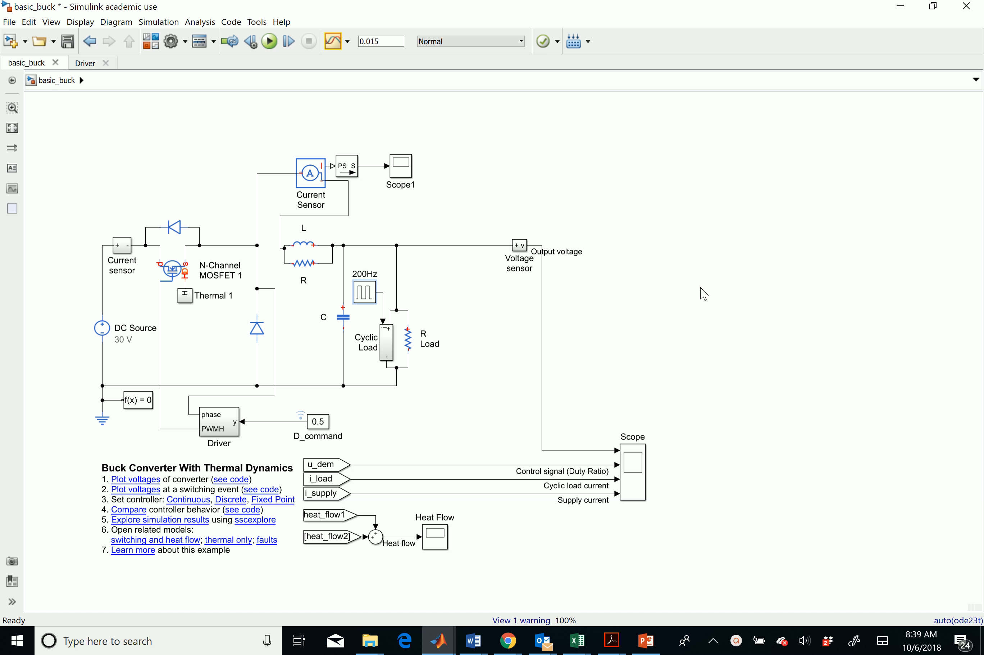
mouse_move(166, 361)
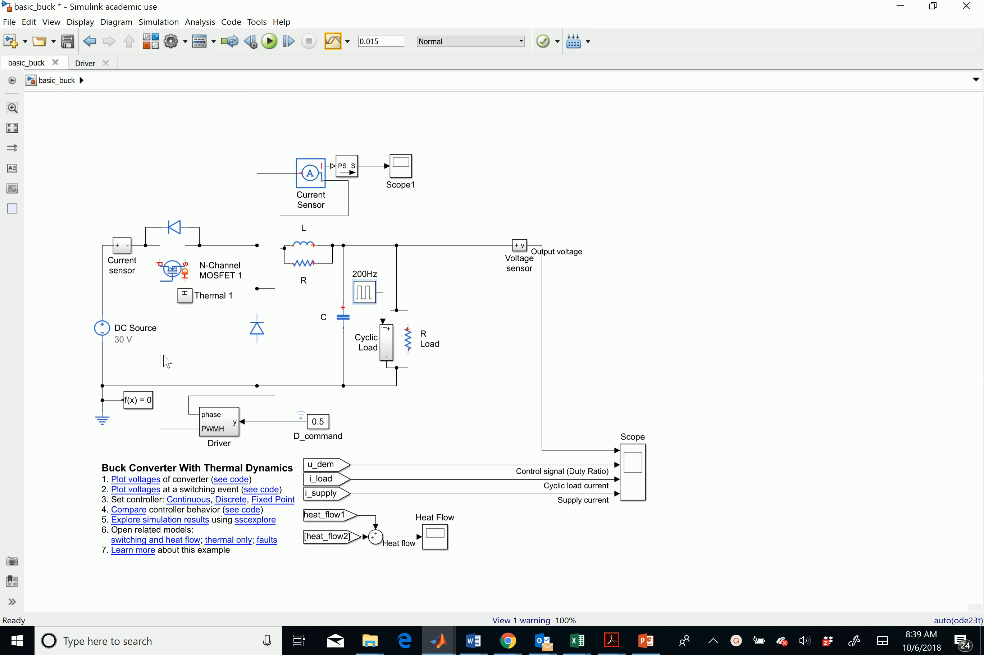
mouse_move(297, 118)
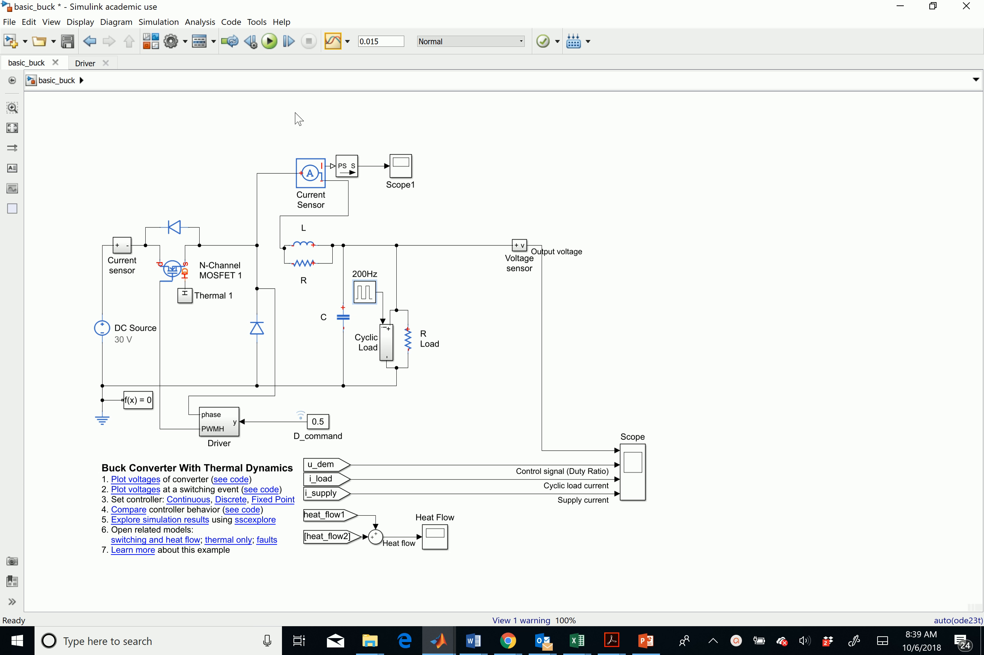
mouse_move(389, 347)
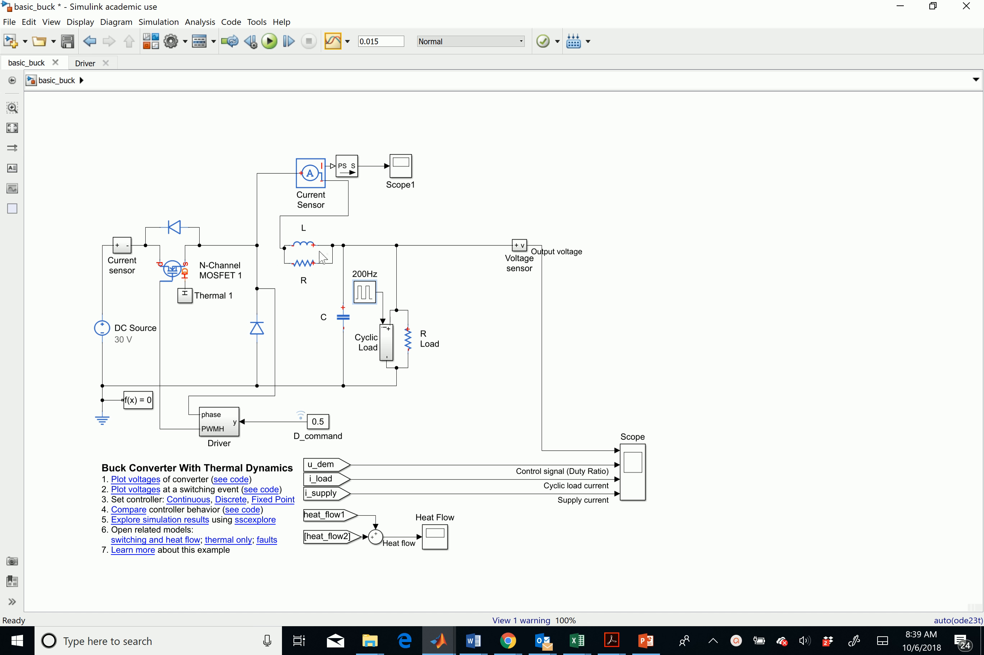
Step: Inspect the inductor L, R Load and the Cyclic Load subsystem, returning to the top diagram
click(341, 318)
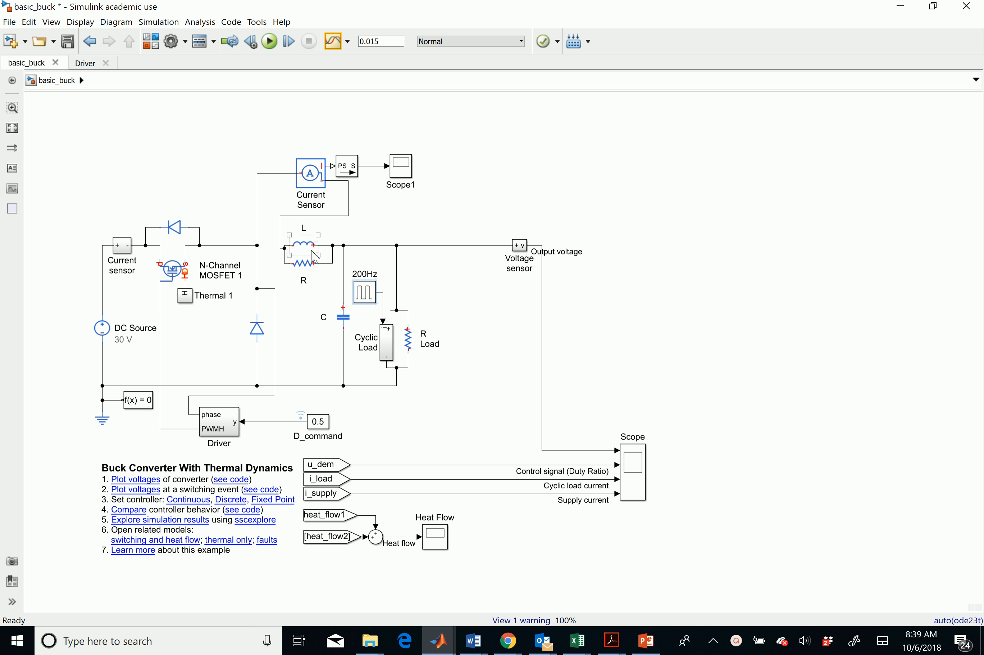
mouse_move(313, 251)
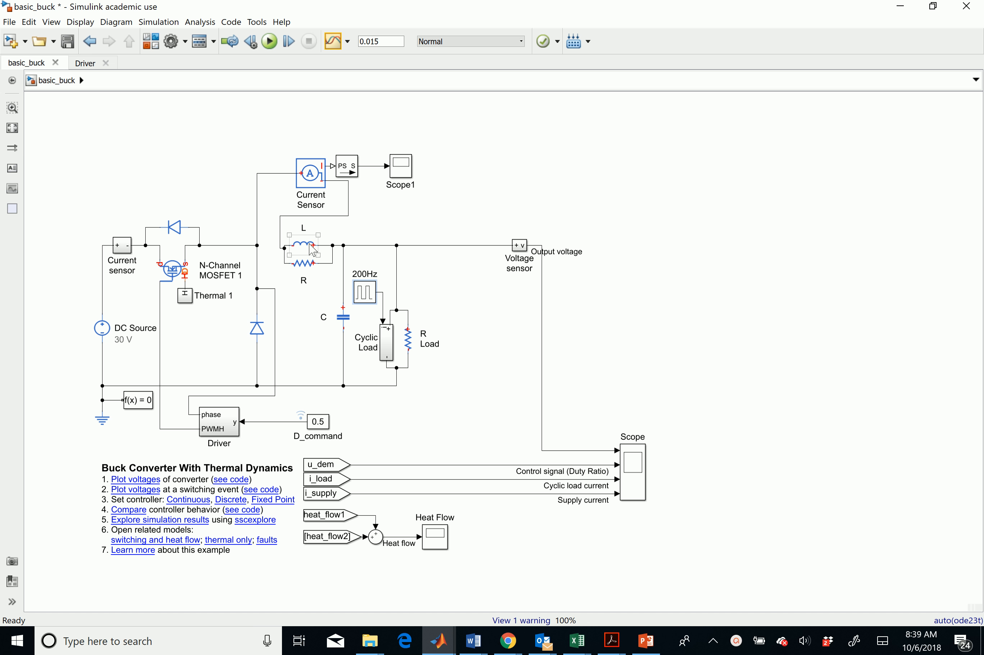
click(343, 316)
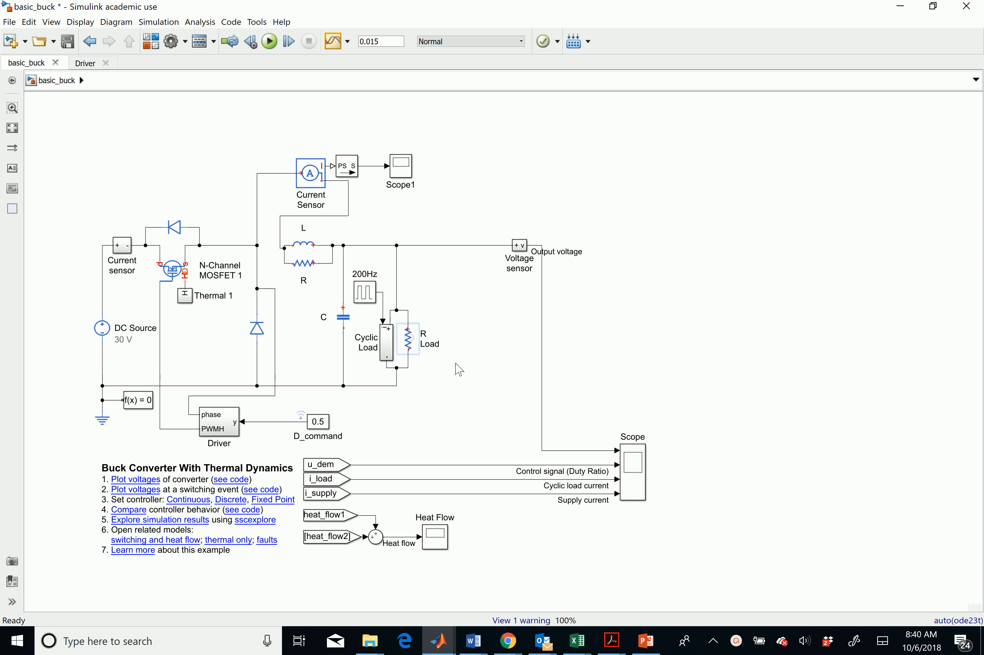
mouse_move(505, 425)
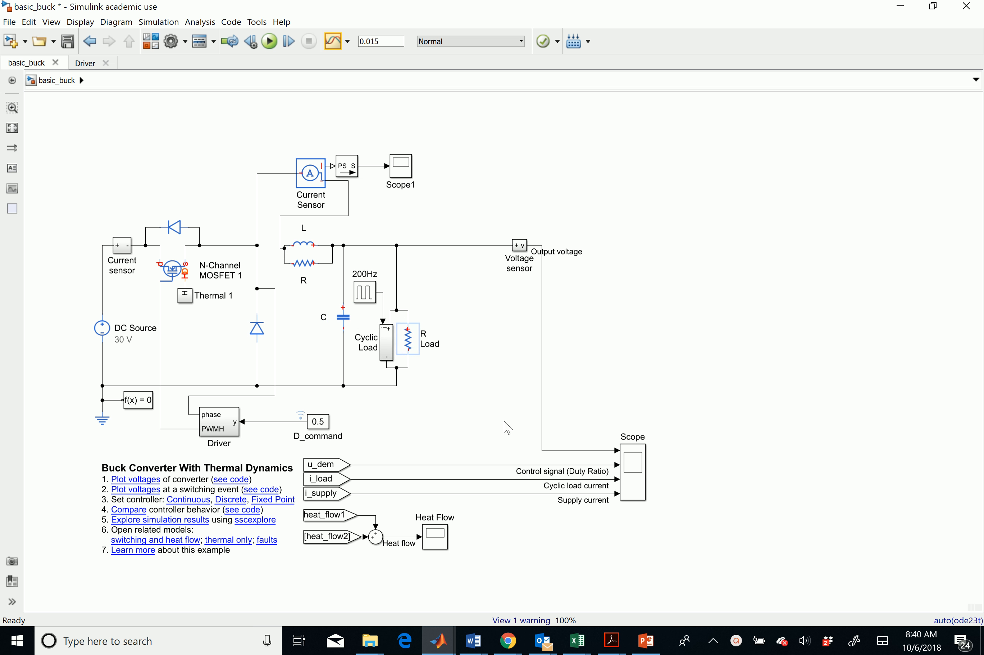
click(386, 340)
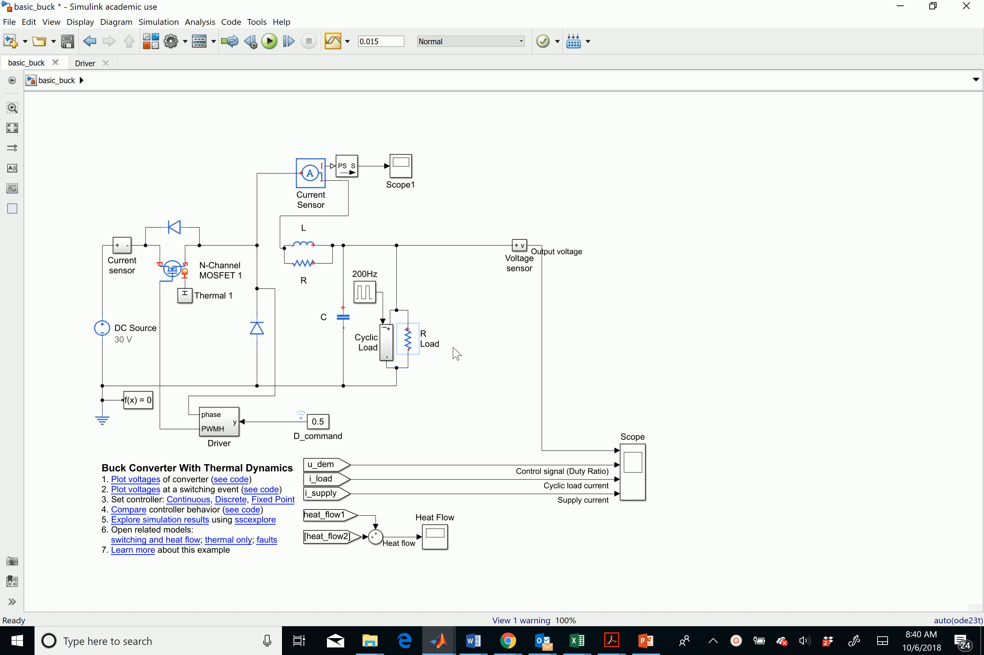
mouse_move(436, 315)
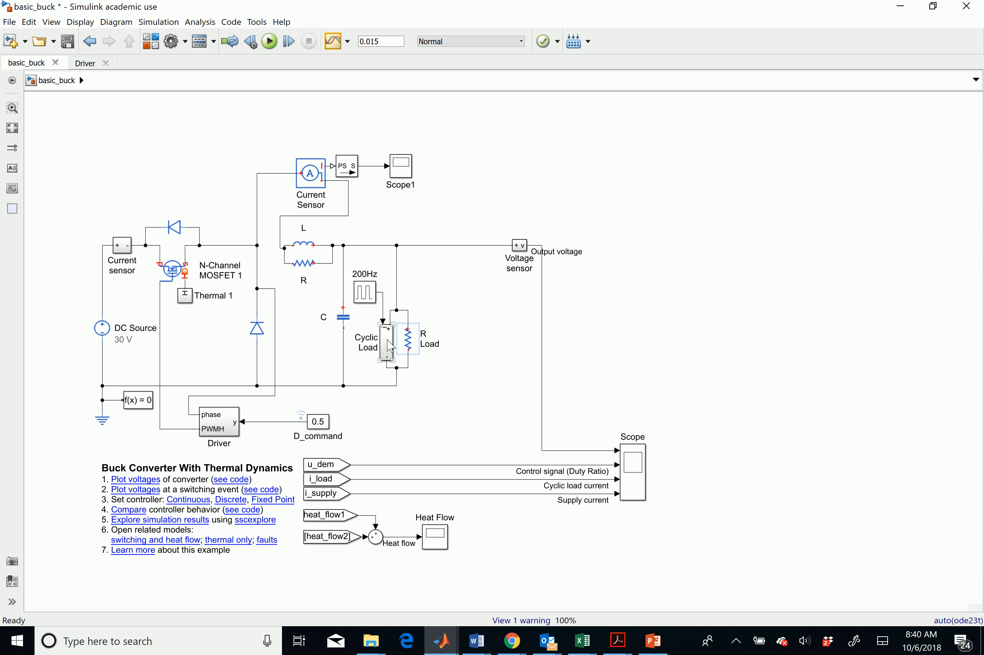
mouse_move(389, 348)
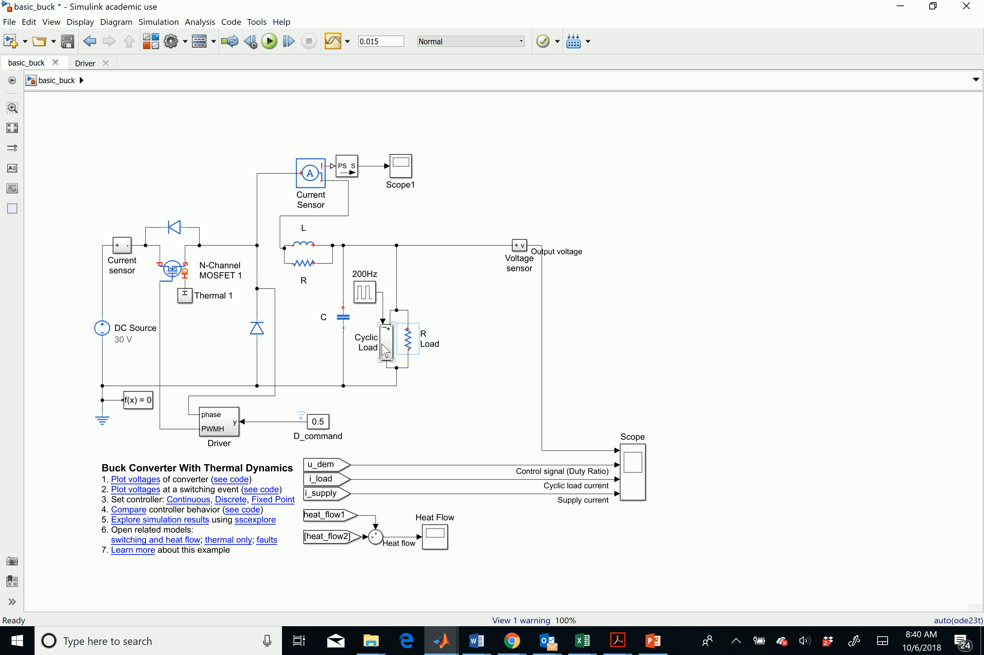
double_click(366, 338)
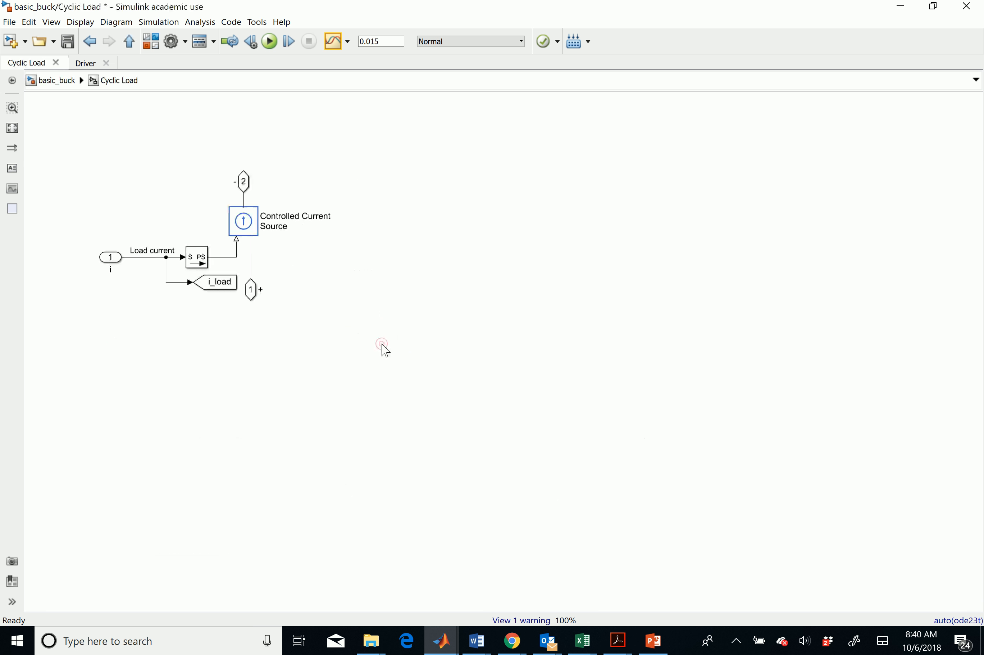
click(244, 222)
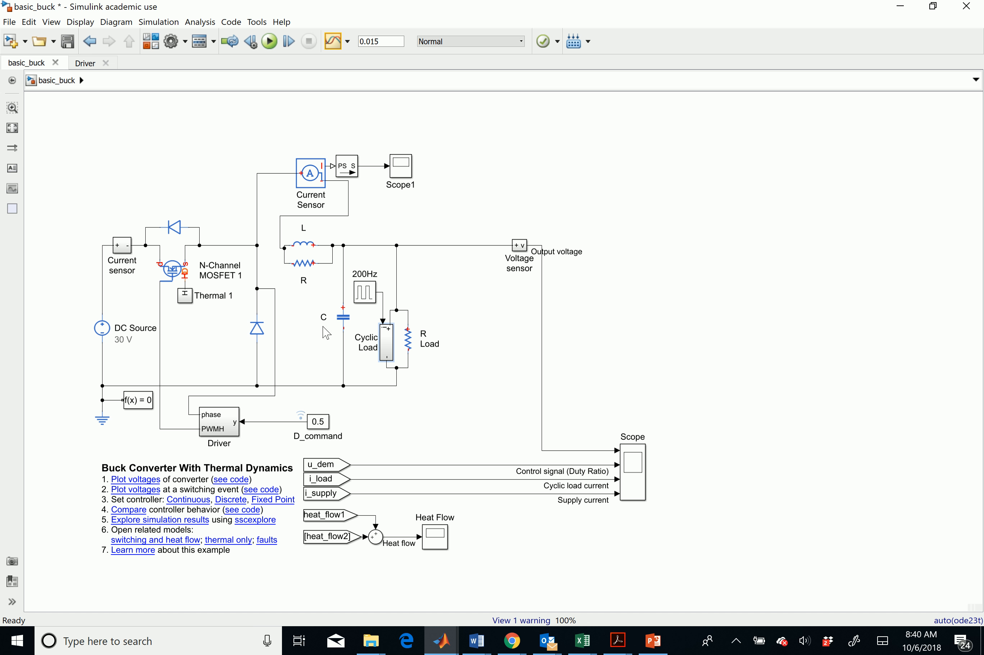
mouse_move(335, 303)
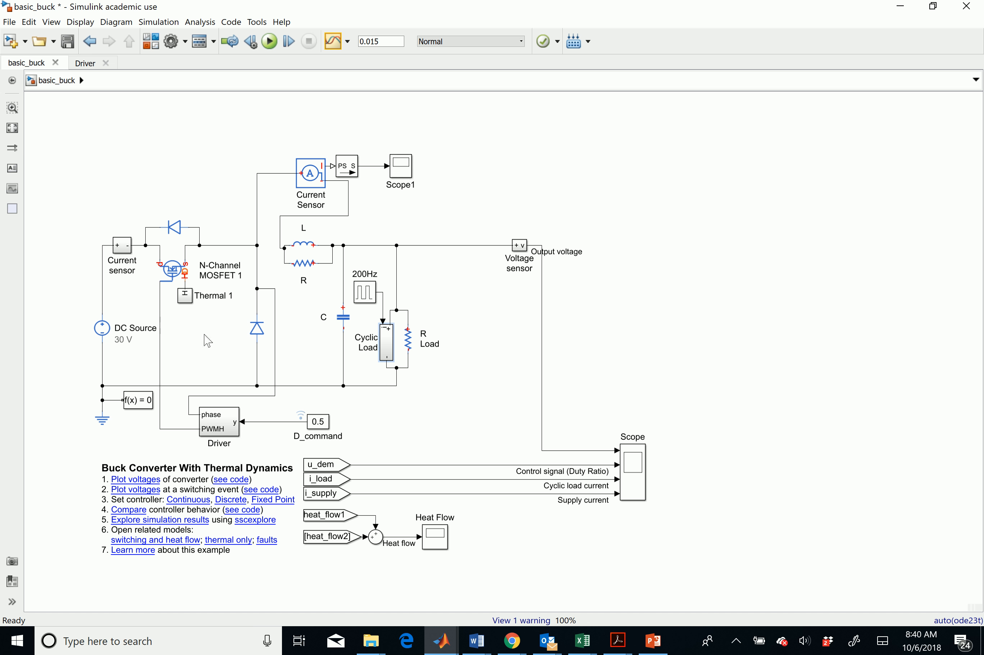
mouse_move(154, 339)
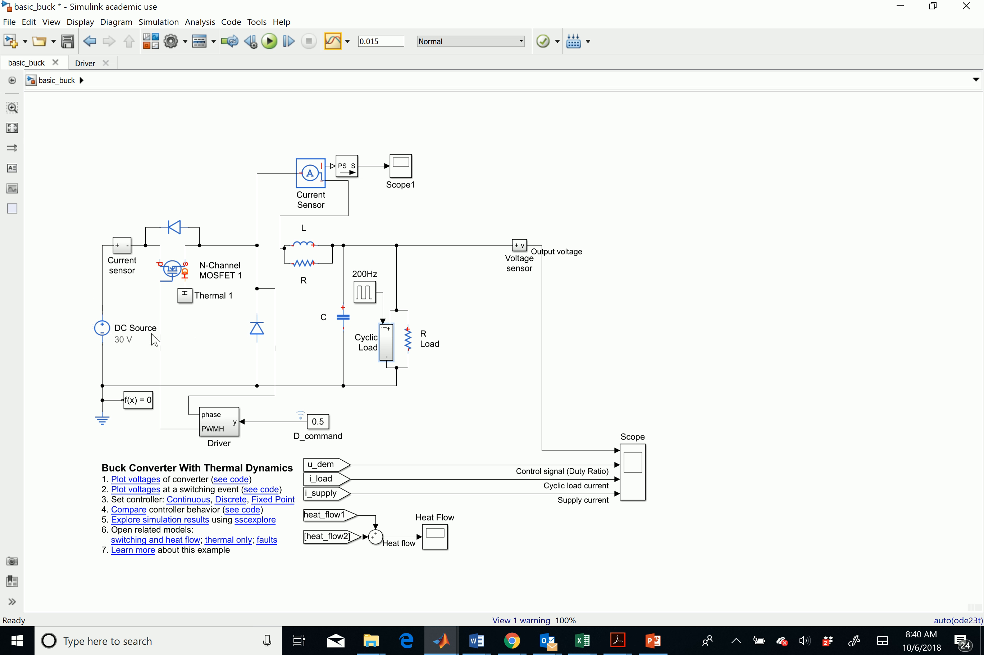
mouse_move(337, 356)
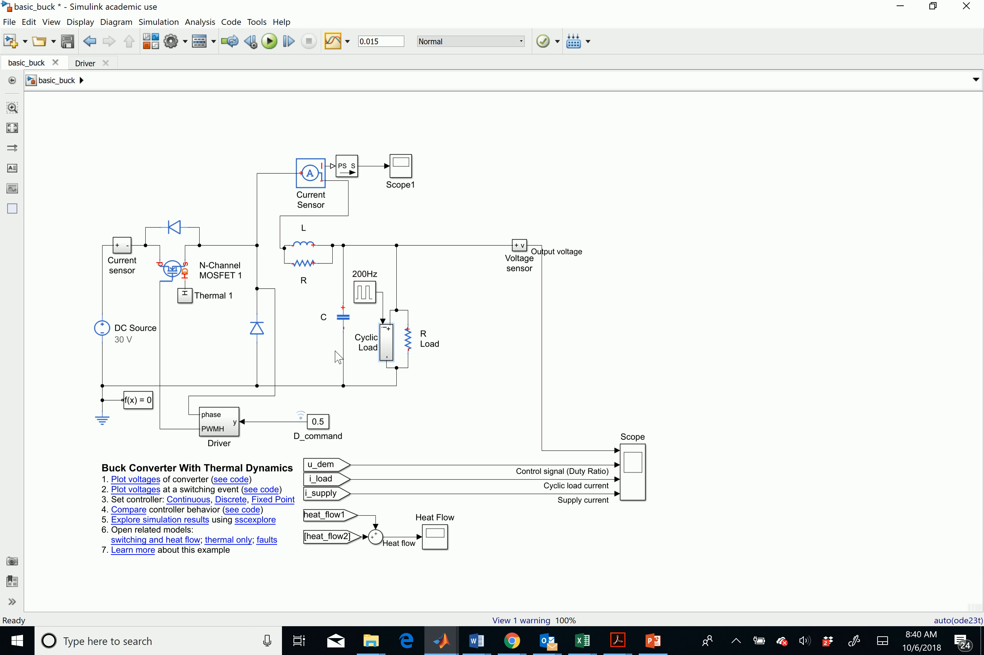
mouse_move(131, 312)
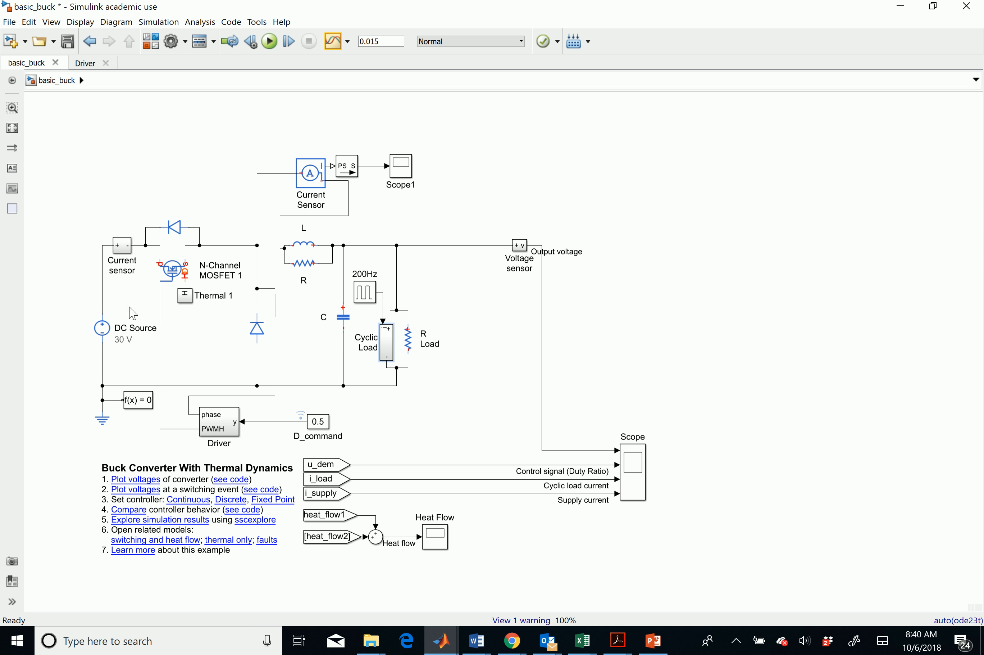
Step: Review the DC Source voltage settings unchanged, then the converter block and Scope1
click(101, 328)
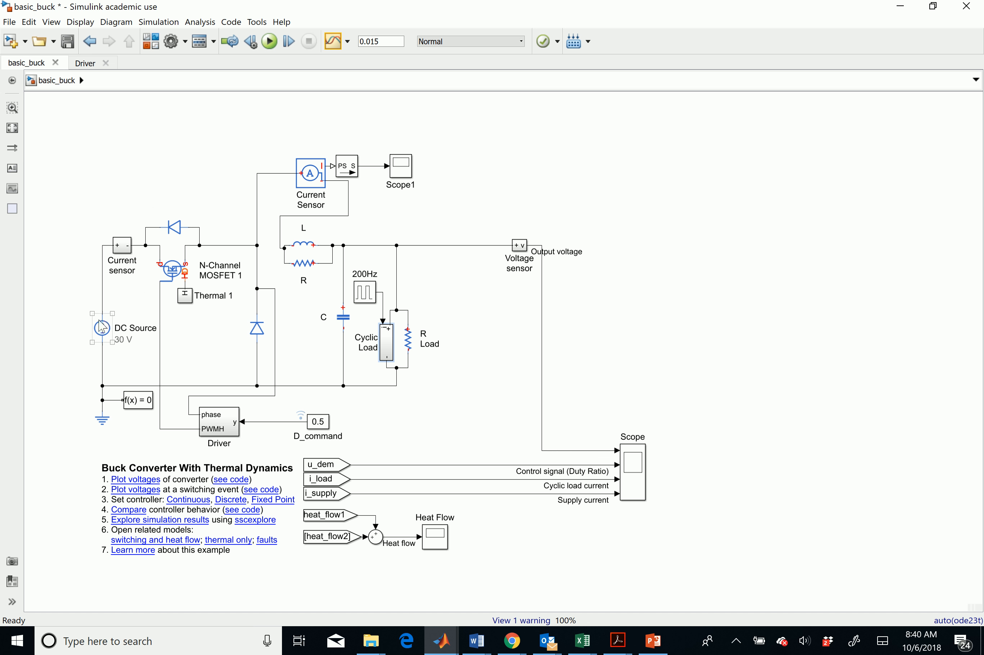
double_click(101, 326)
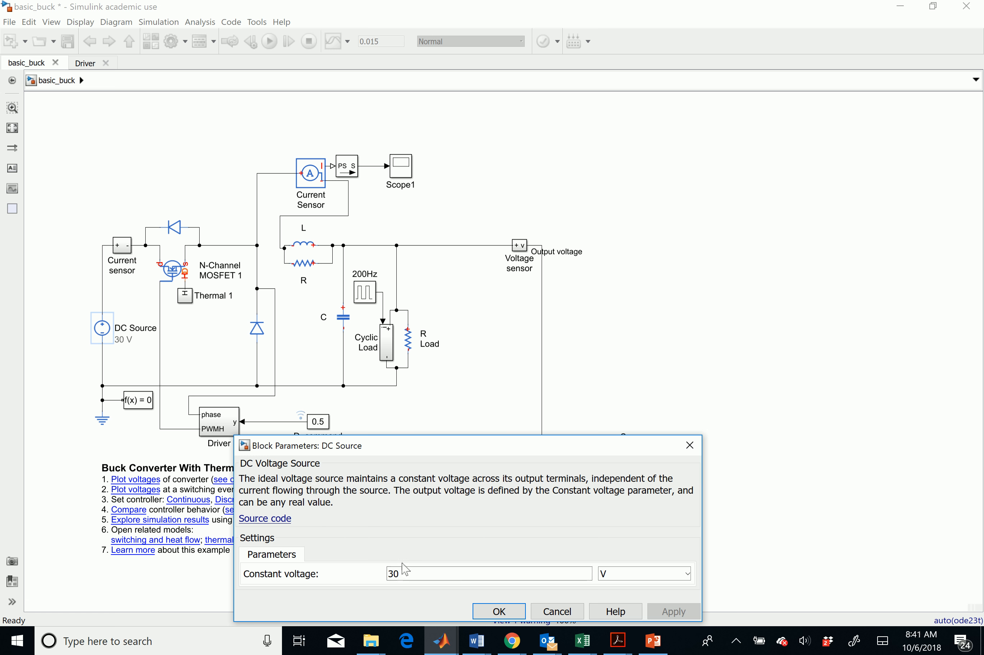
click(499, 611)
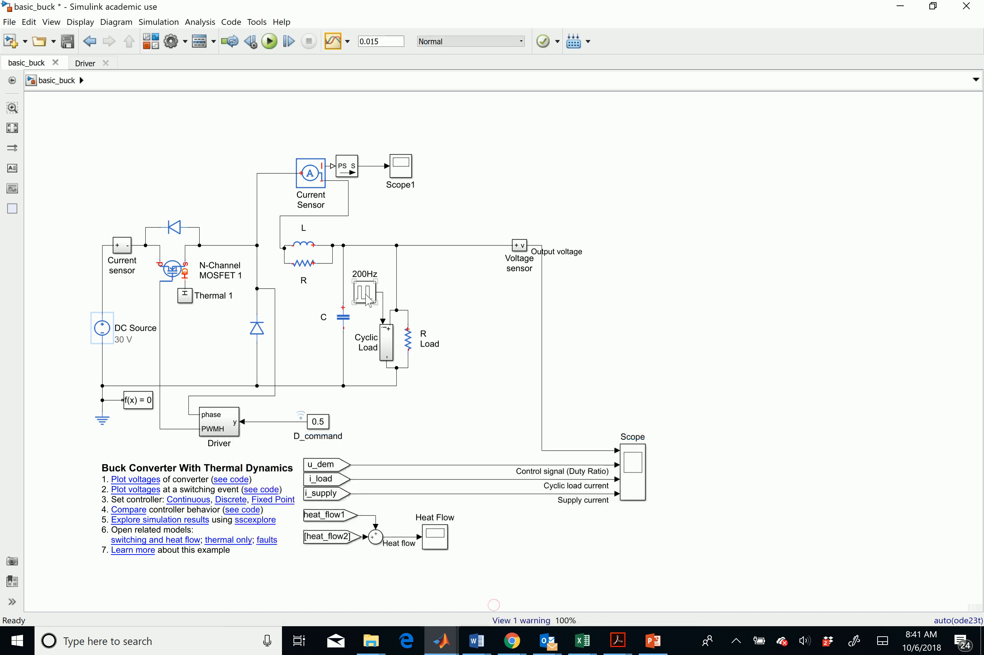
click(311, 174)
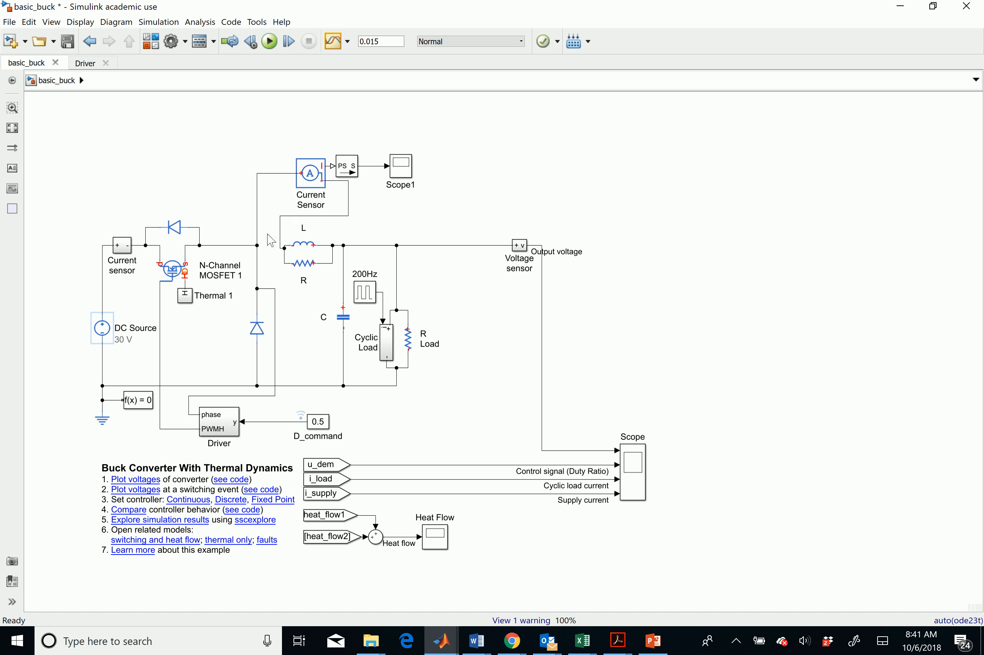
mouse_move(286, 239)
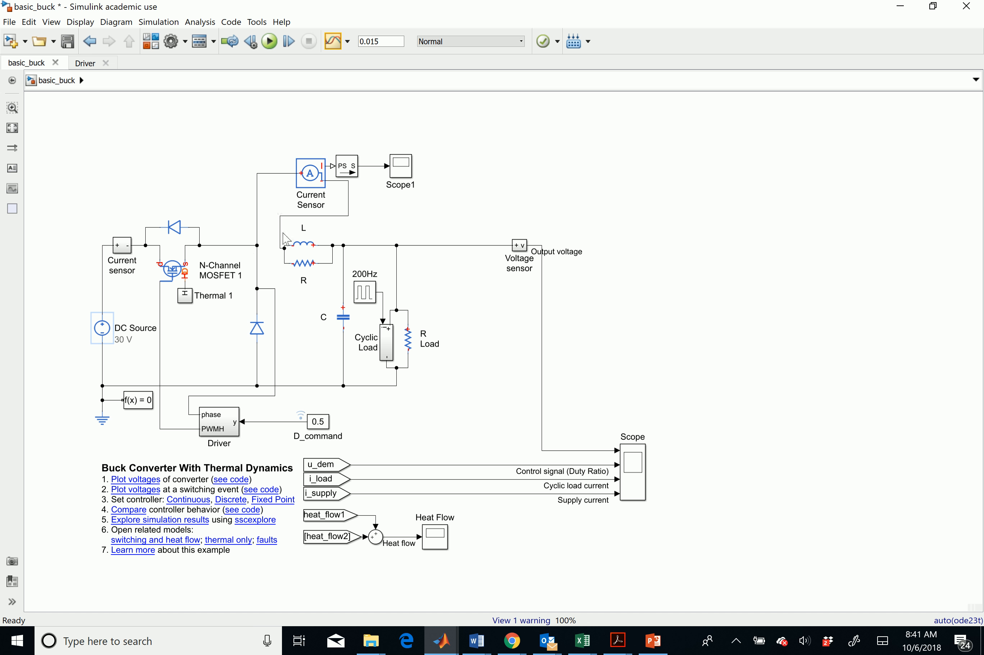
click(400, 170)
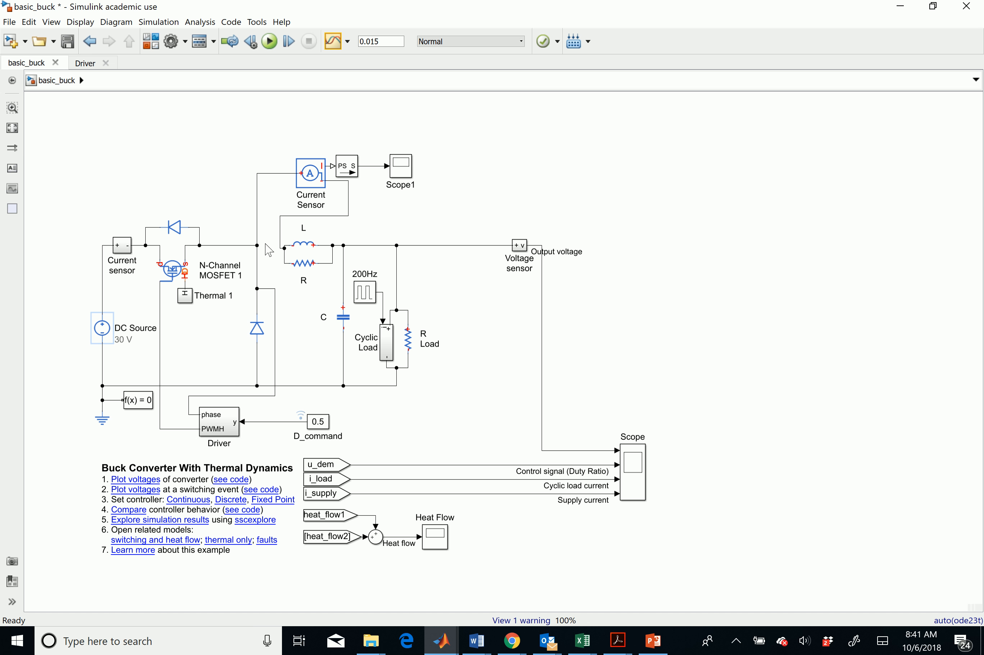
mouse_move(259, 241)
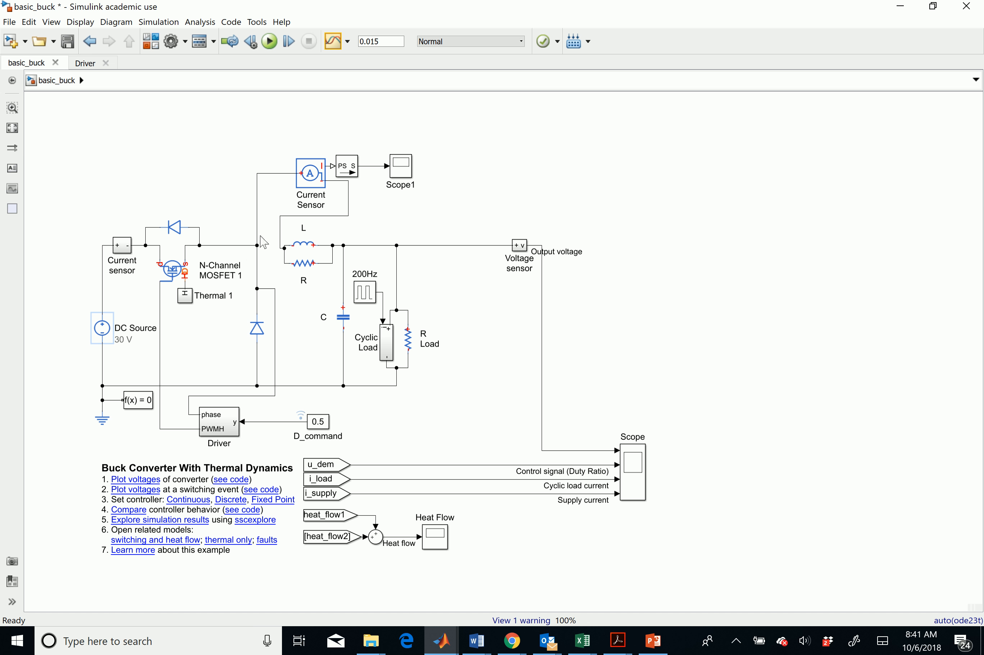
mouse_move(269, 180)
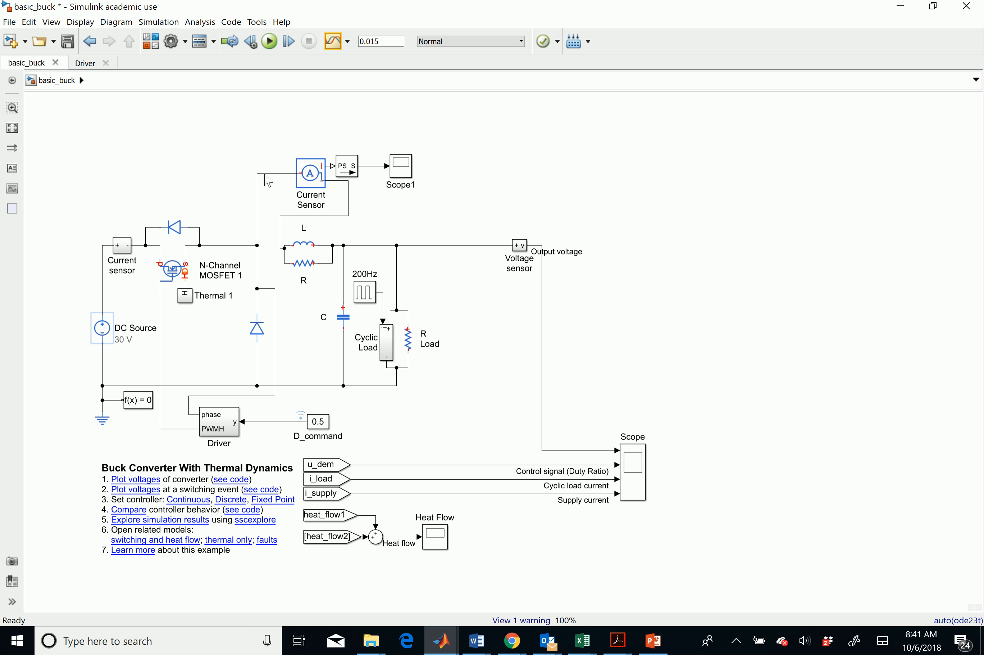
click(309, 173)
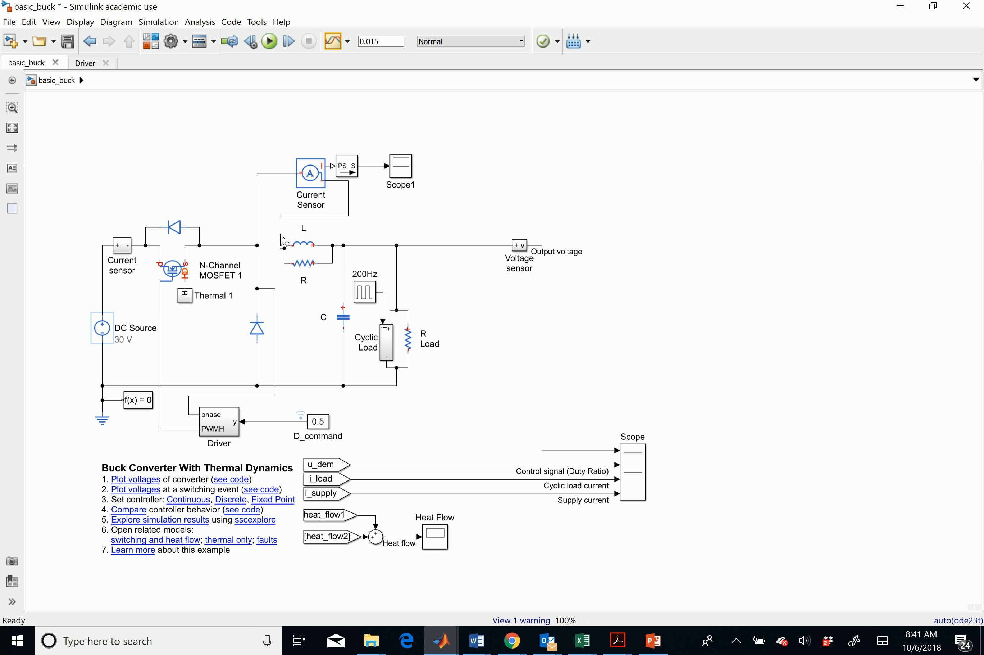
click(347, 166)
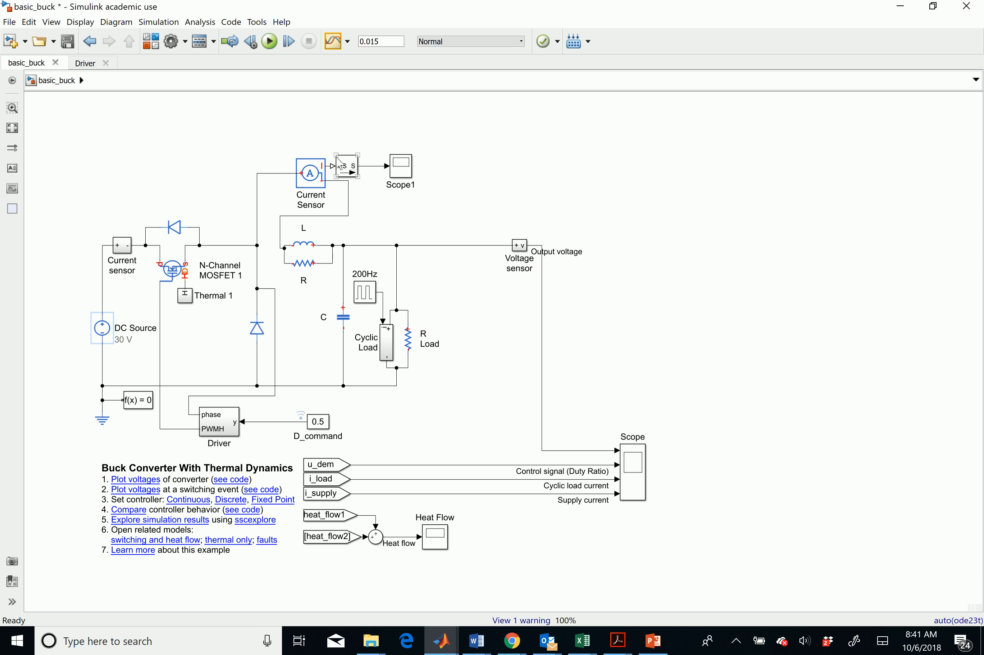
mouse_move(332, 168)
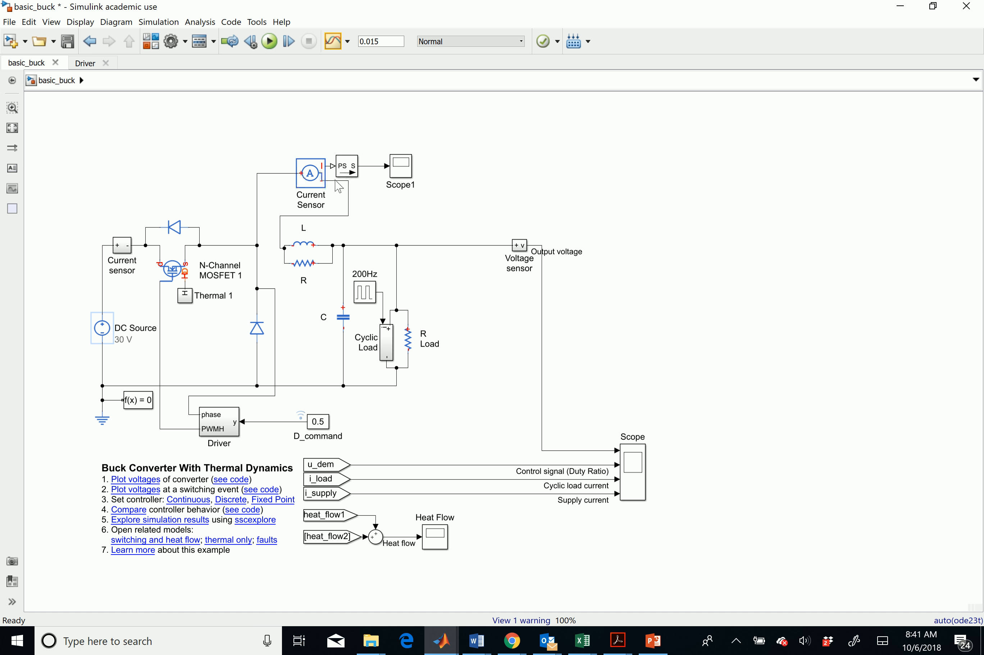
click(303, 245)
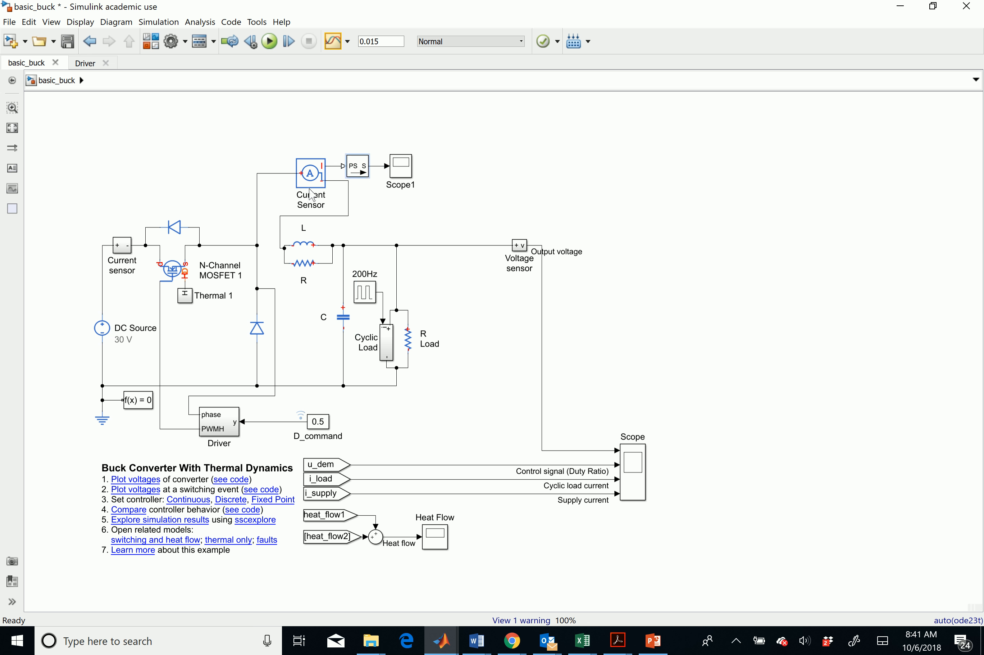
mouse_move(418, 177)
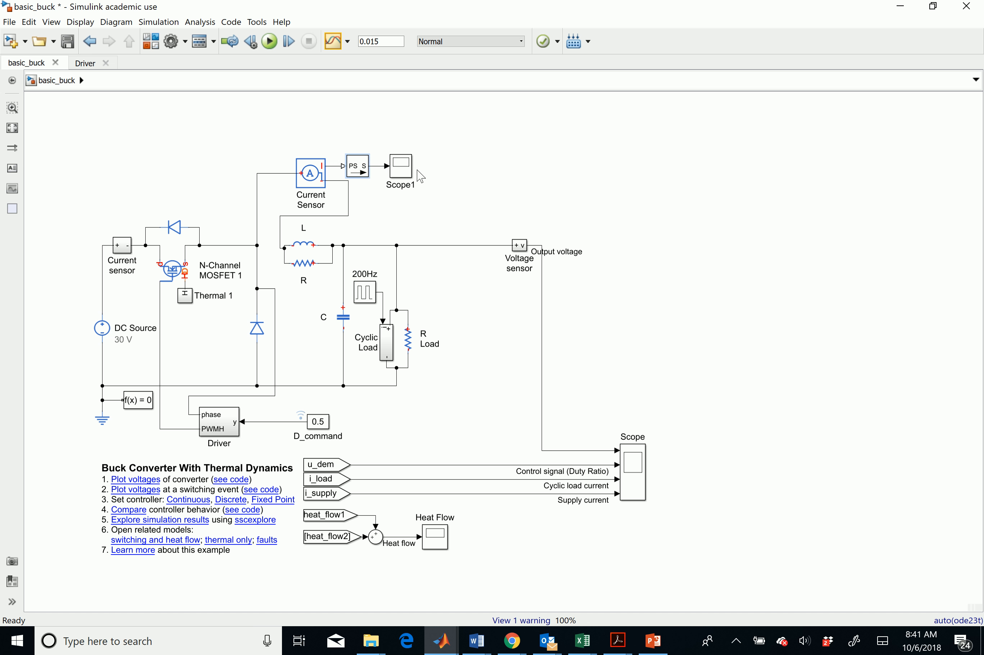
click(400, 170)
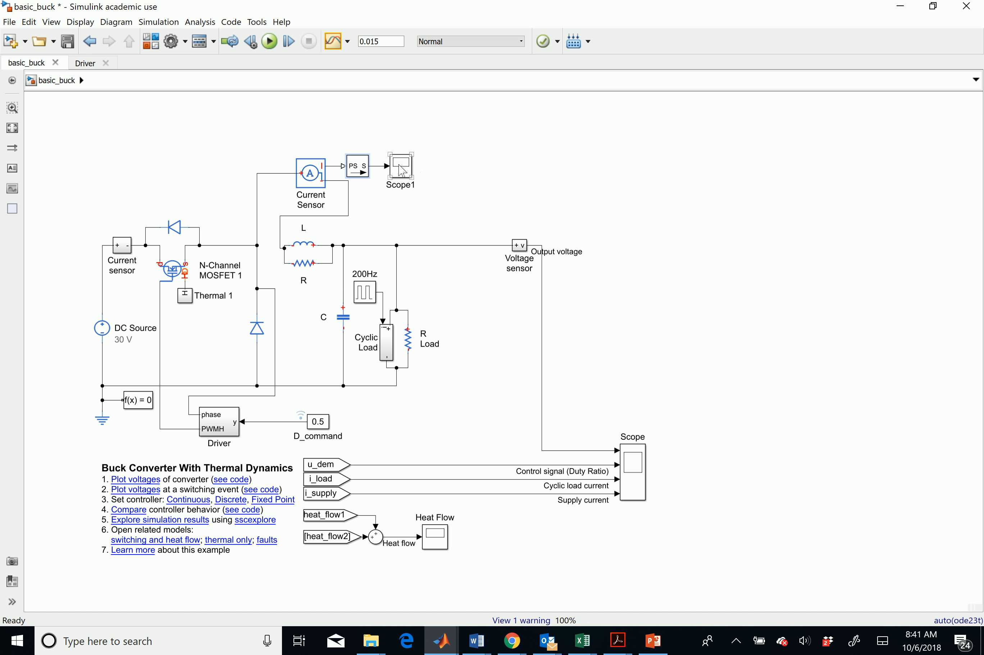
mouse_move(396, 180)
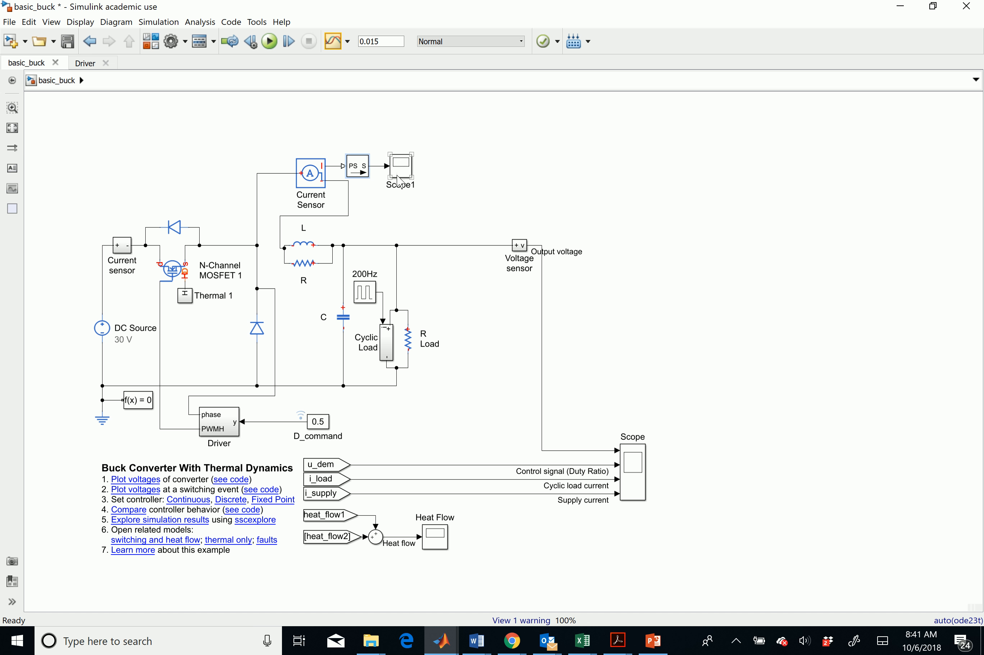
mouse_move(402, 178)
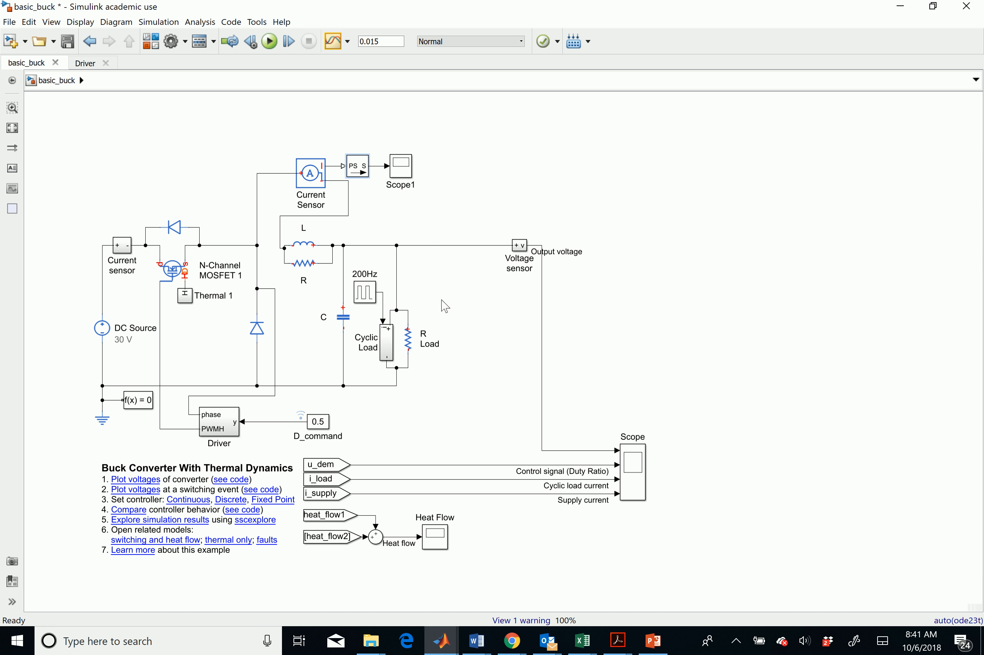
mouse_move(488, 279)
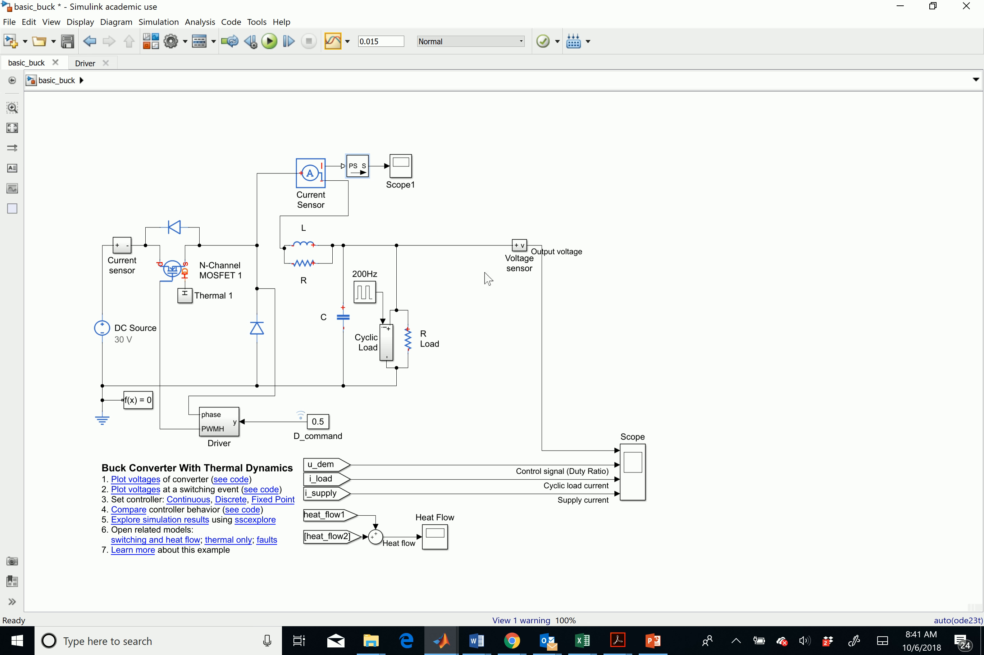
Step: Look inside the Voltage sensor and Cyclic Load subsystems and the 200Hz pulse source, then go back
click(519, 245)
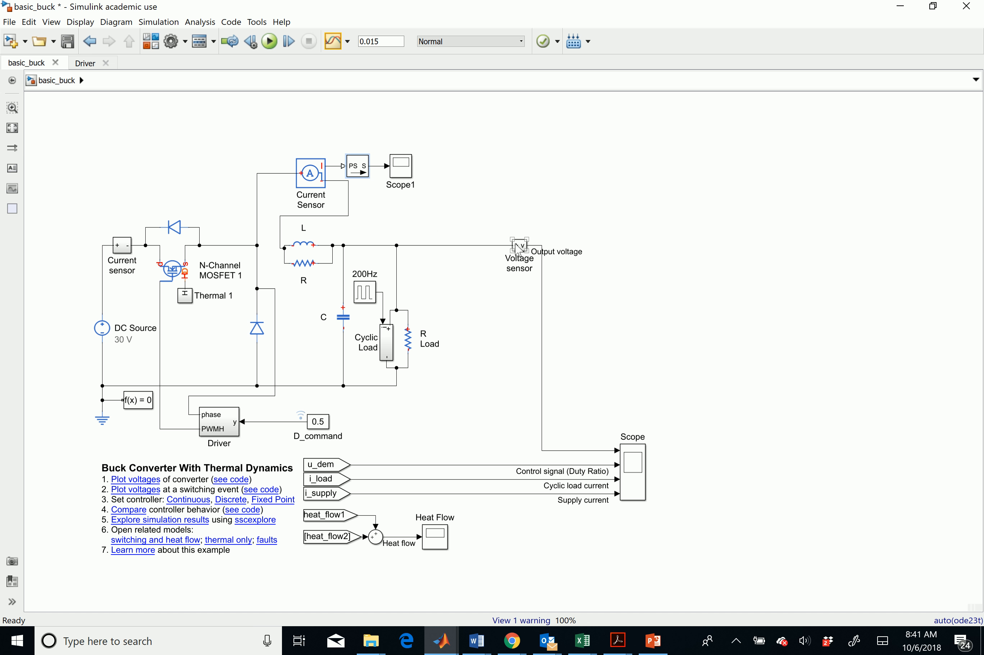
double_click(519, 245)
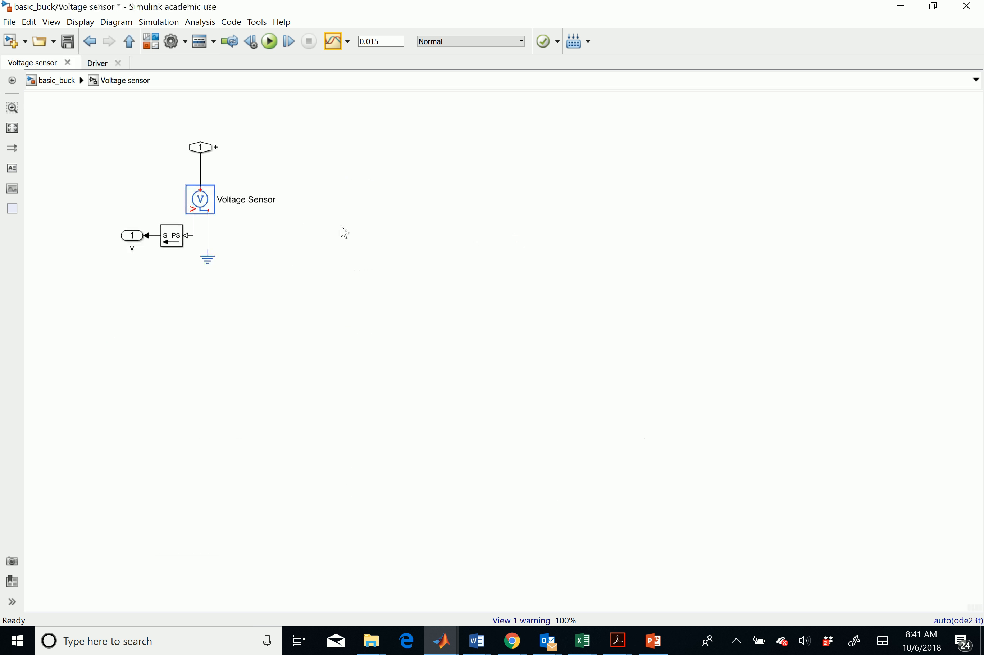
mouse_move(221, 164)
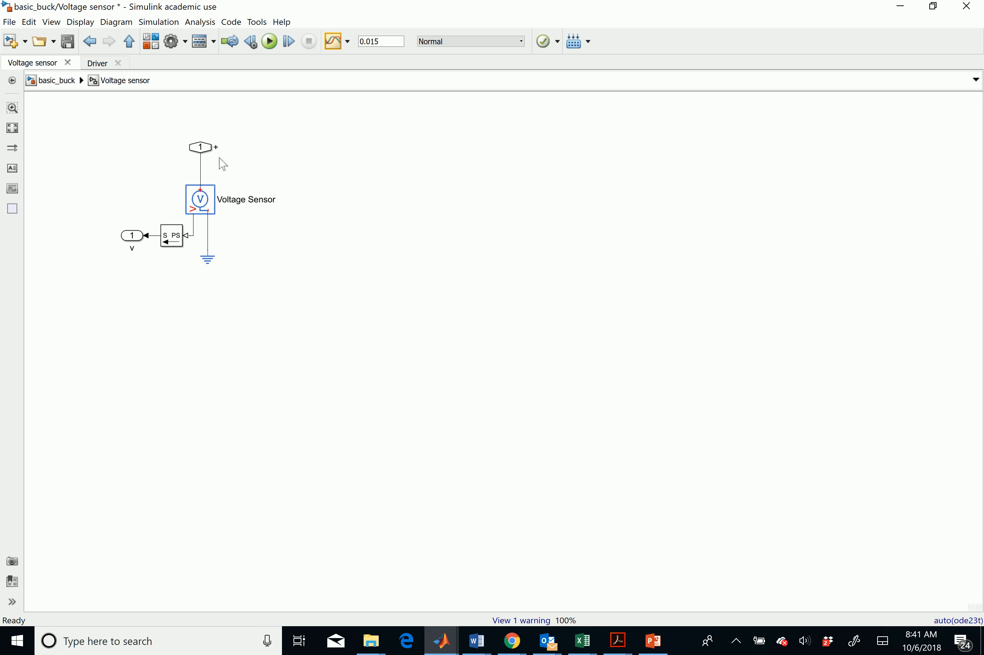
click(200, 147)
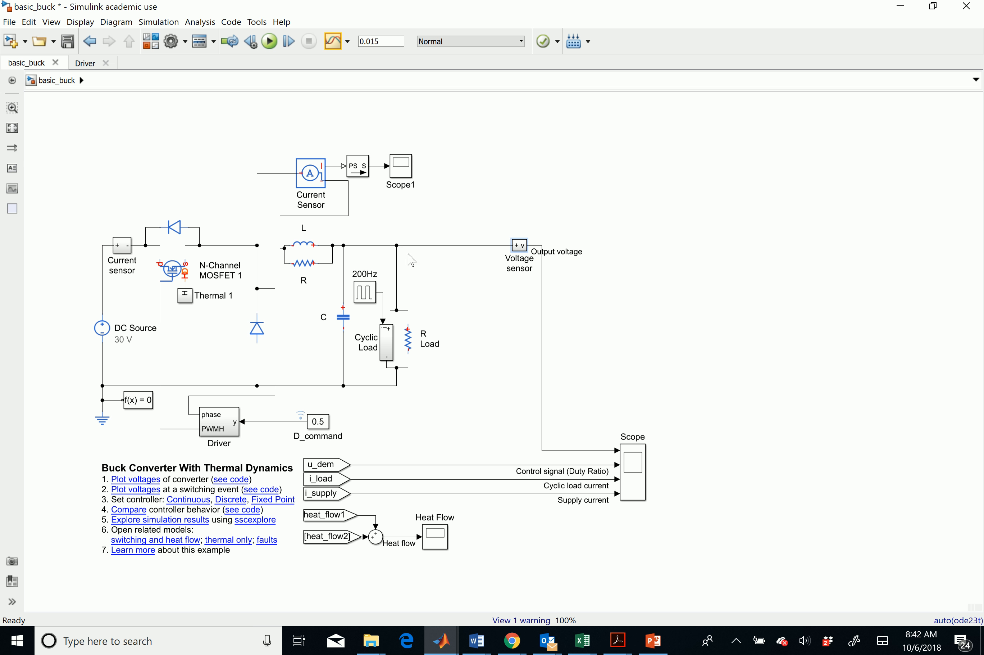
mouse_move(208, 85)
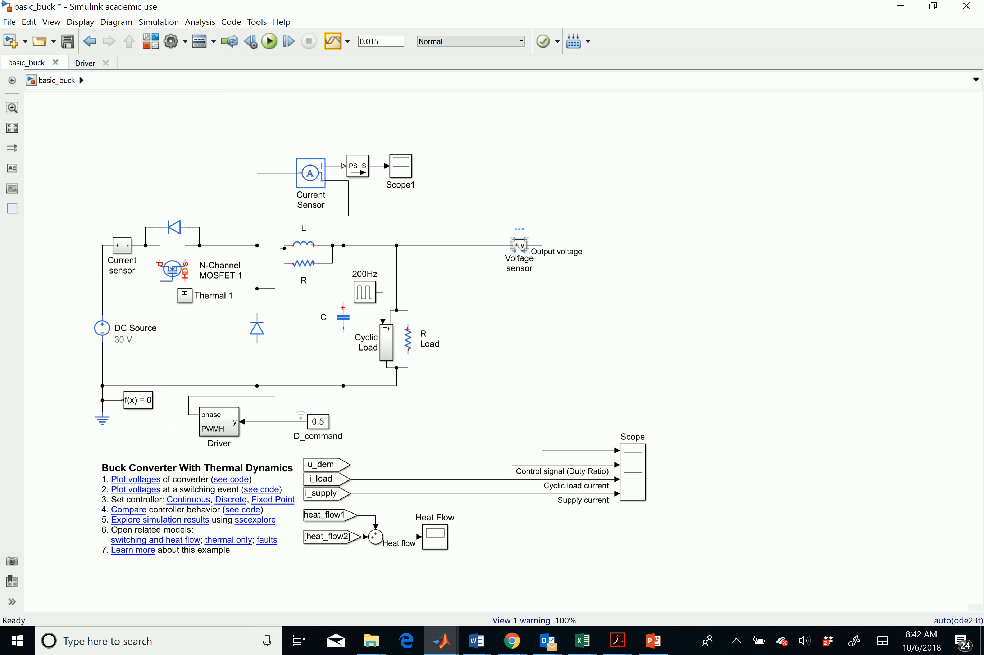
double_click(519, 245)
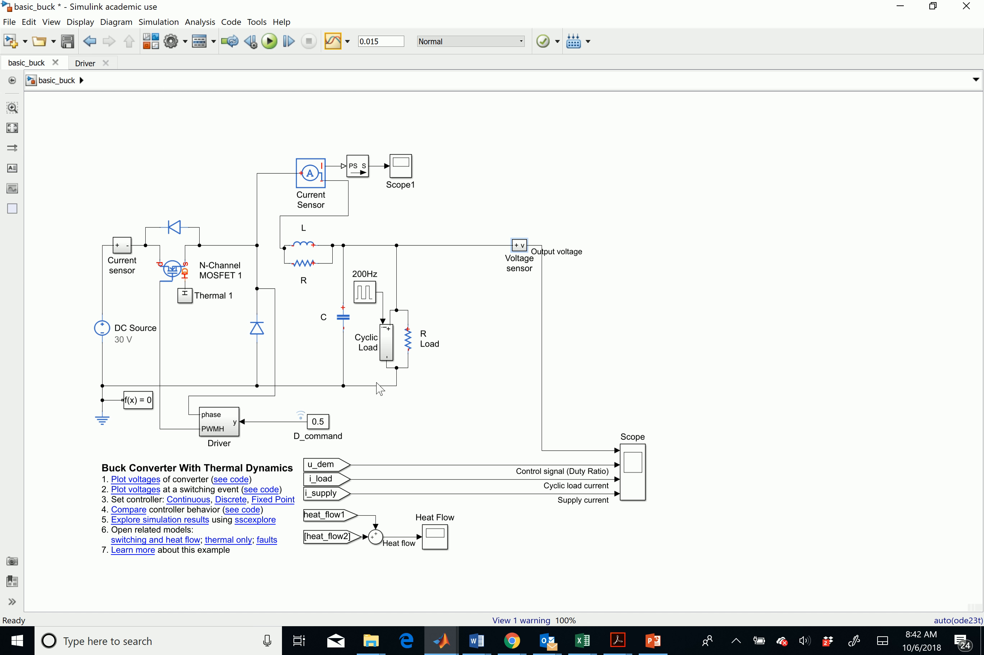
mouse_move(406, 408)
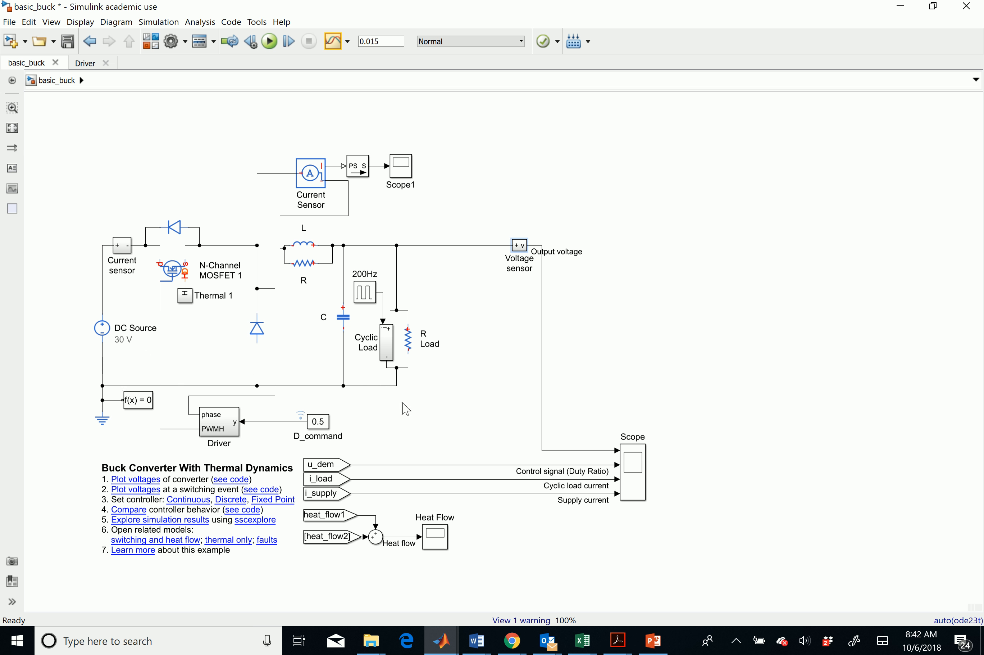
mouse_move(419, 254)
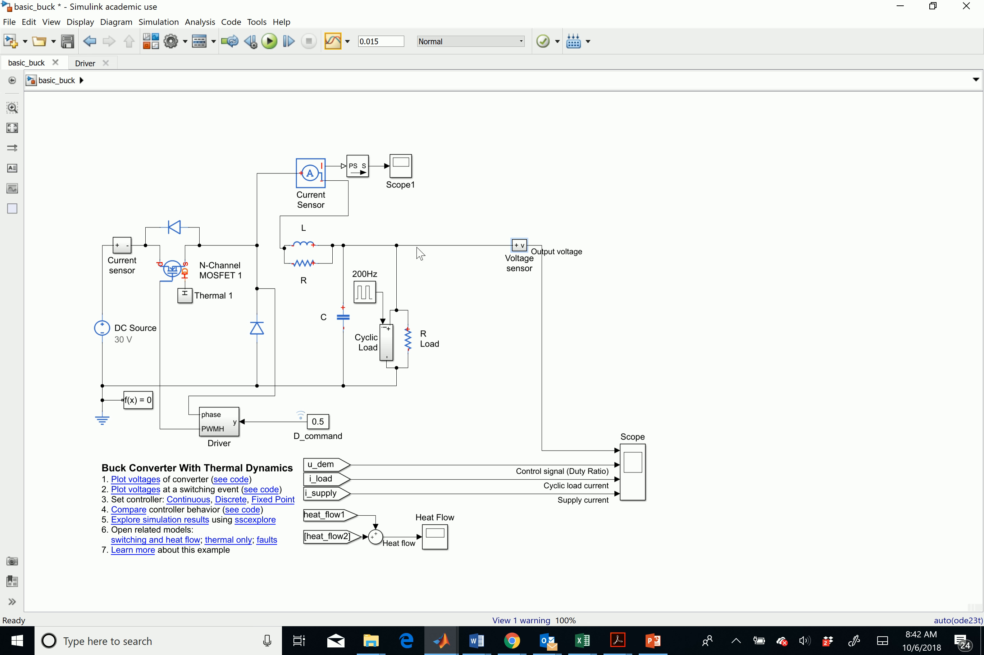
click(407, 333)
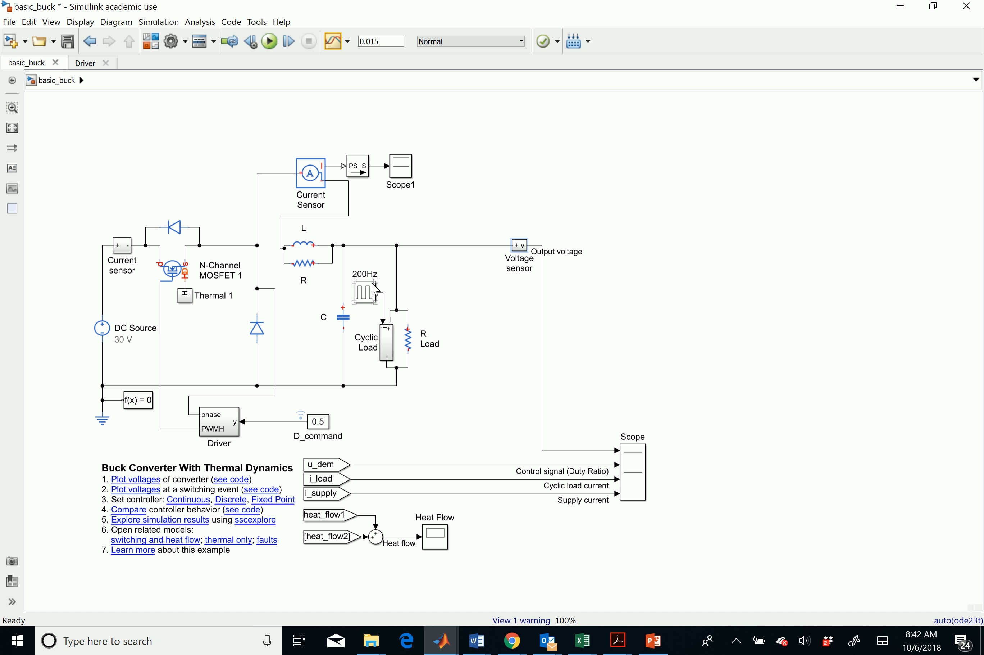
mouse_move(371, 295)
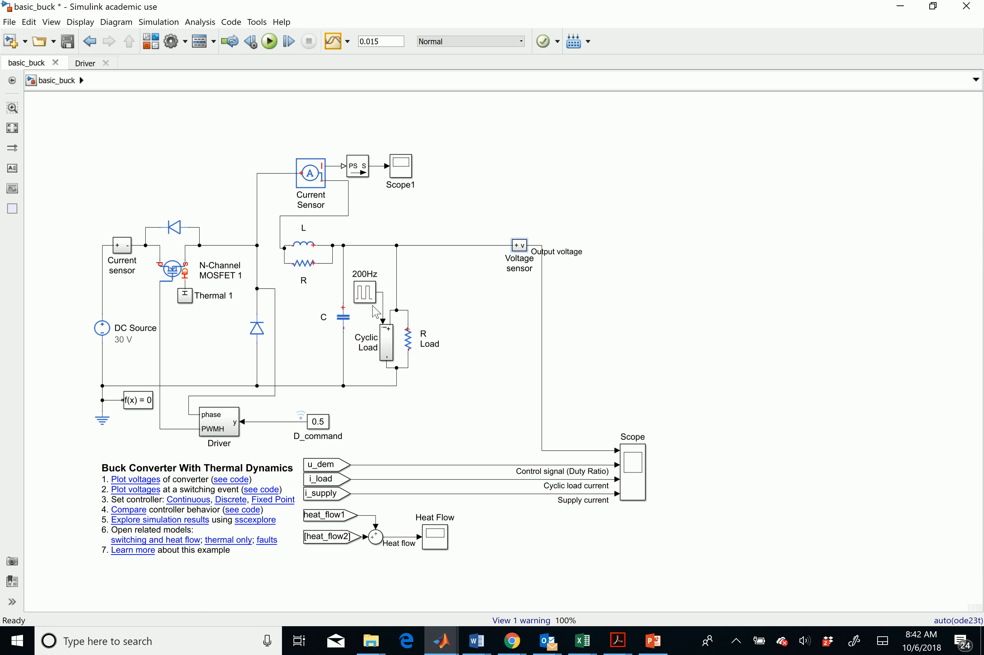
double_click(366, 293)
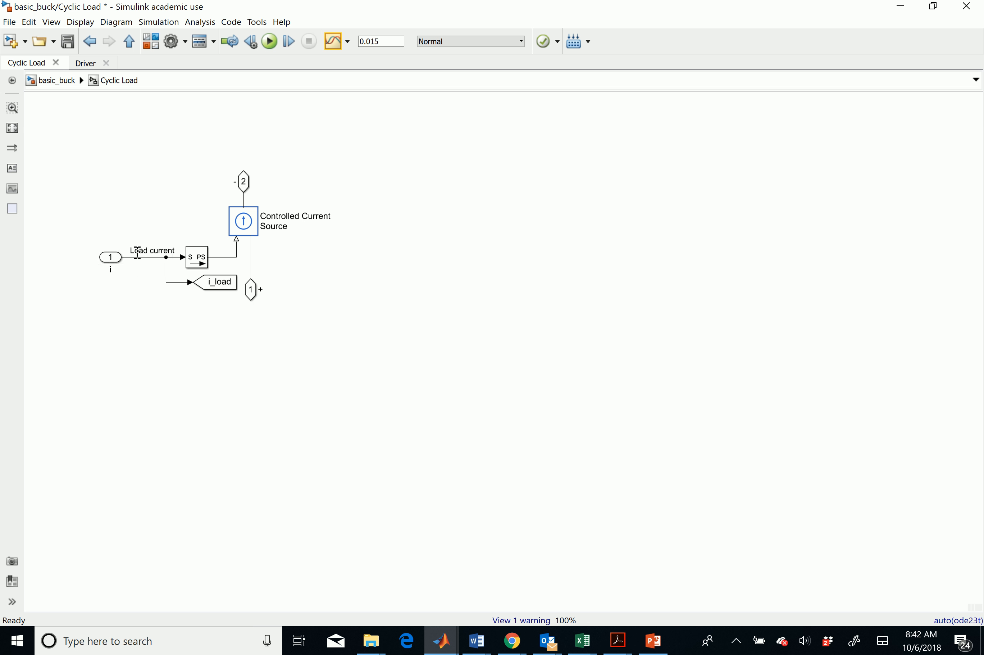
mouse_move(147, 263)
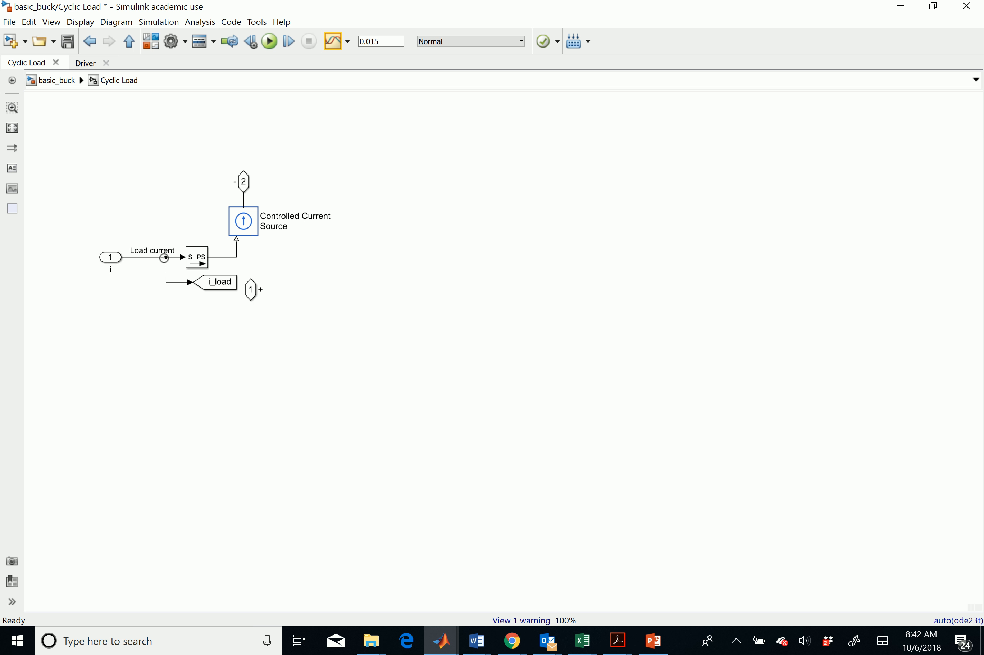
click(243, 221)
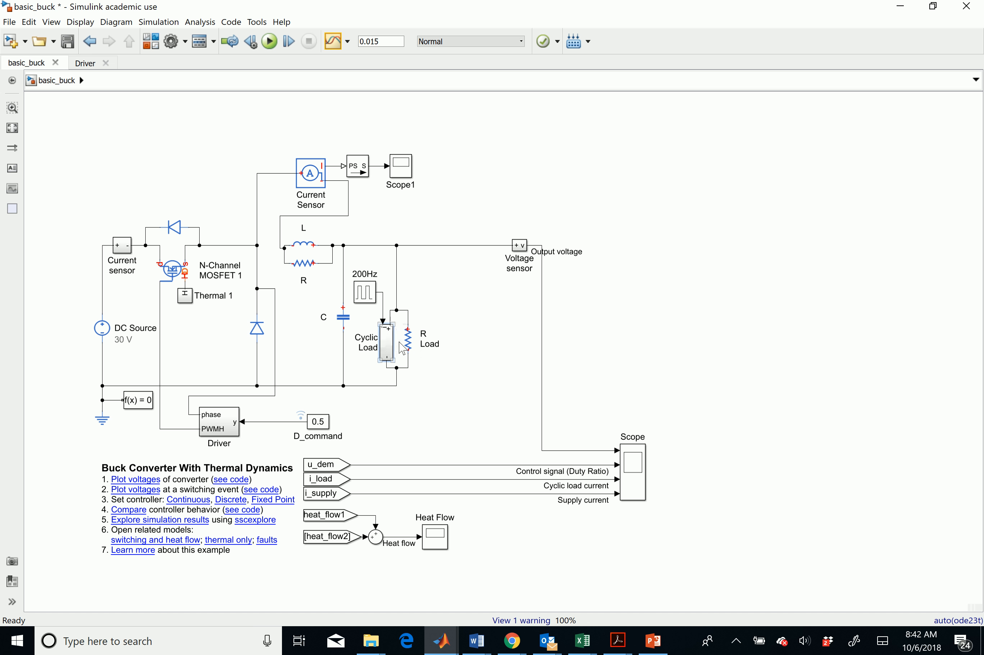
mouse_move(400, 344)
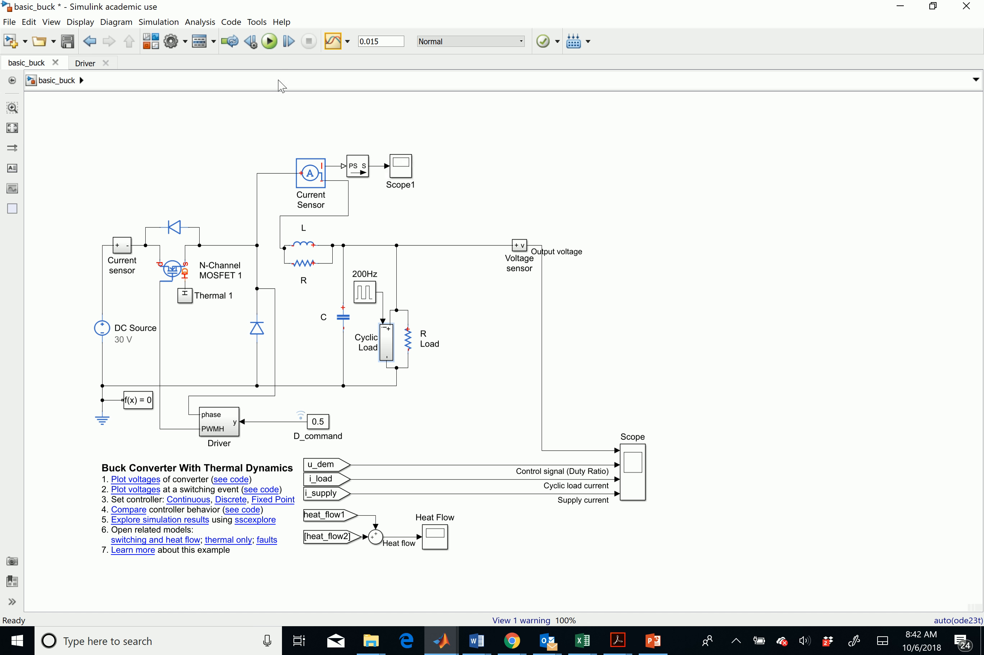
Step: Confirm the 0.015 s stop time and run the basic_buck simulation
click(381, 41)
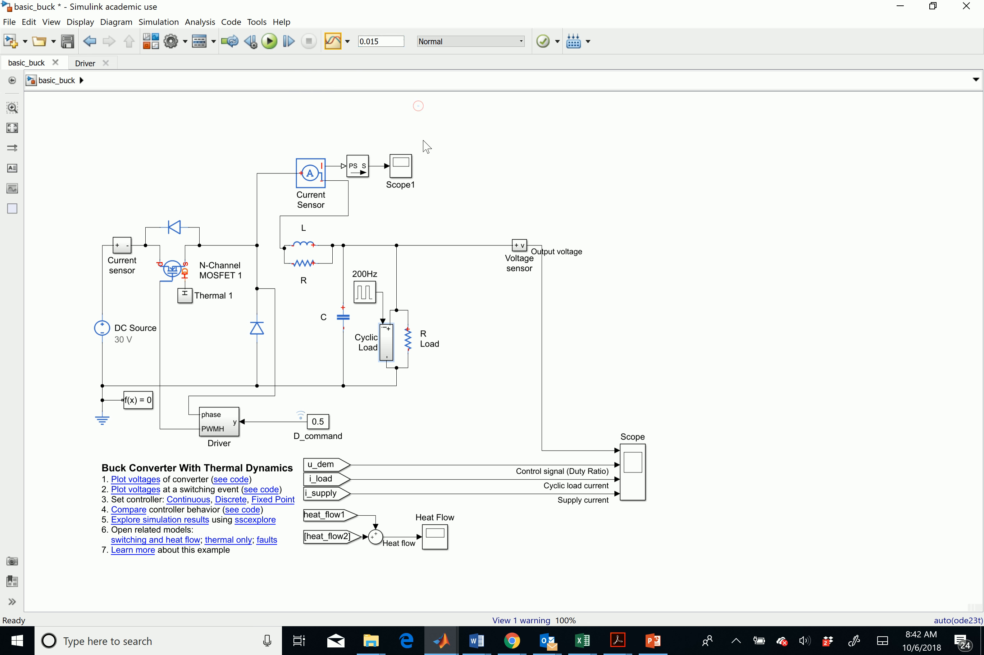
click(380, 41)
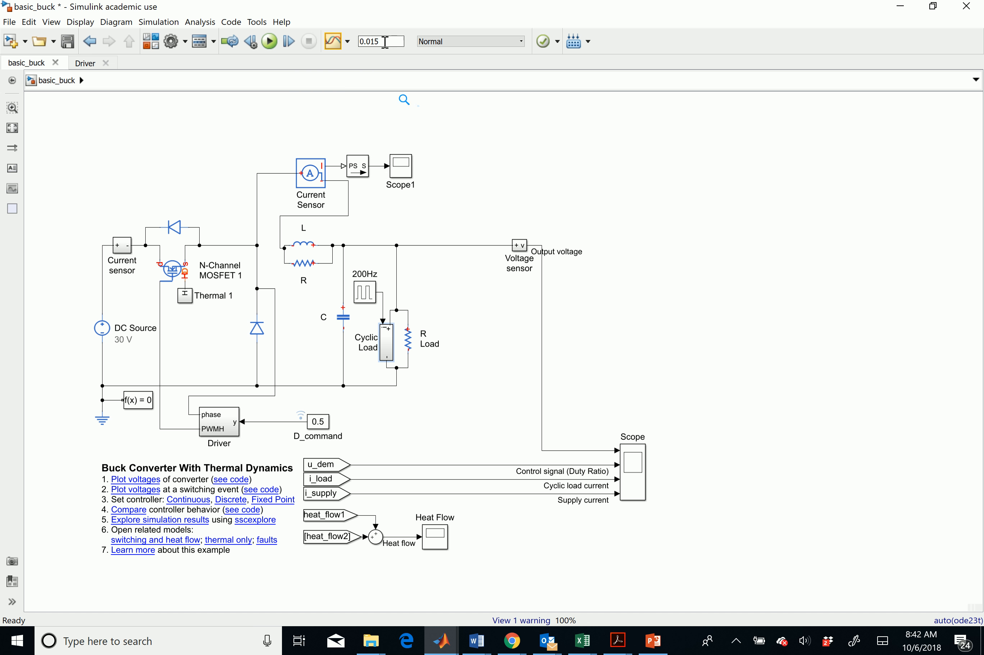
mouse_move(381, 42)
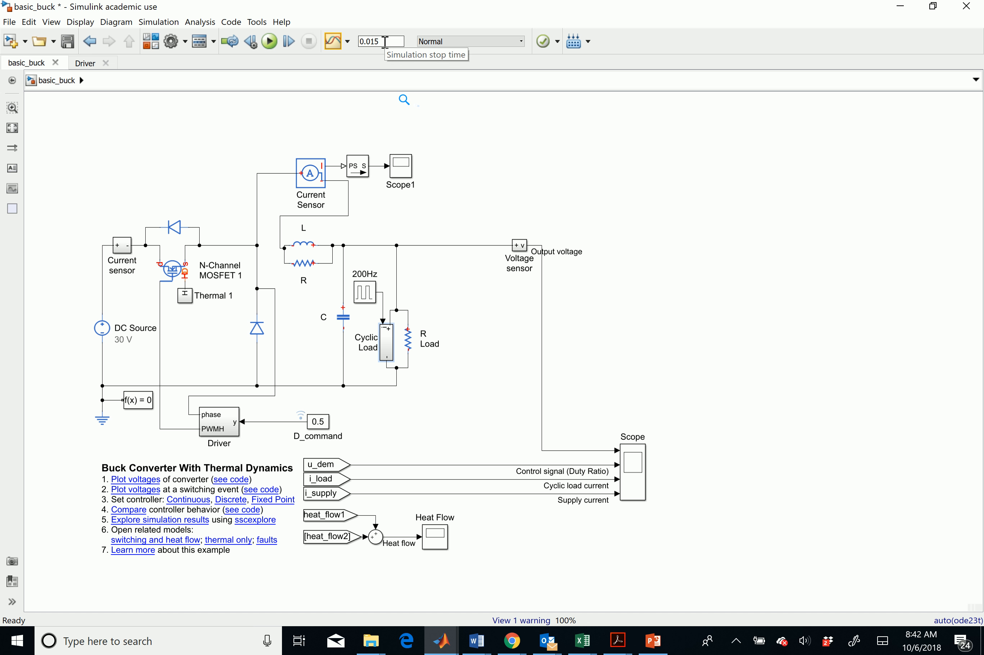
mouse_move(268, 41)
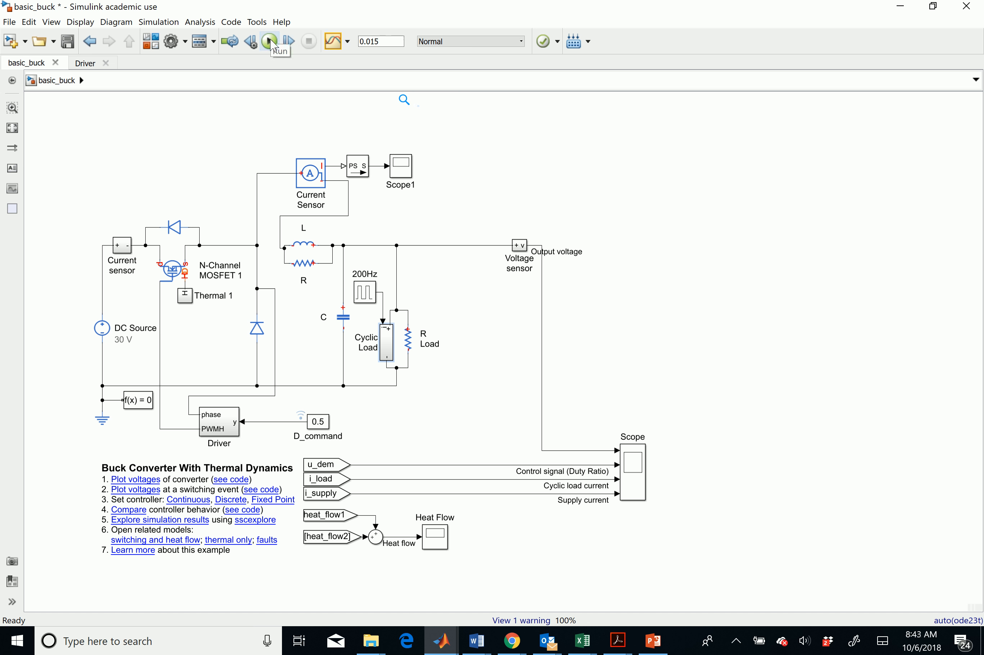
click(269, 41)
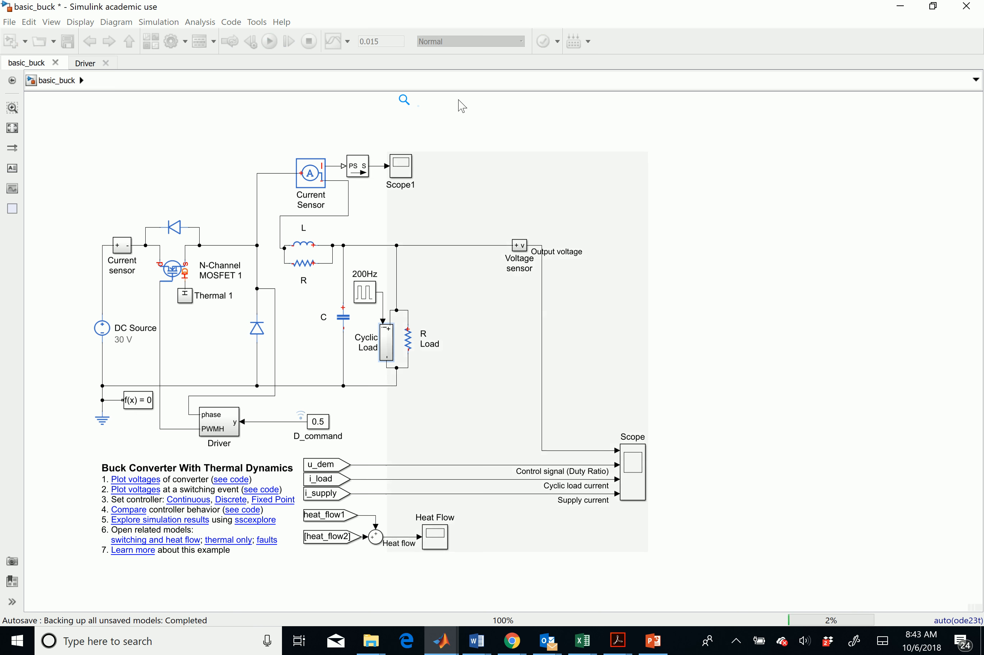
click(269, 41)
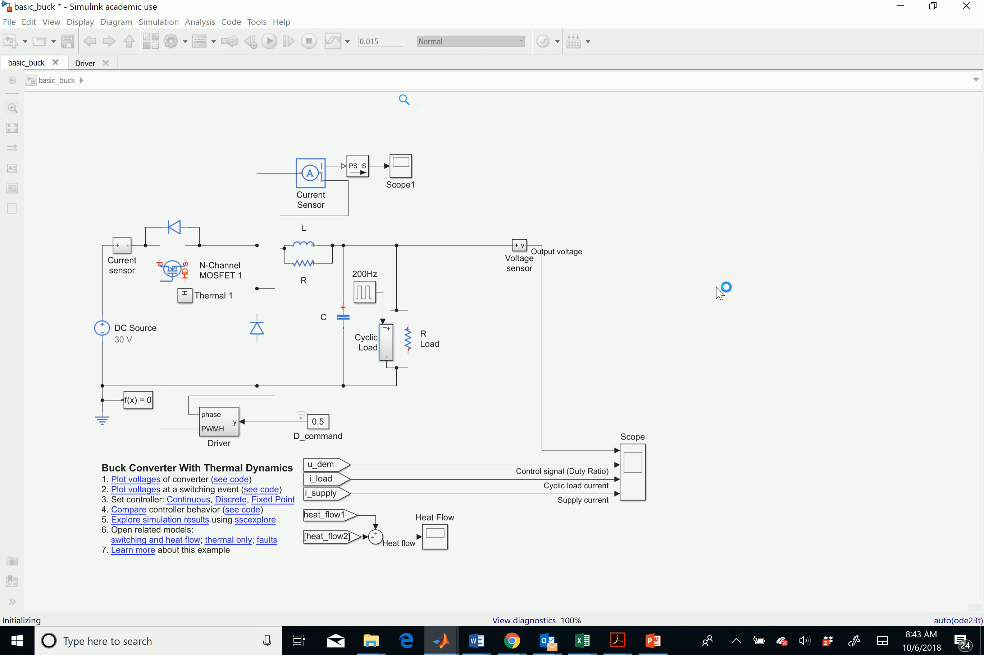
click(268, 41)
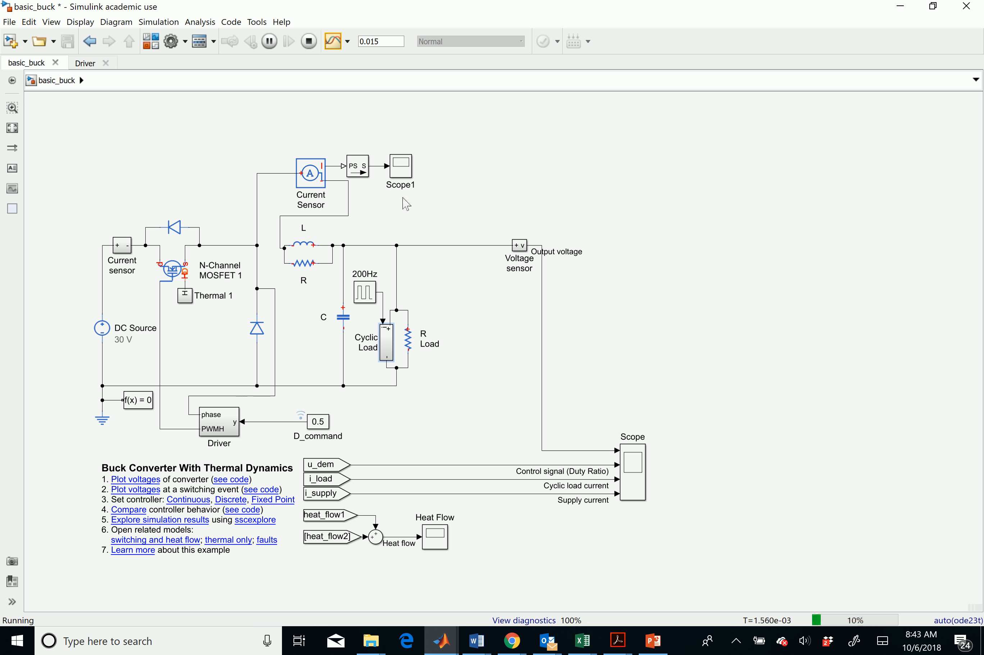
mouse_move(541, 333)
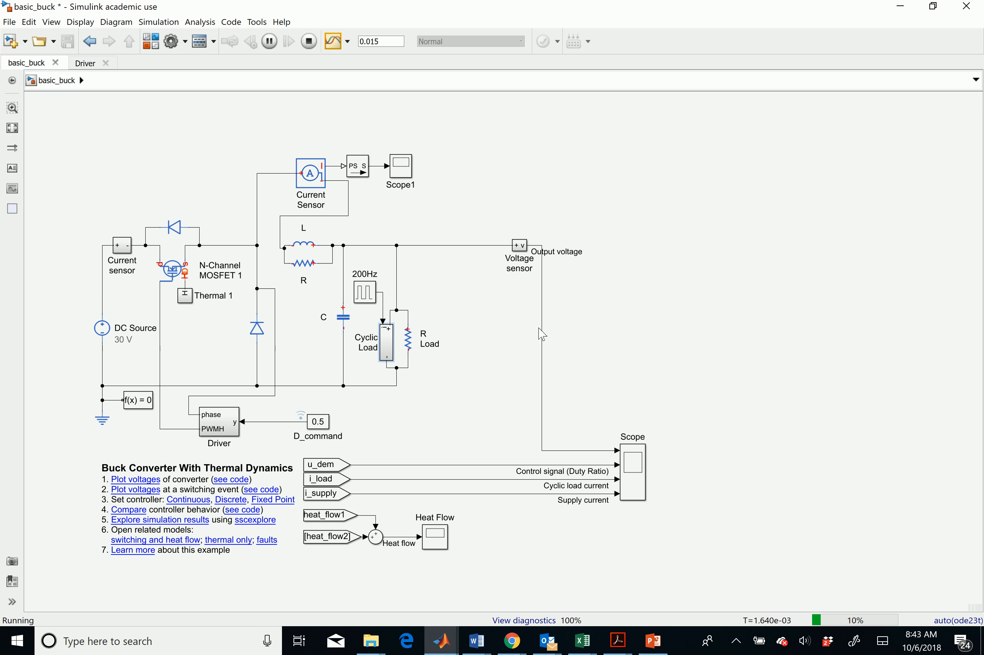
mouse_move(382, 130)
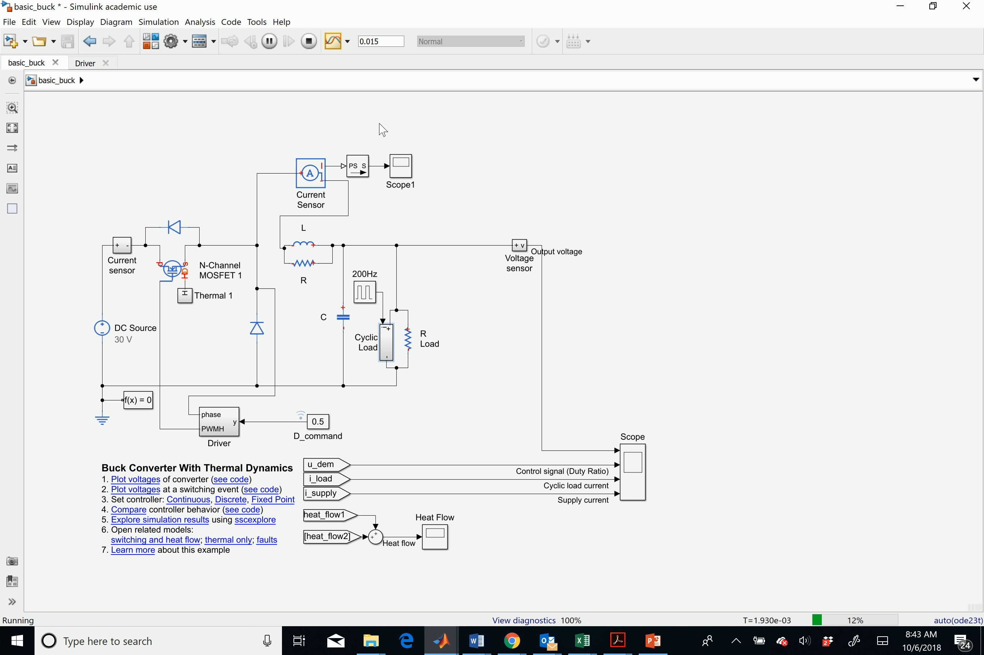
mouse_move(407, 175)
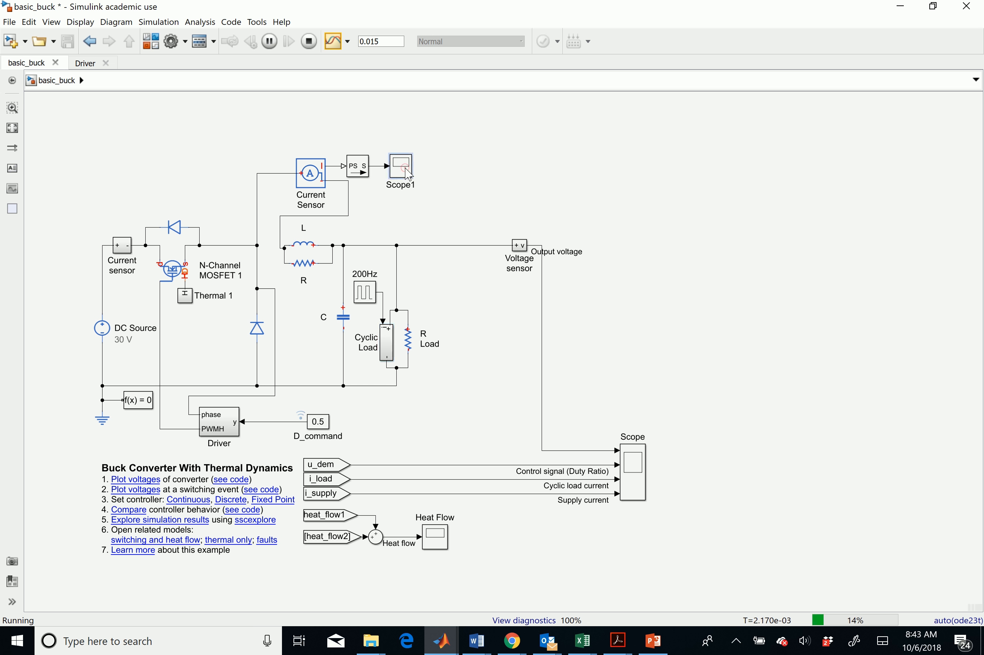
Step: View the Scope1 current trace, zoom into part of it, then reset to the original full view
double_click(399, 165)
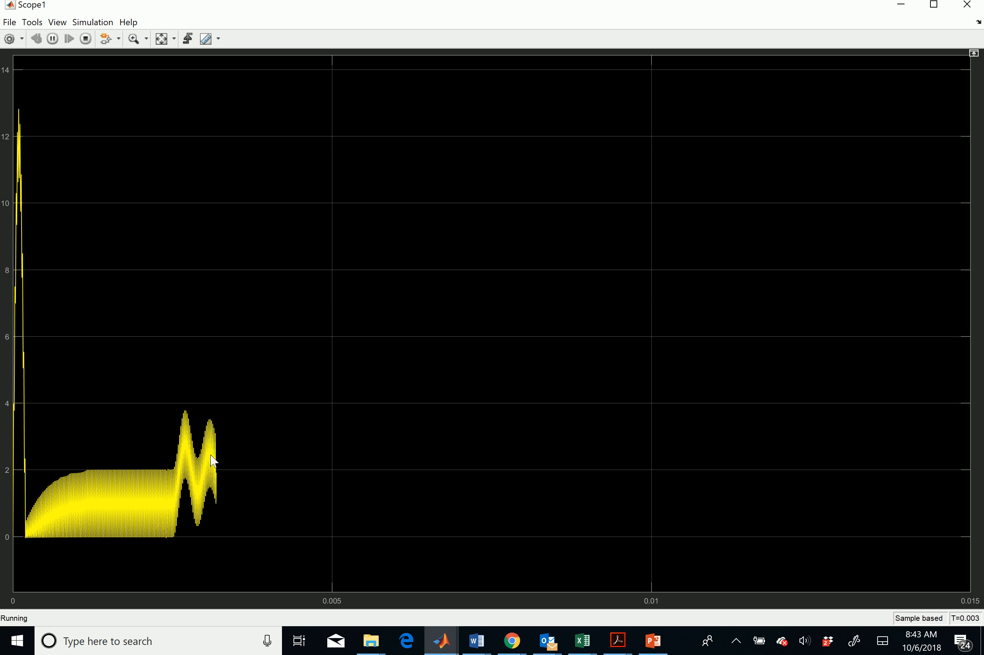
mouse_move(313, 546)
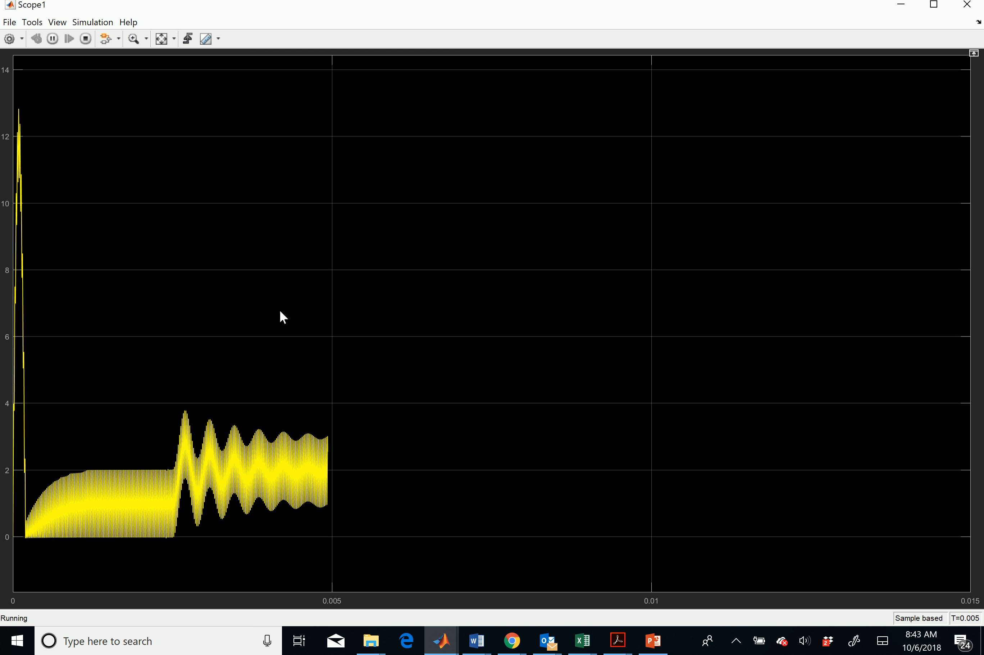
click(132, 39)
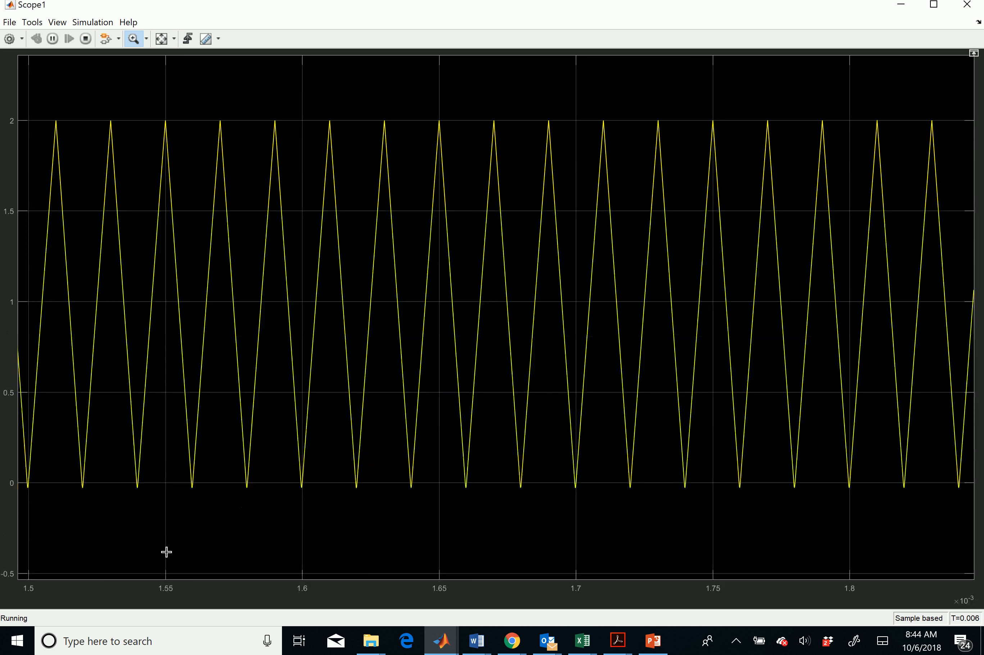
mouse_move(254, 88)
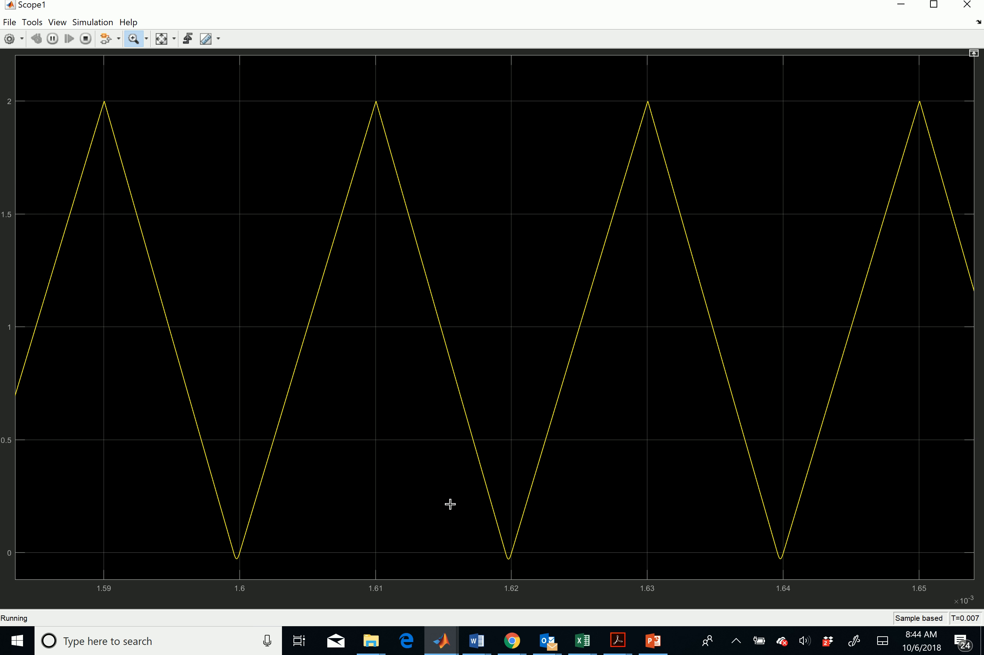
mouse_move(346, 244)
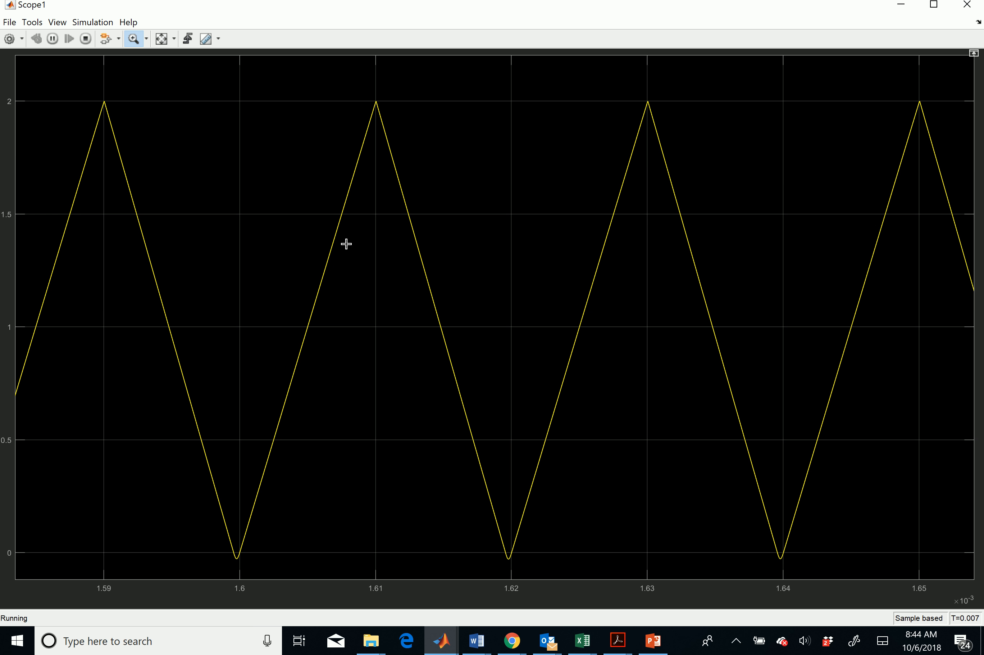
right_click(348, 244)
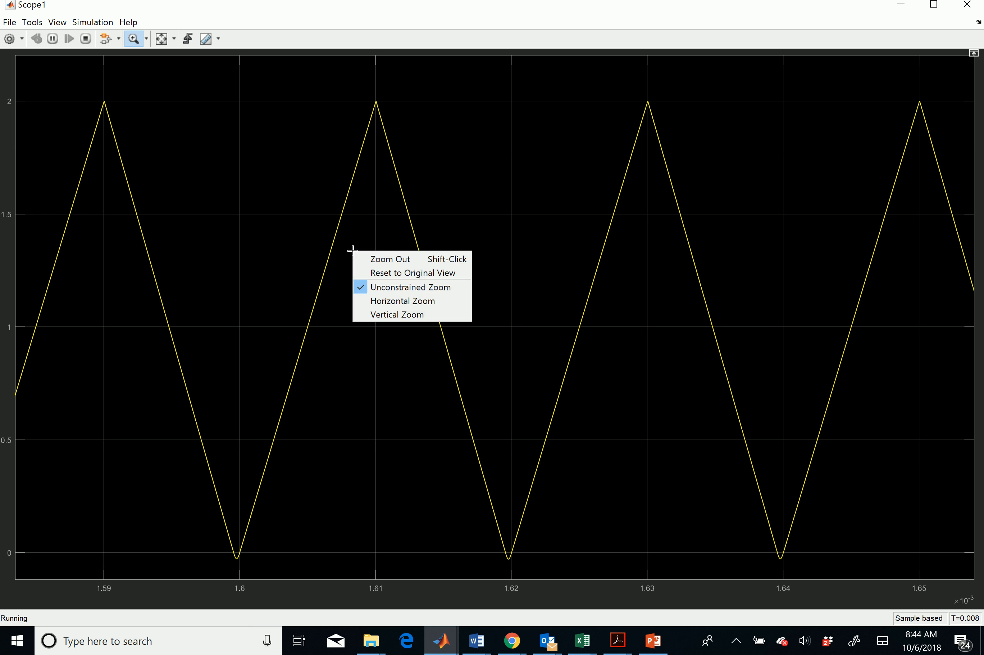
mouse_move(411, 273)
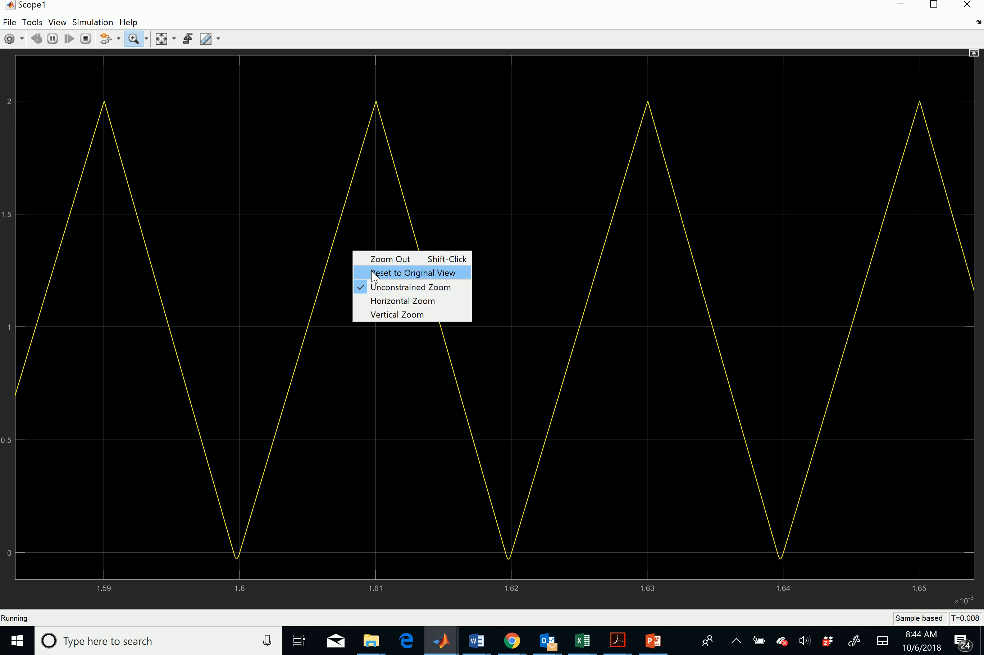
click(410, 272)
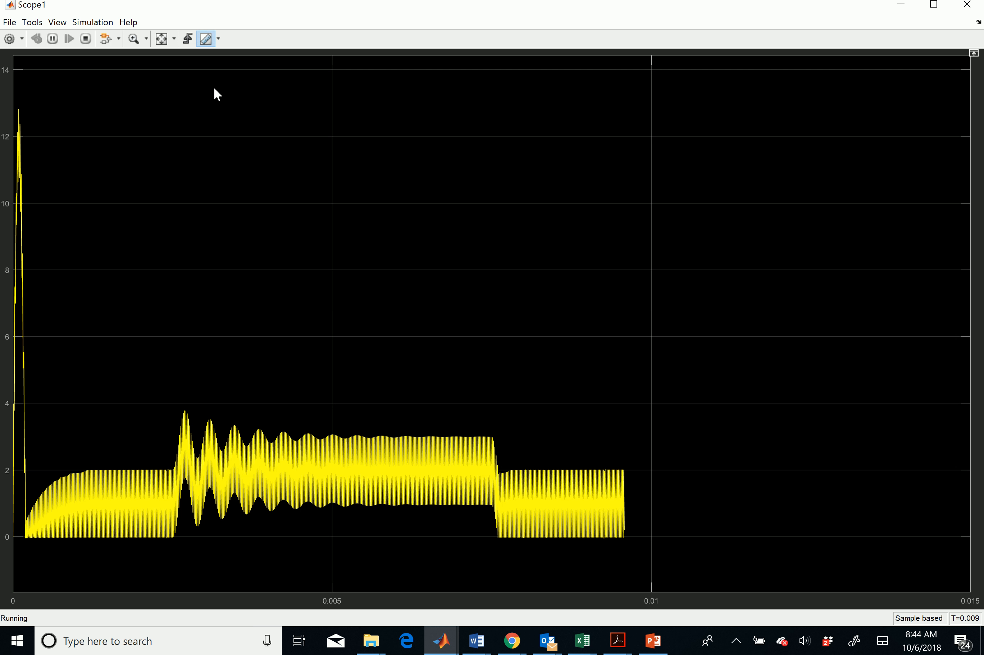
Step: Enable cursor measurements on the Scope1 current trace
click(206, 38)
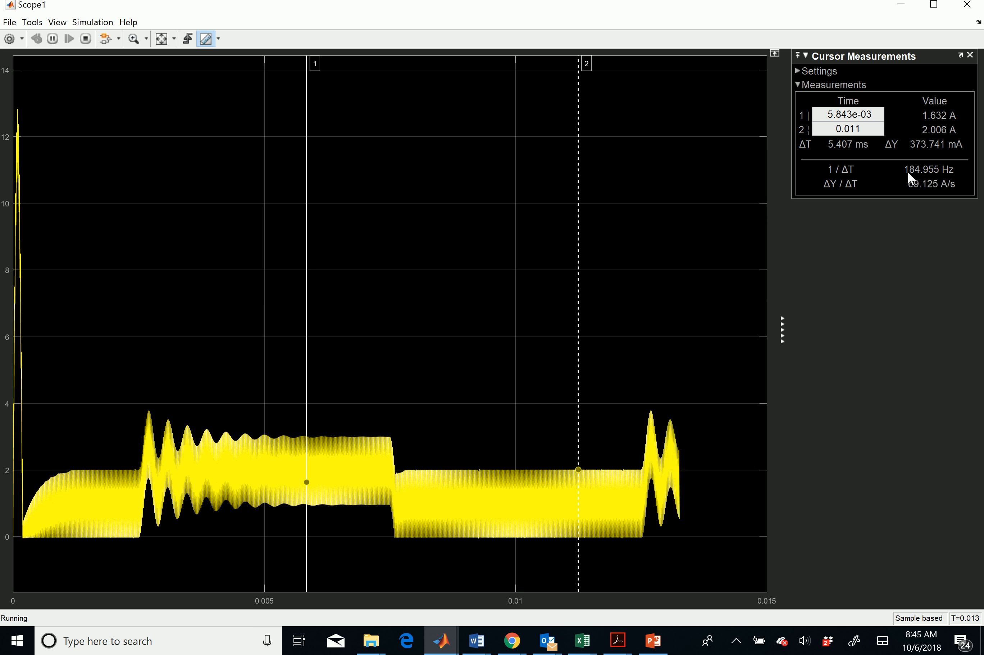
mouse_move(555, 379)
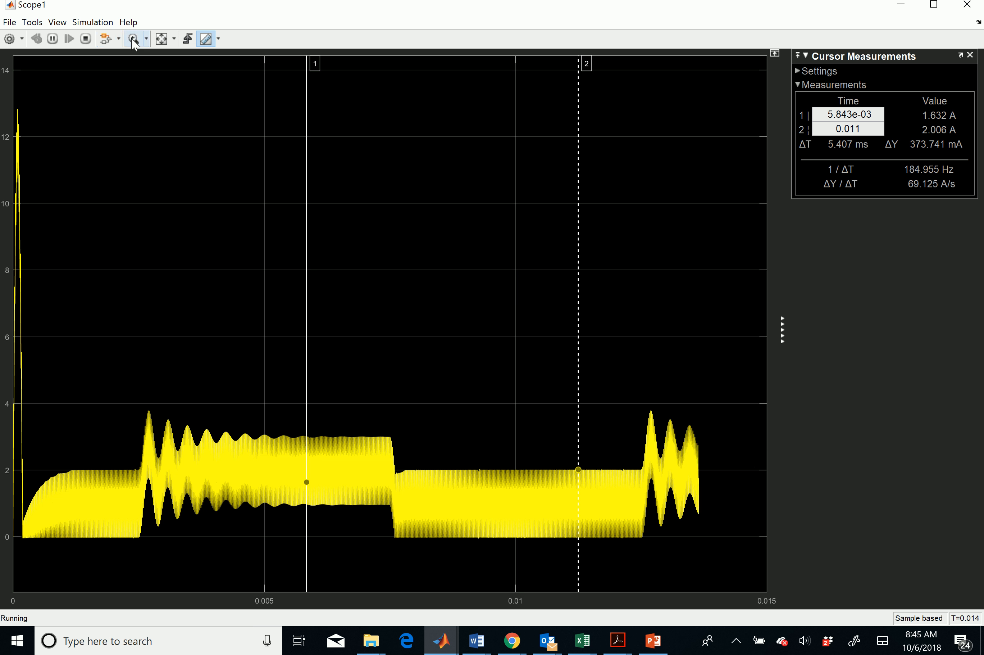
Step: Zoom onto a short stretch of ripple and set the first cursor on a current peak
click(133, 38)
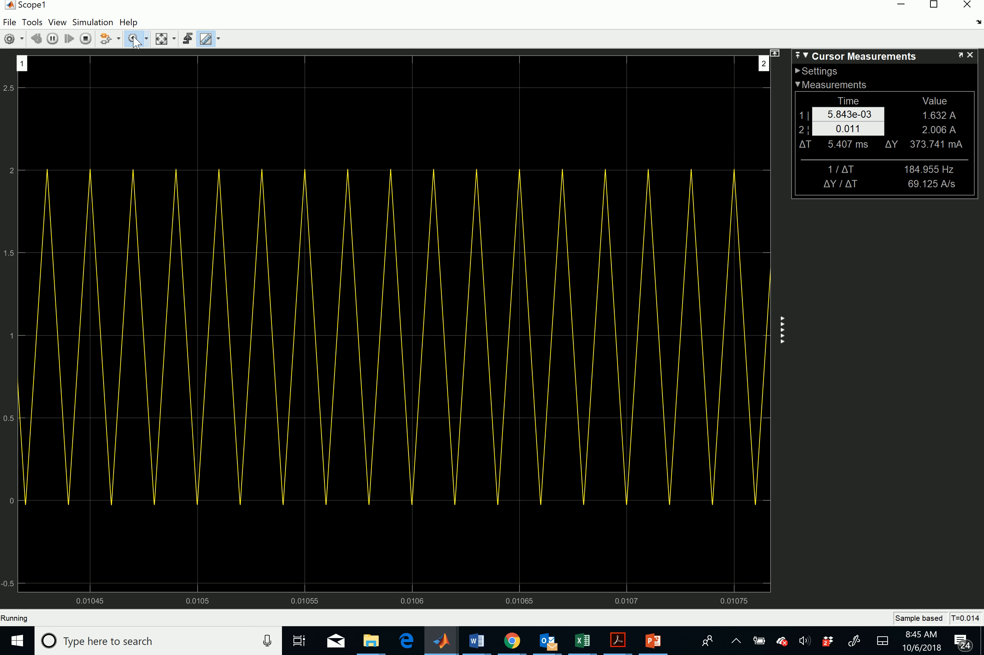
mouse_move(23, 68)
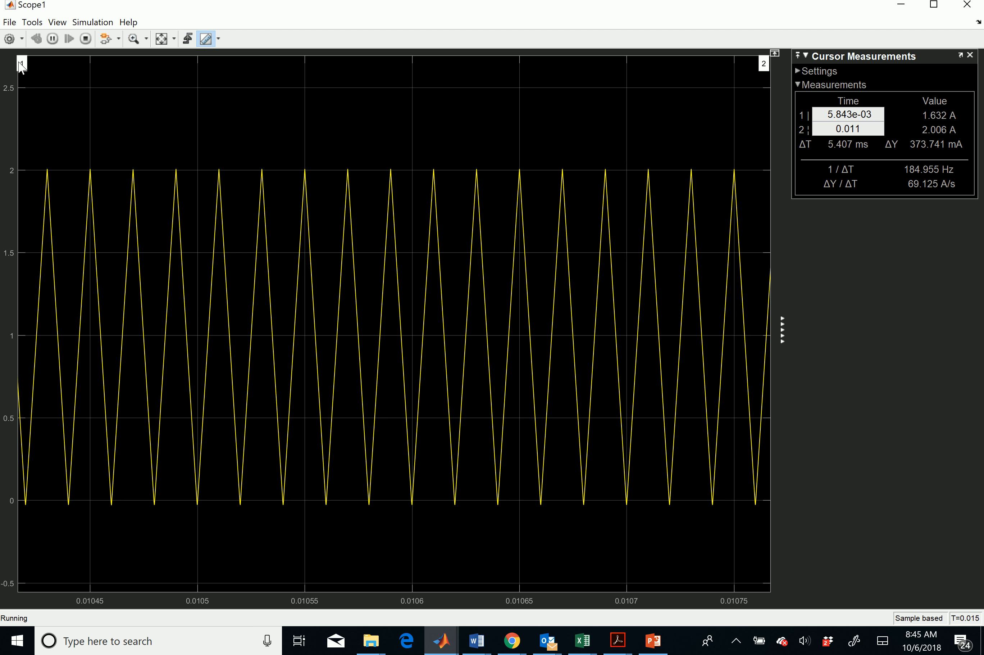
click(51, 38)
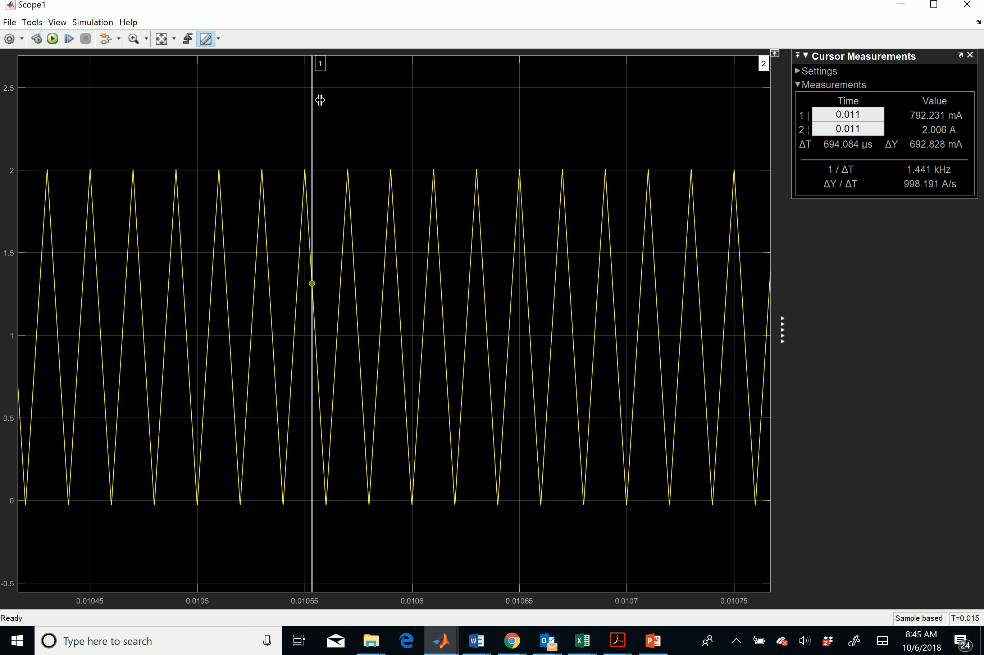
drag(312, 100, 345, 159)
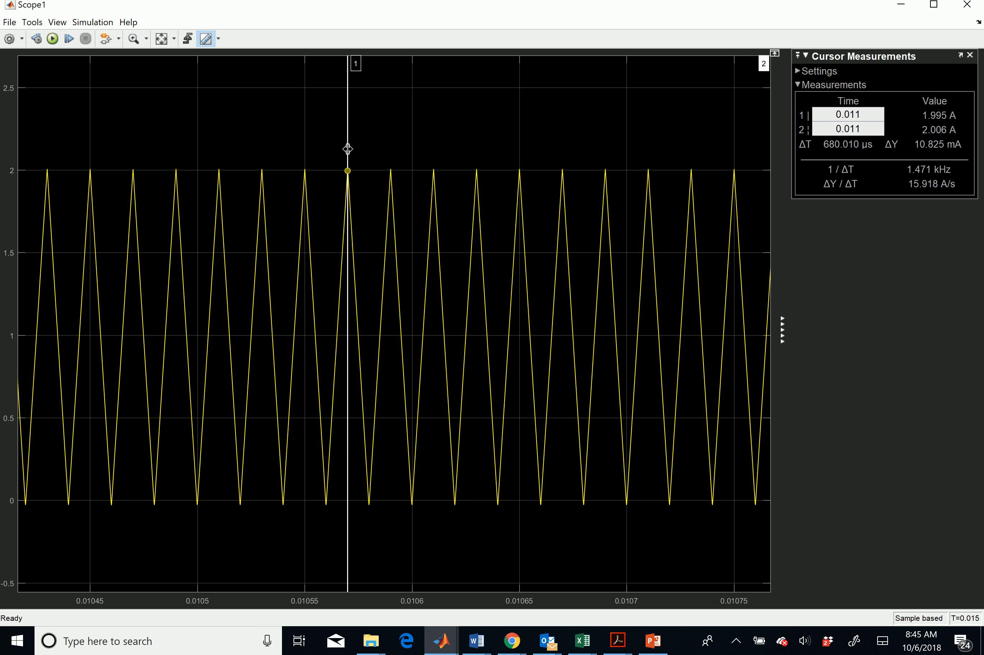
mouse_move(684, 183)
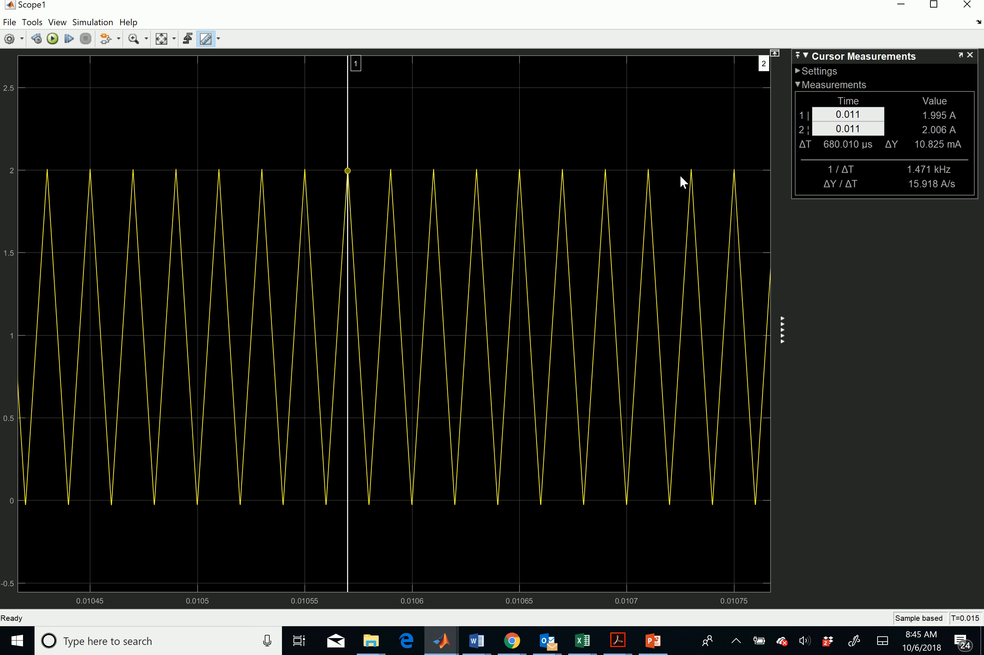
mouse_move(762, 78)
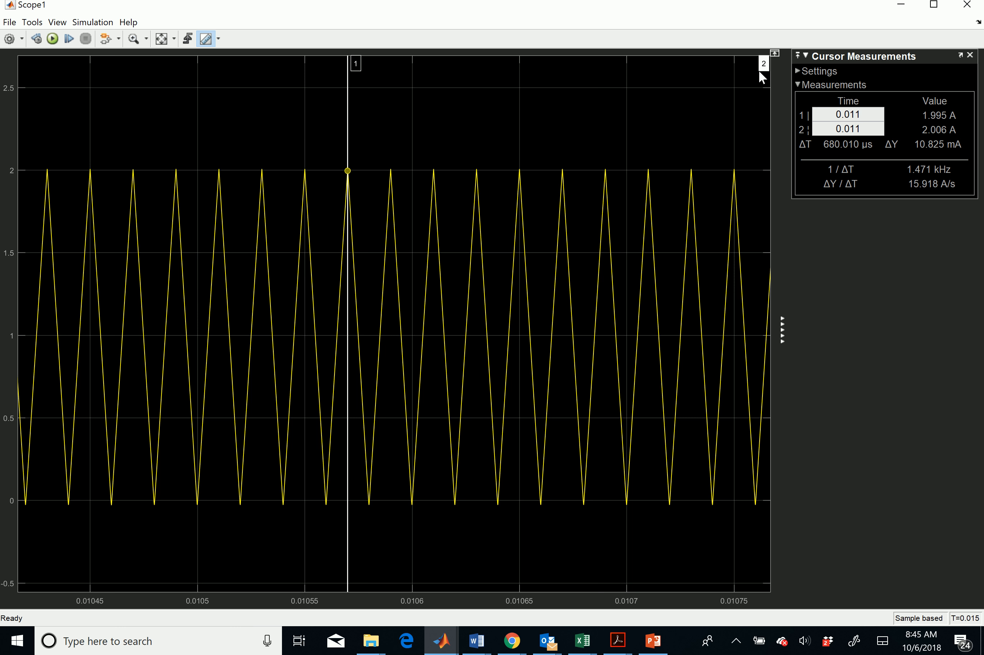
Step: Set the second cursor on the next peak to read 49.738 kHz, then show the main Scope
drag(762, 62, 731, 62)
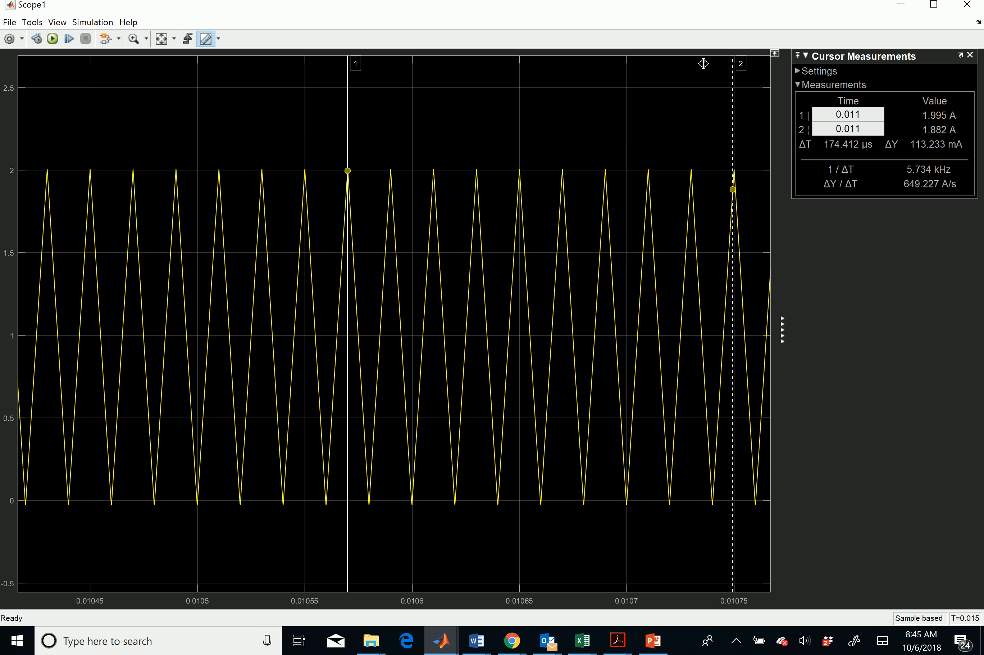
drag(733, 63, 567, 63)
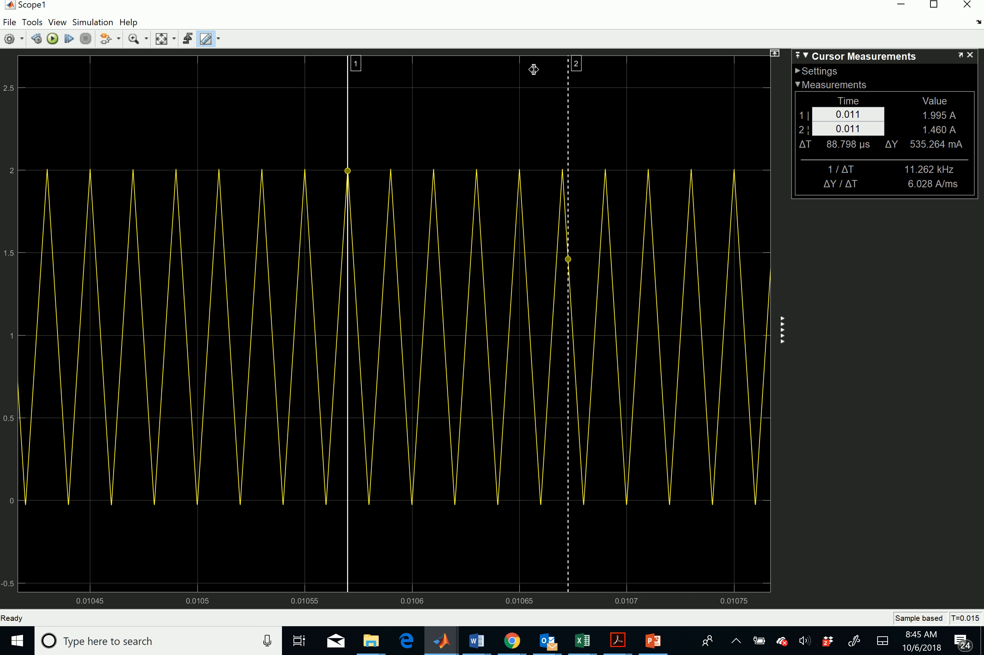
drag(567, 65, 390, 66)
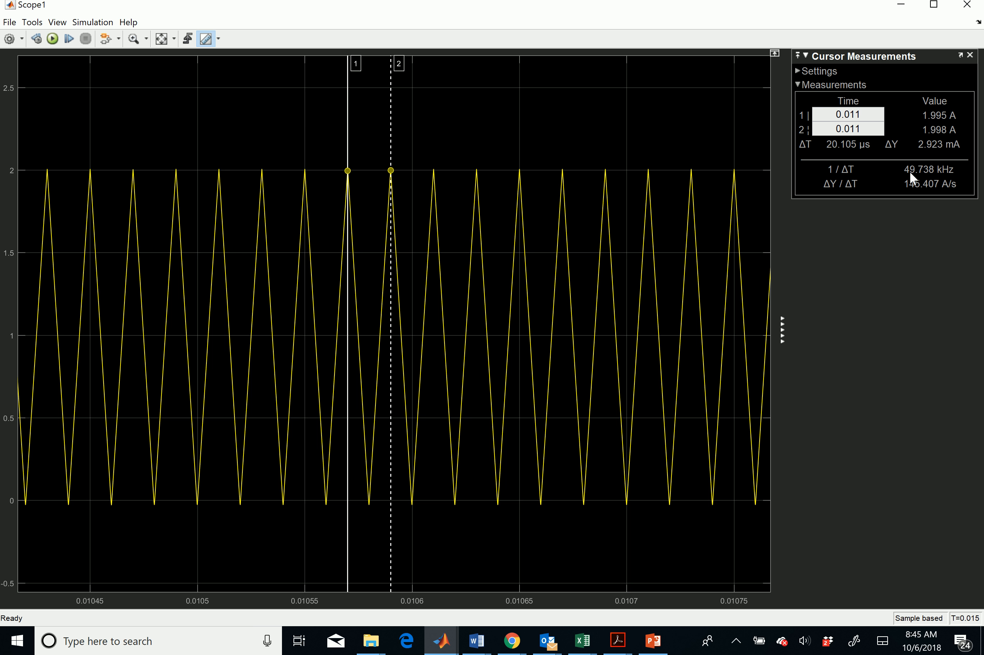
mouse_move(917, 193)
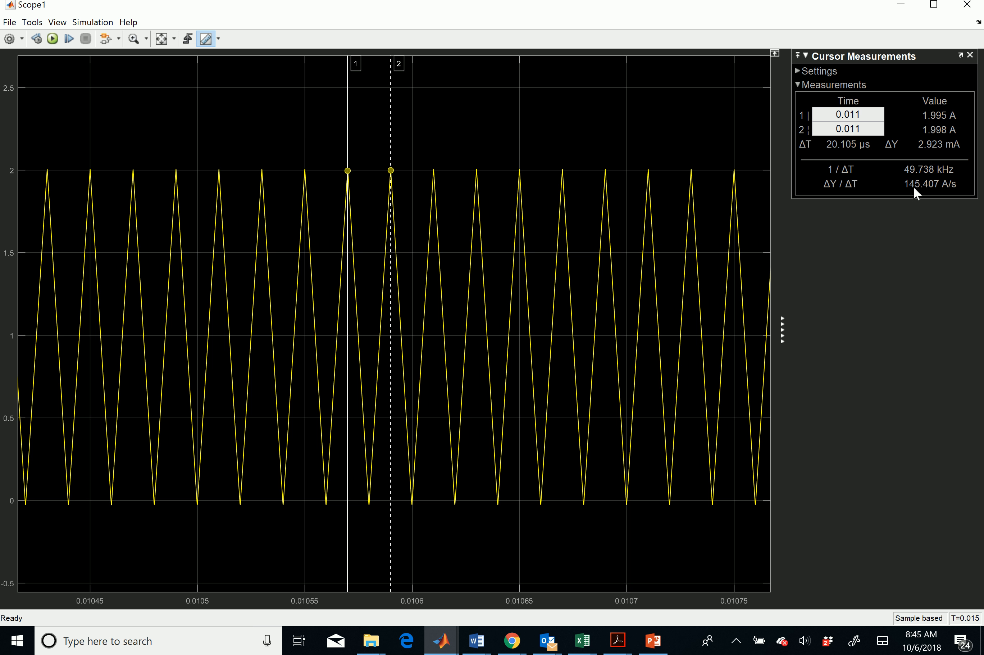
mouse_move(918, 178)
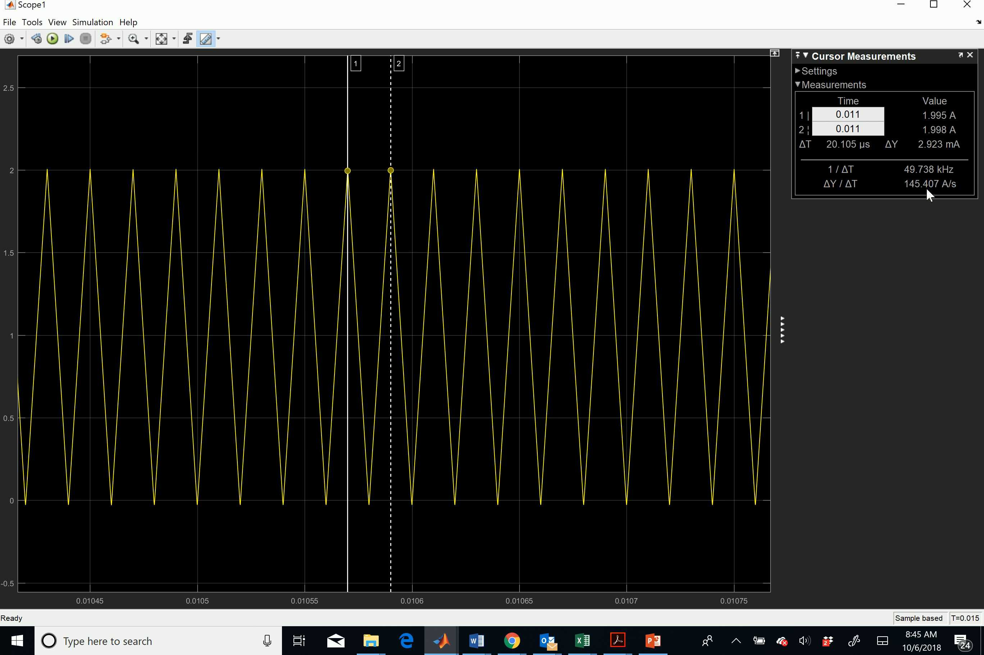
mouse_move(894, 215)
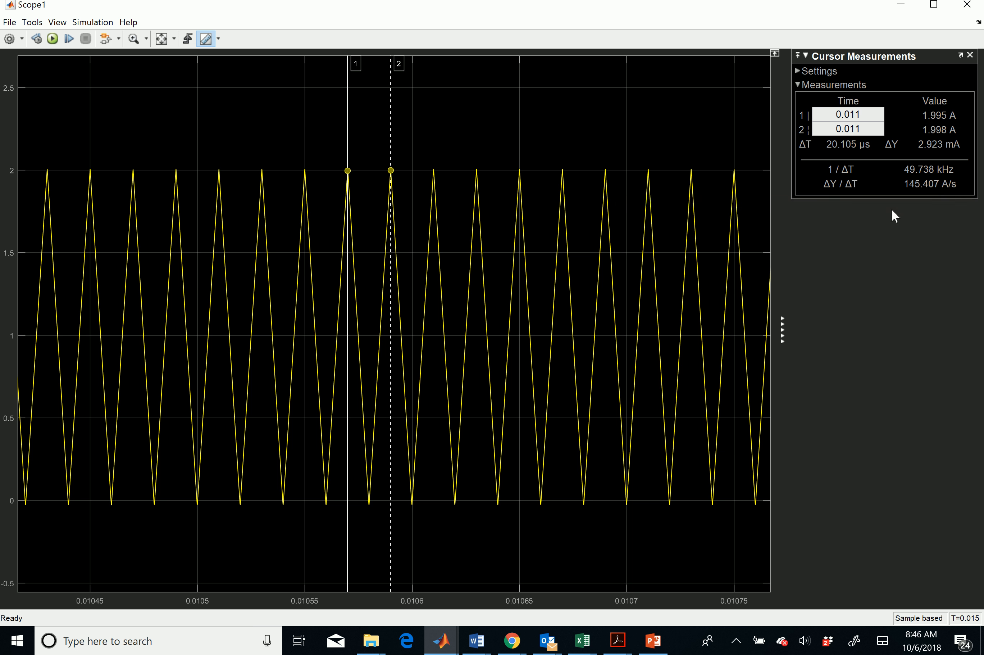
mouse_move(846, 169)
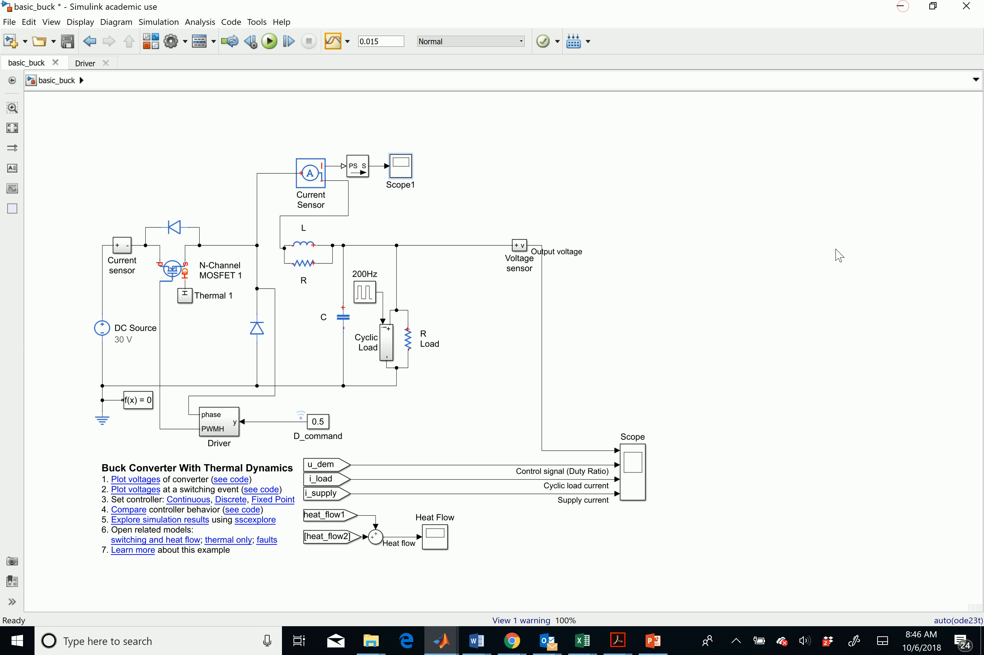
click(632, 471)
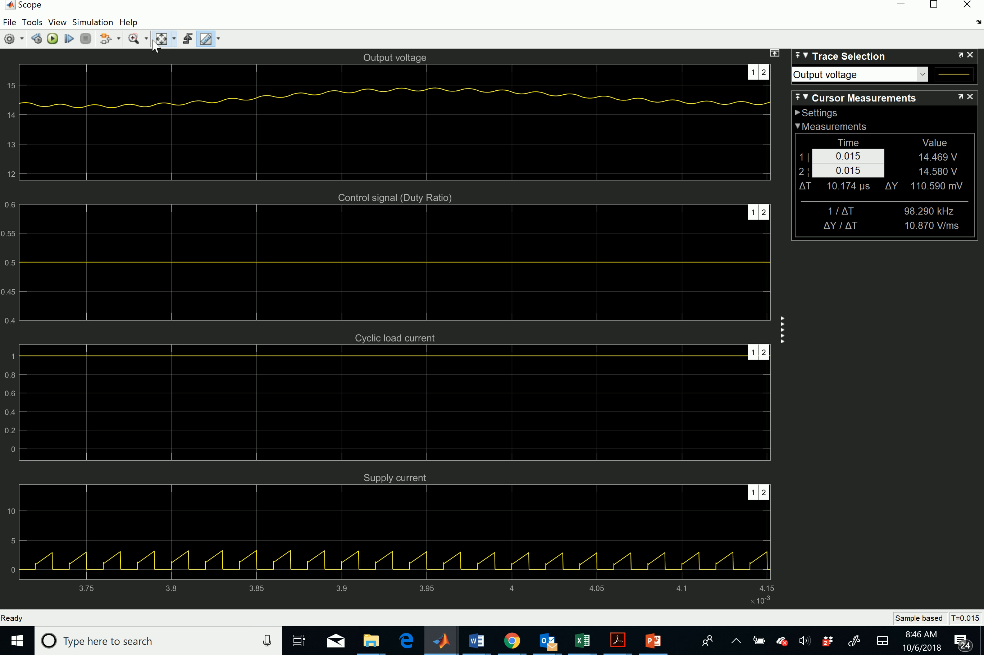
click(161, 38)
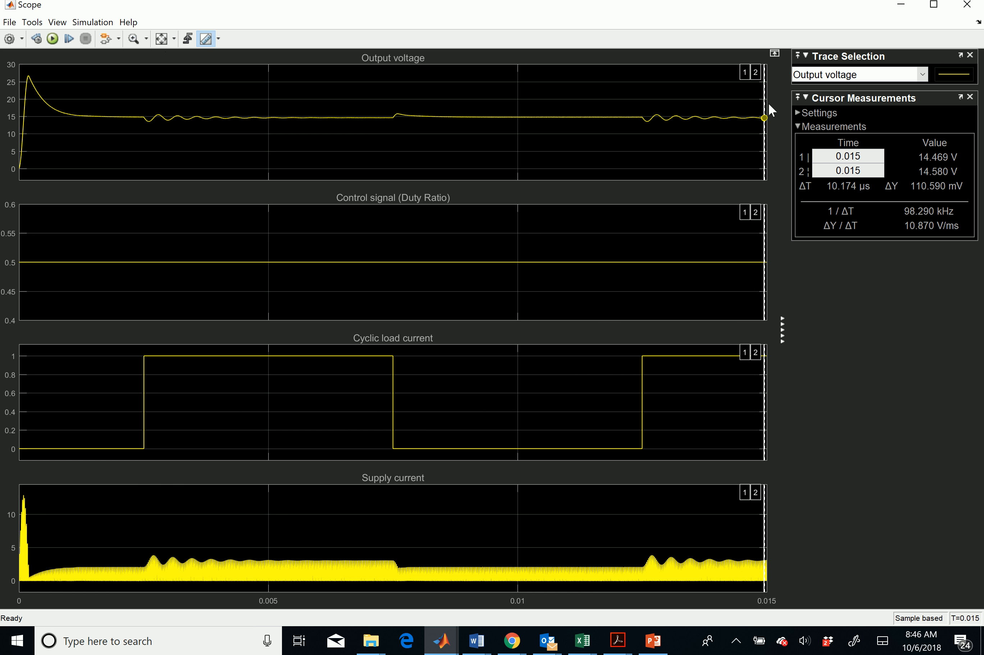
drag(764, 117, 636, 117)
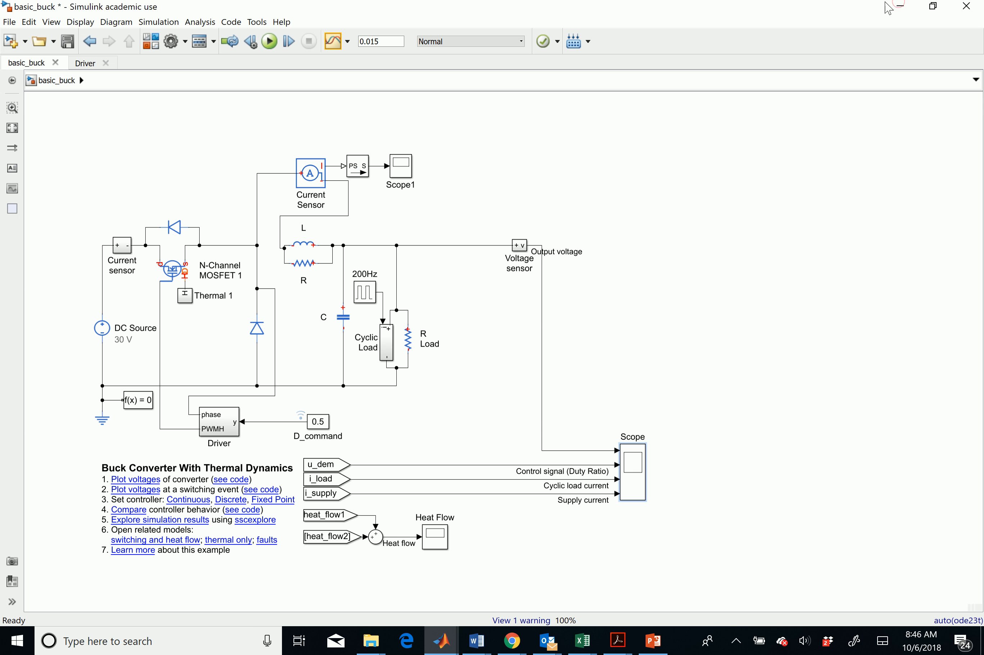
mouse_move(543, 291)
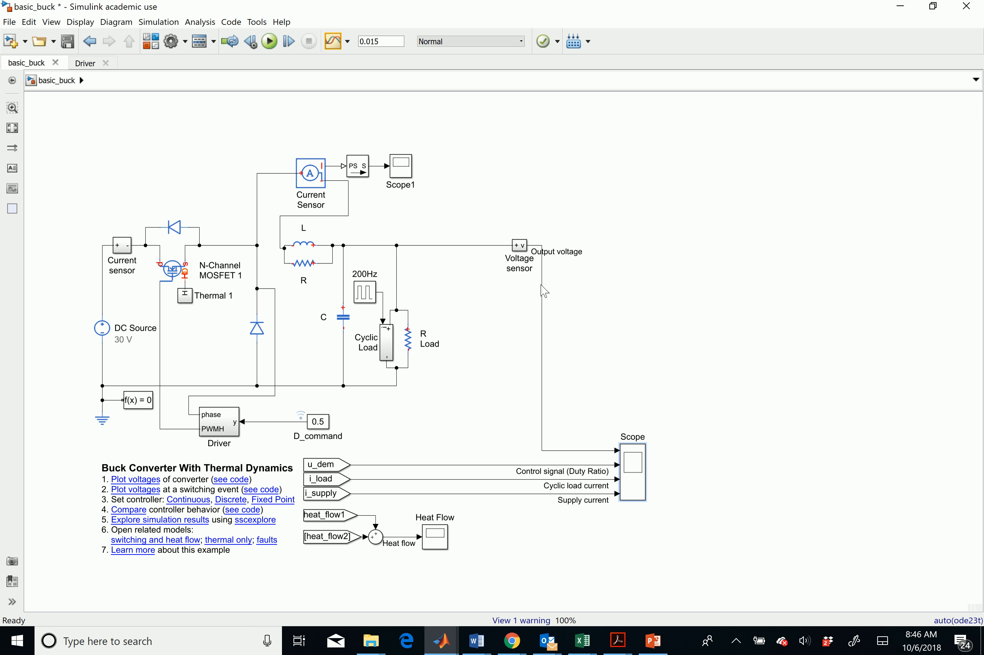
mouse_move(431, 431)
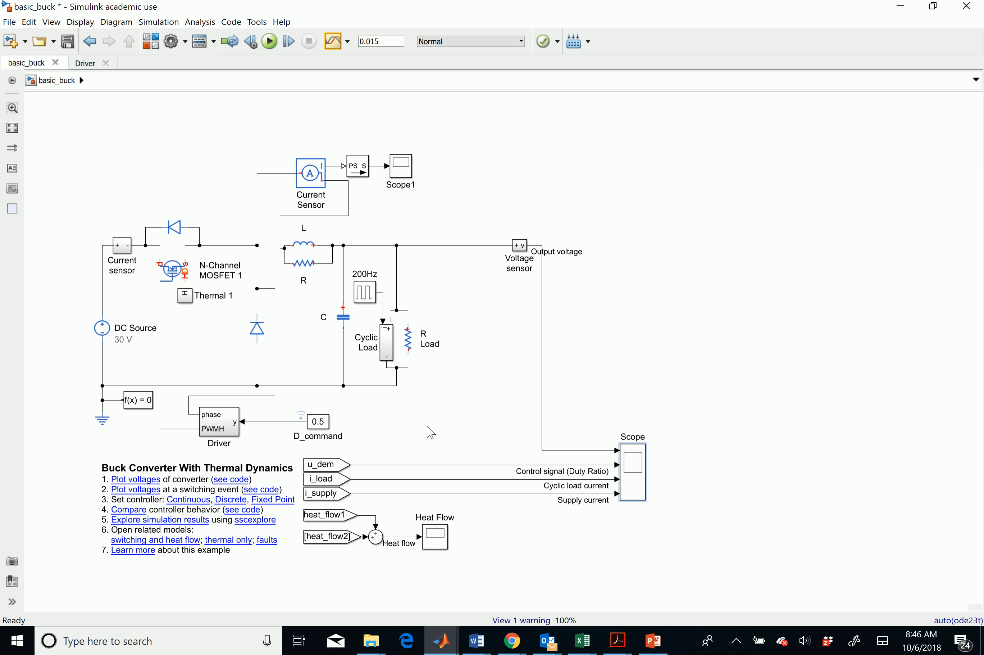
Step: Inspect the Driver subsystem's Controlled PWM Voltage parameters (50 kHz, 30 V) and return to basic_buck
click(317, 421)
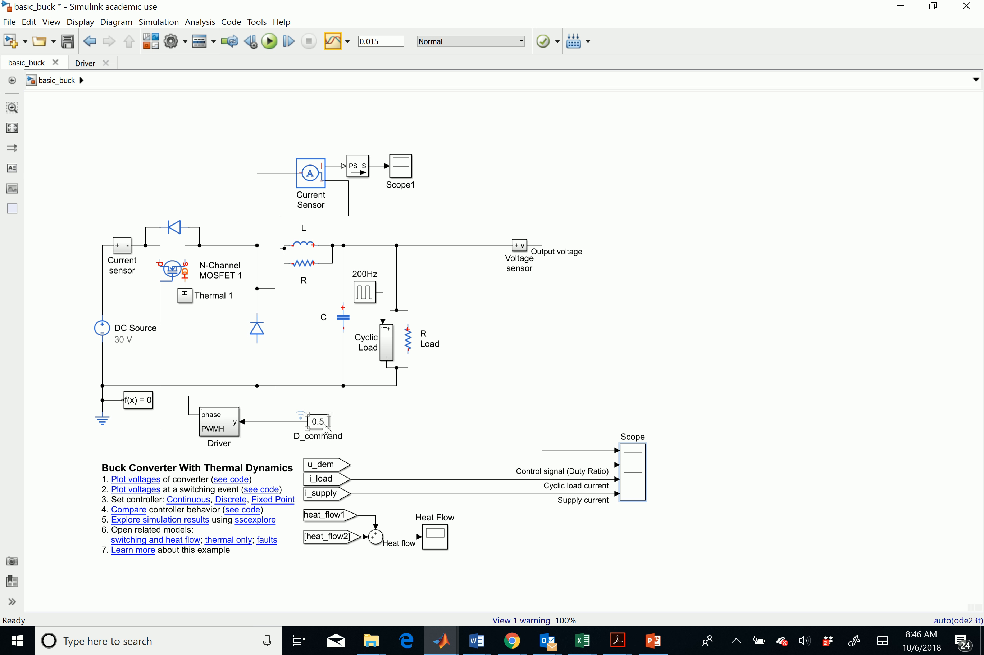
double_click(219, 423)
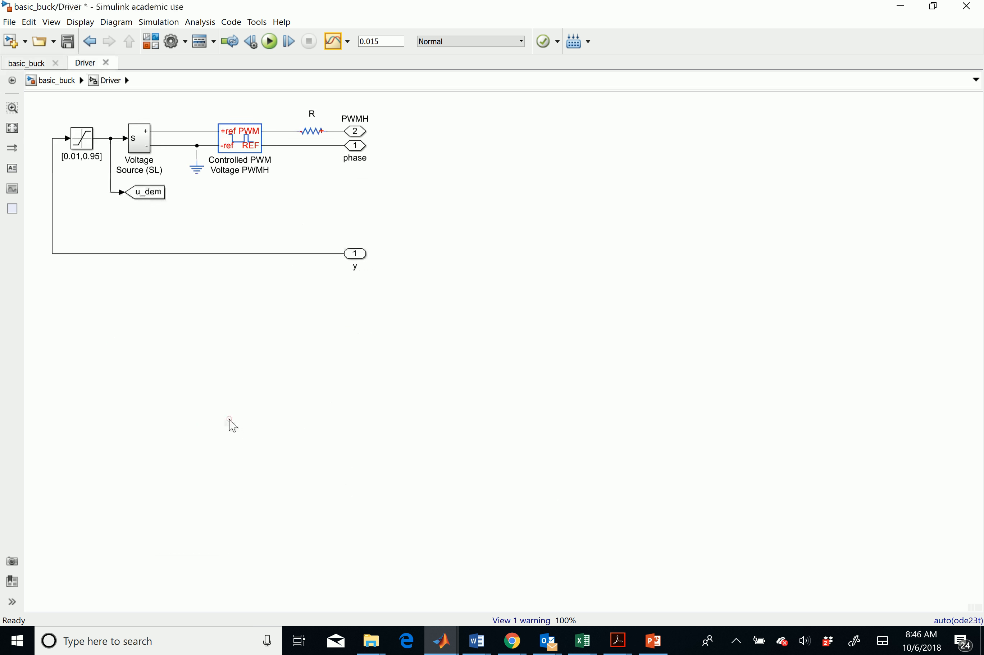
click(149, 192)
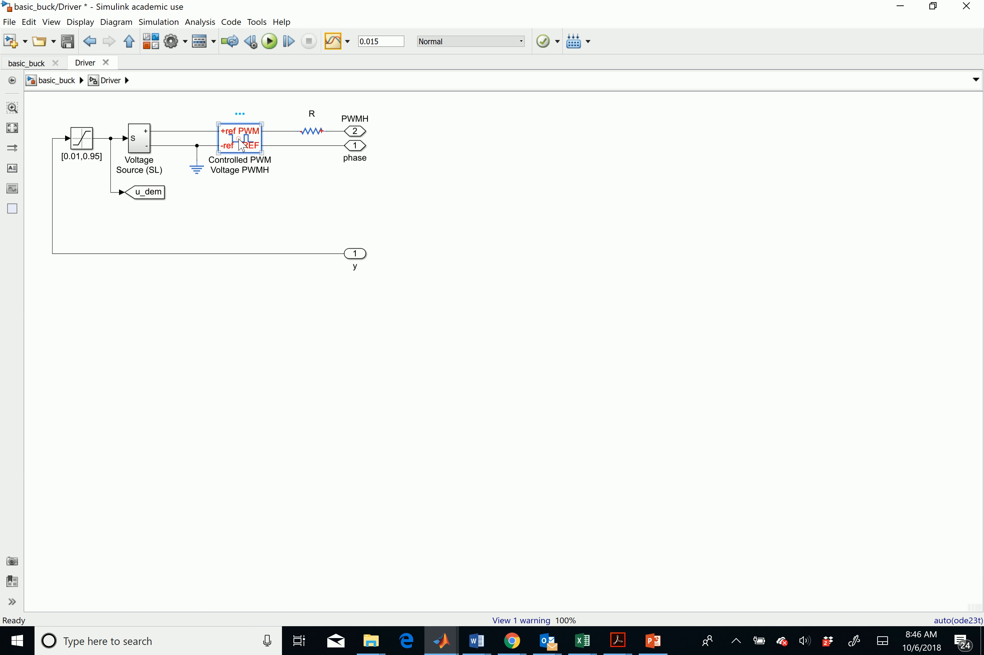
double_click(239, 138)
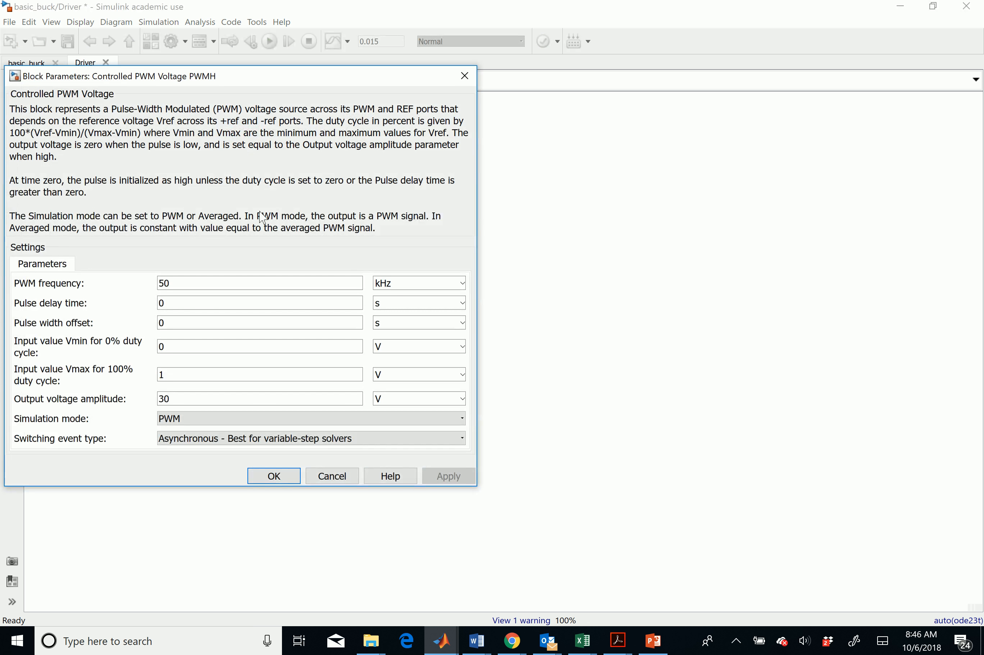
mouse_move(319, 150)
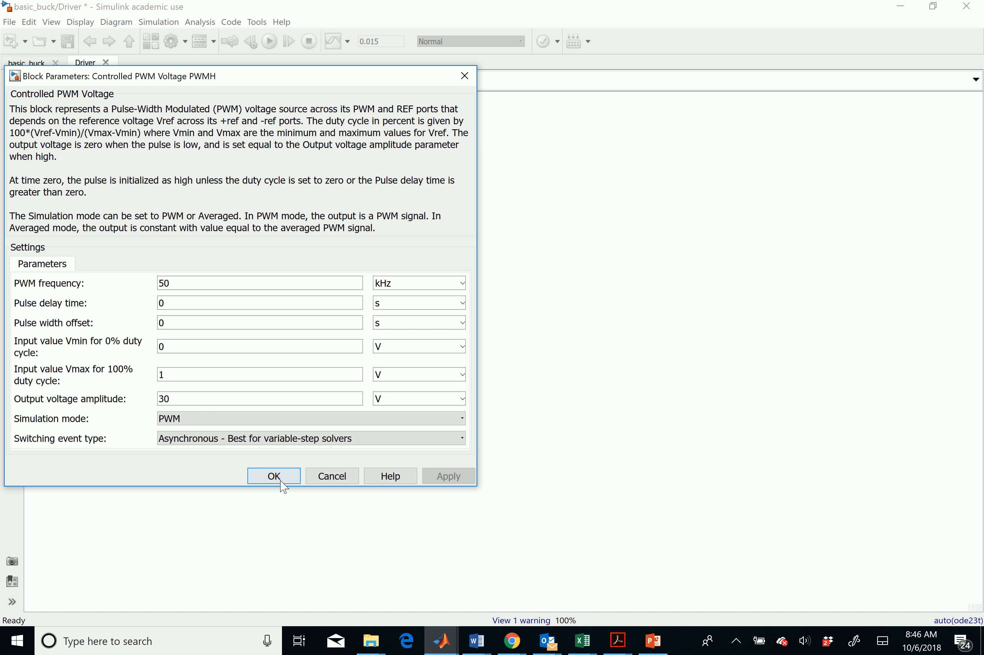
click(273, 475)
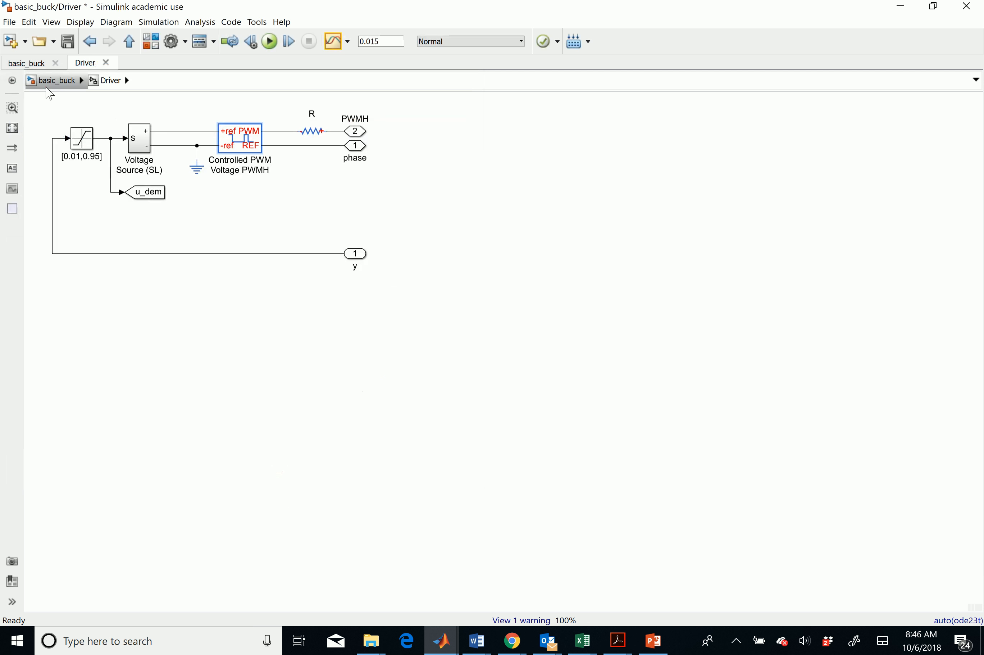
click(57, 79)
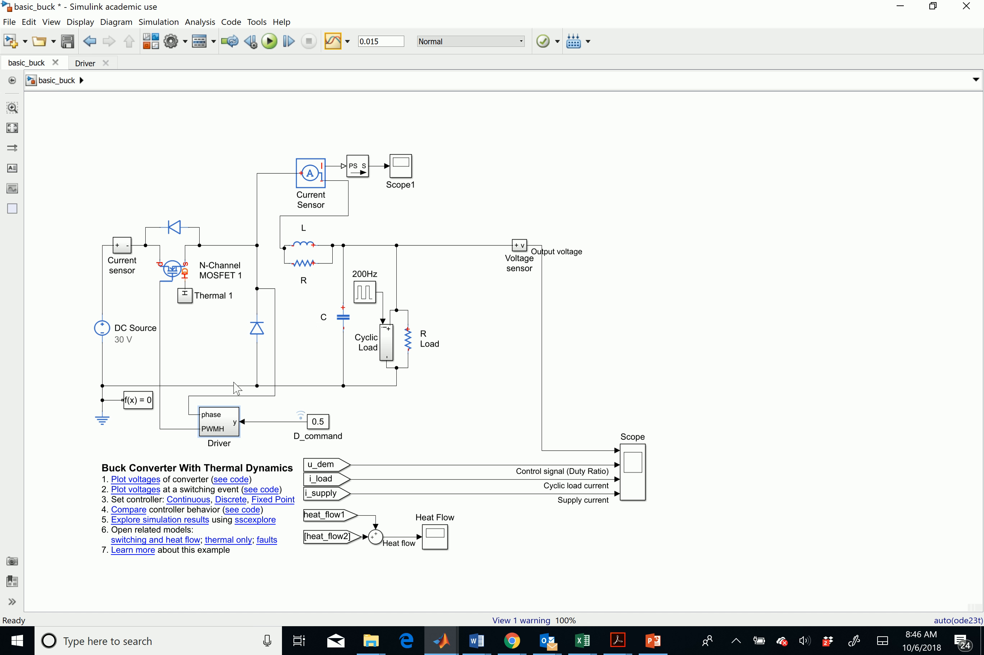
Step: Check the D_command constant (0.5) and the PWM voltage source settings again, leaving them unchanged
double_click(317, 421)
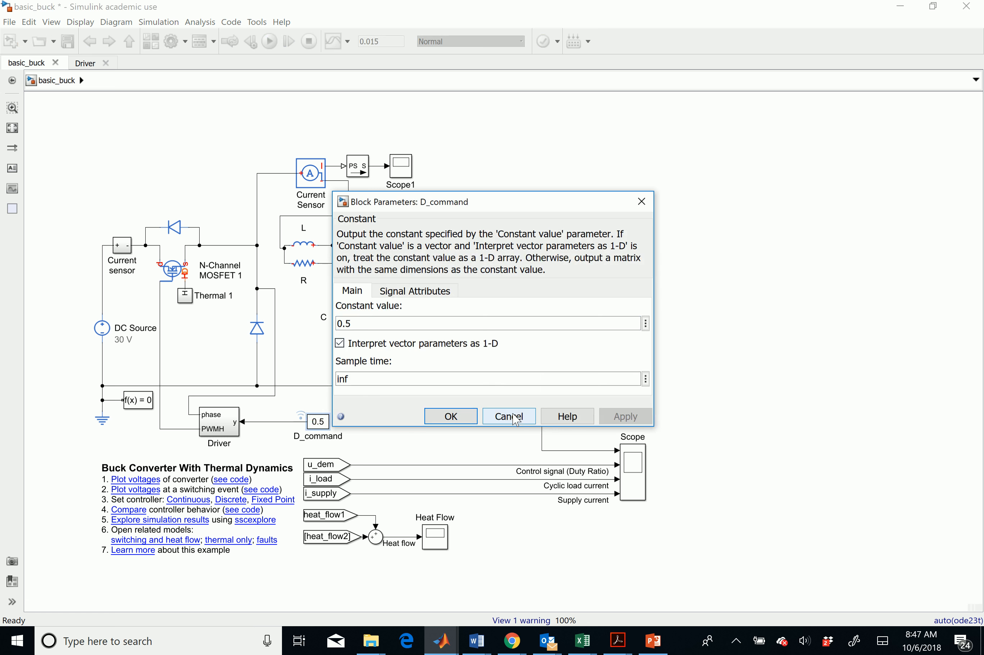
click(509, 416)
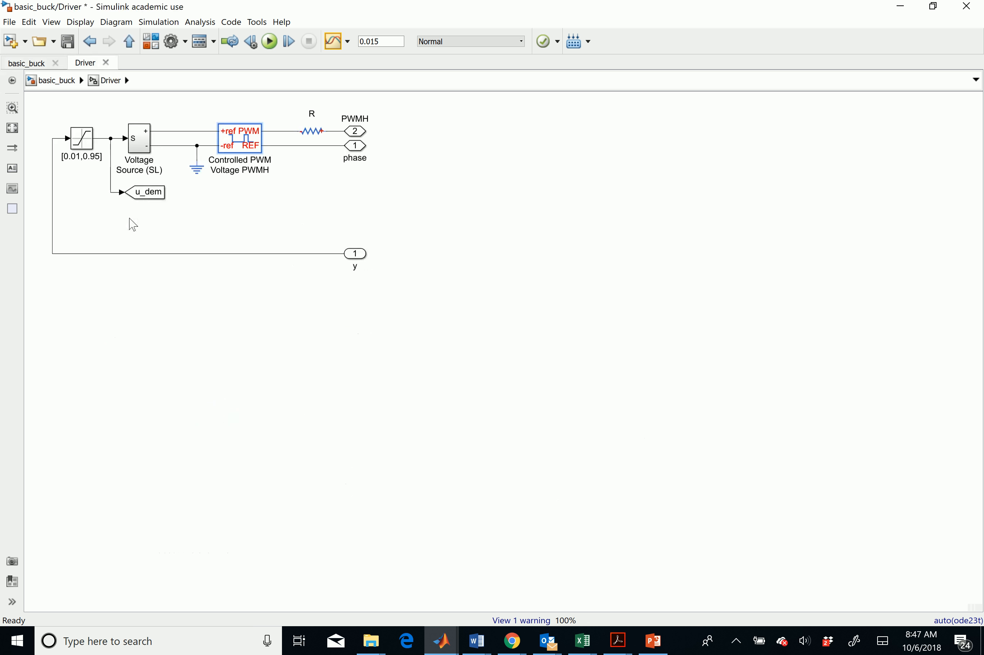
click(139, 137)
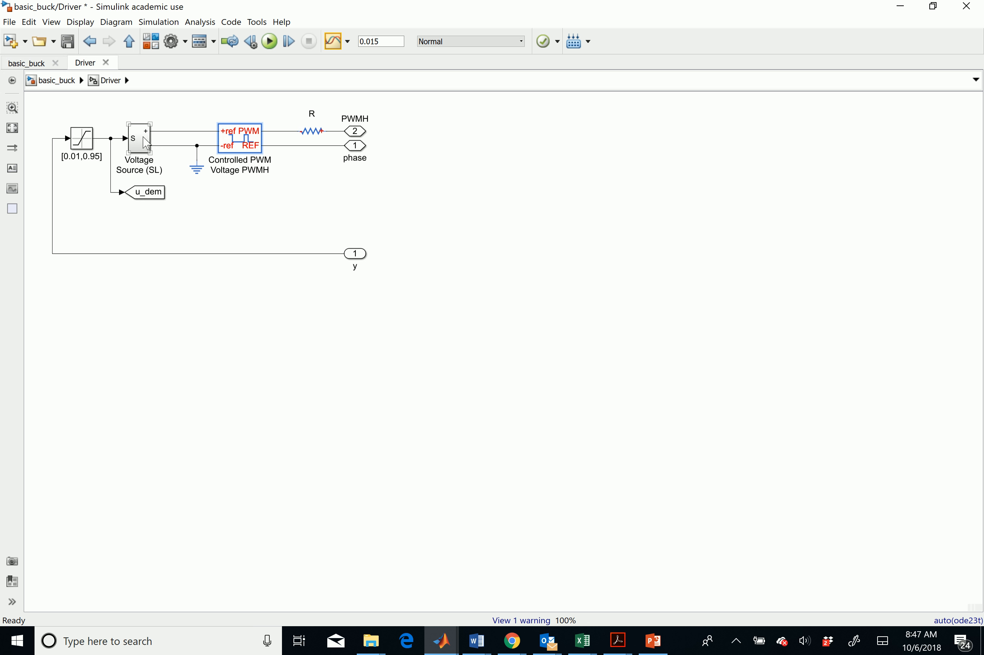
click(238, 139)
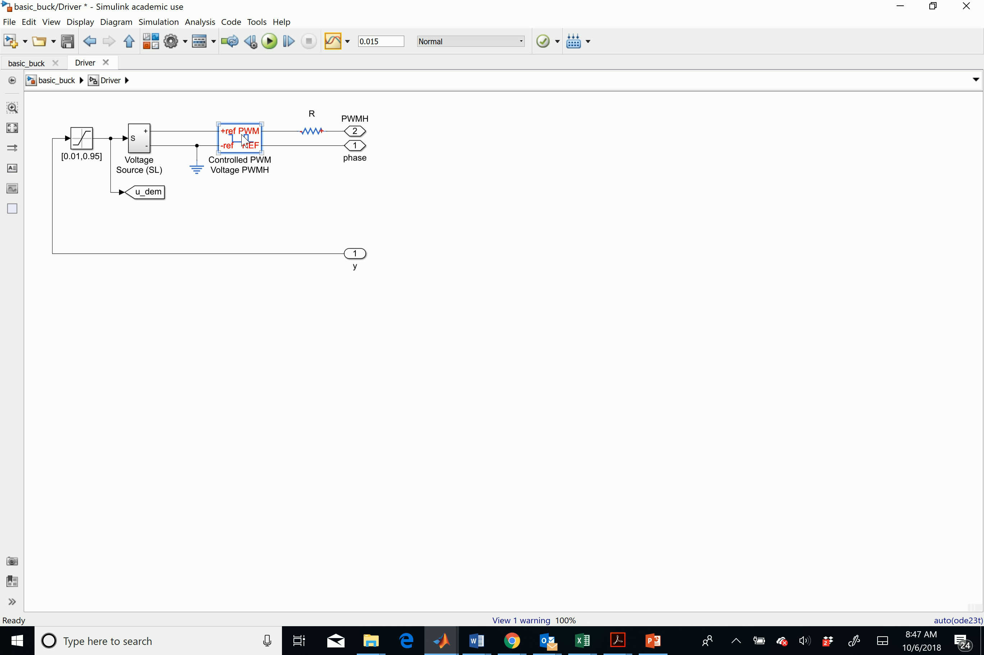
double_click(238, 136)
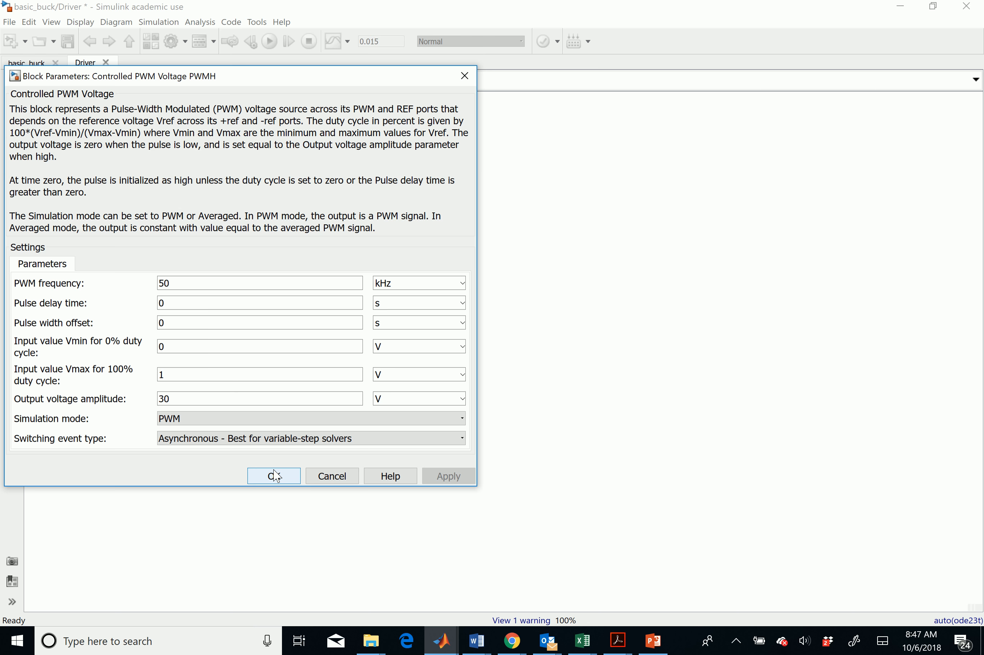
click(273, 474)
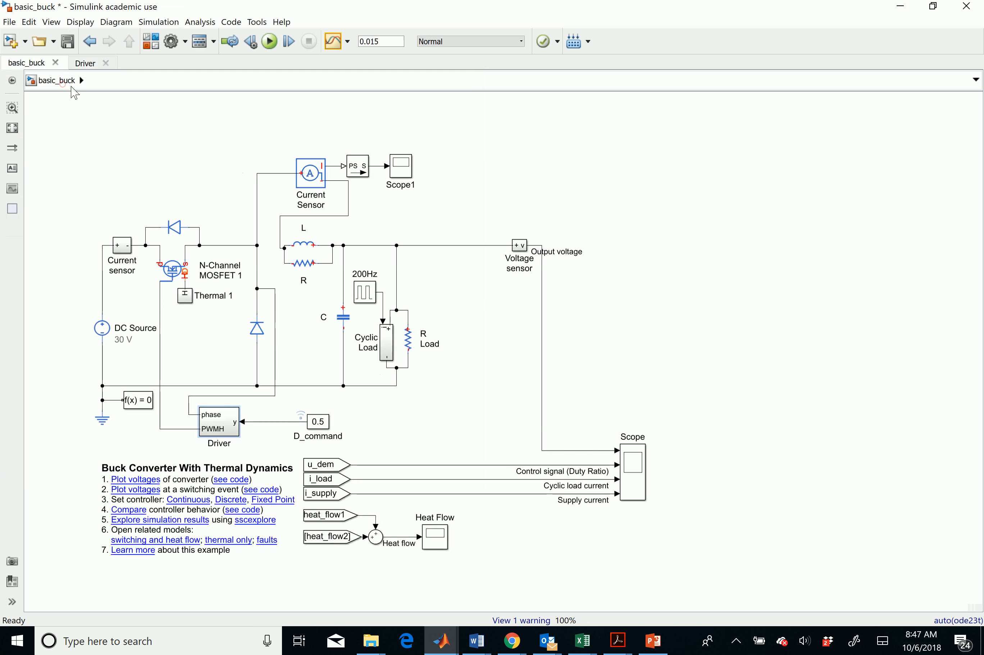
double_click(317, 421)
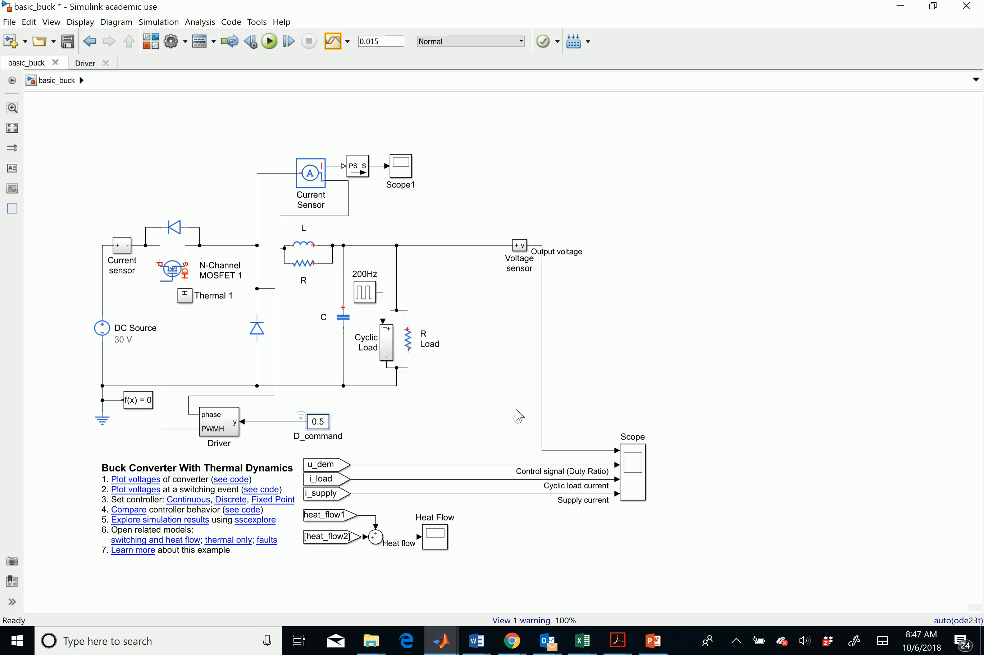
mouse_move(332, 277)
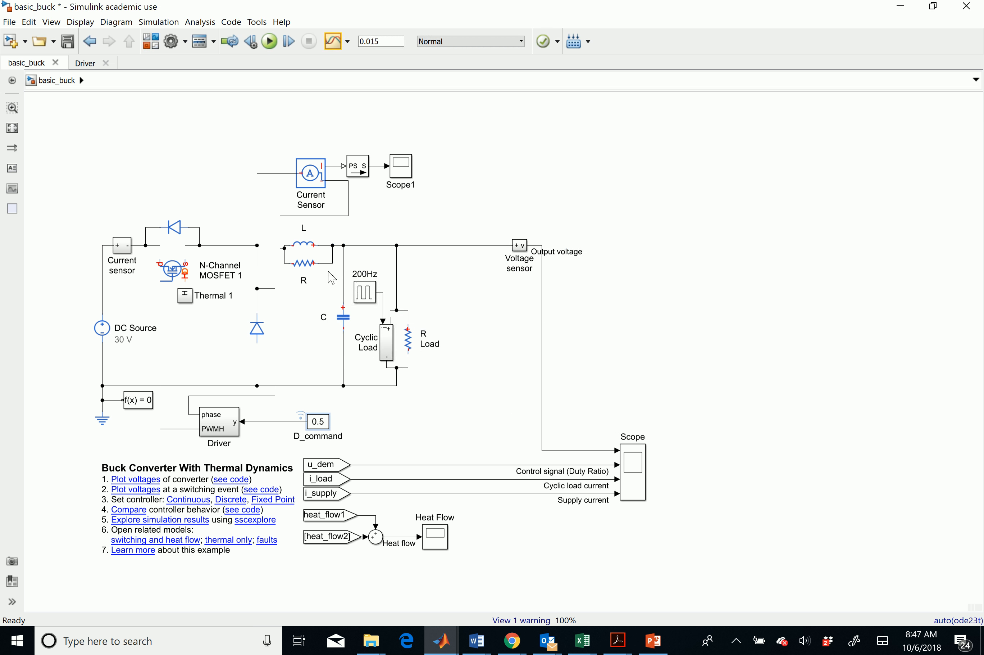
double_click(303, 263)
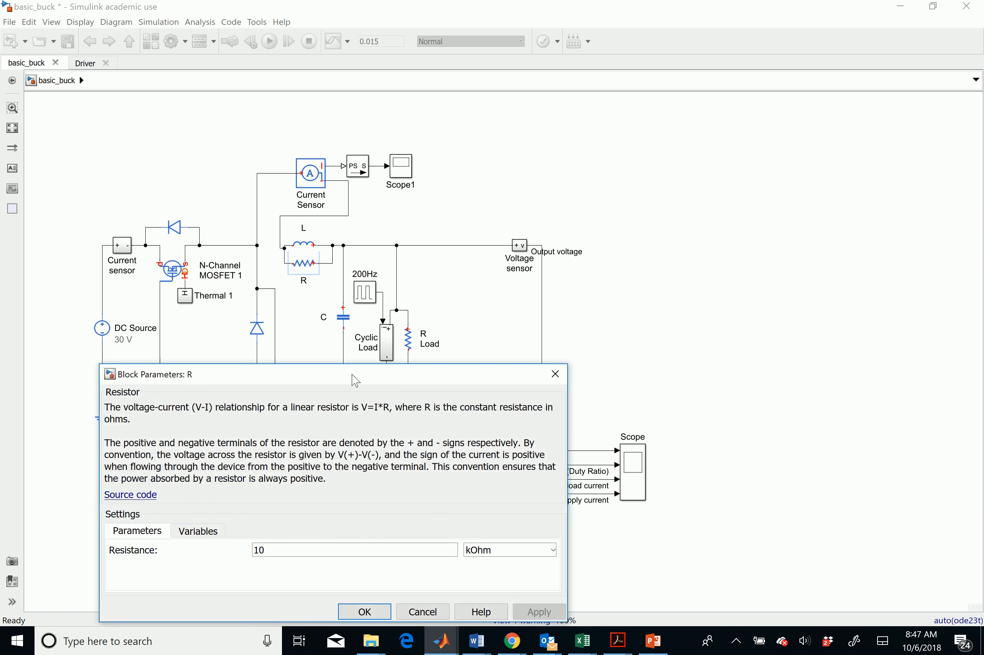
click(364, 611)
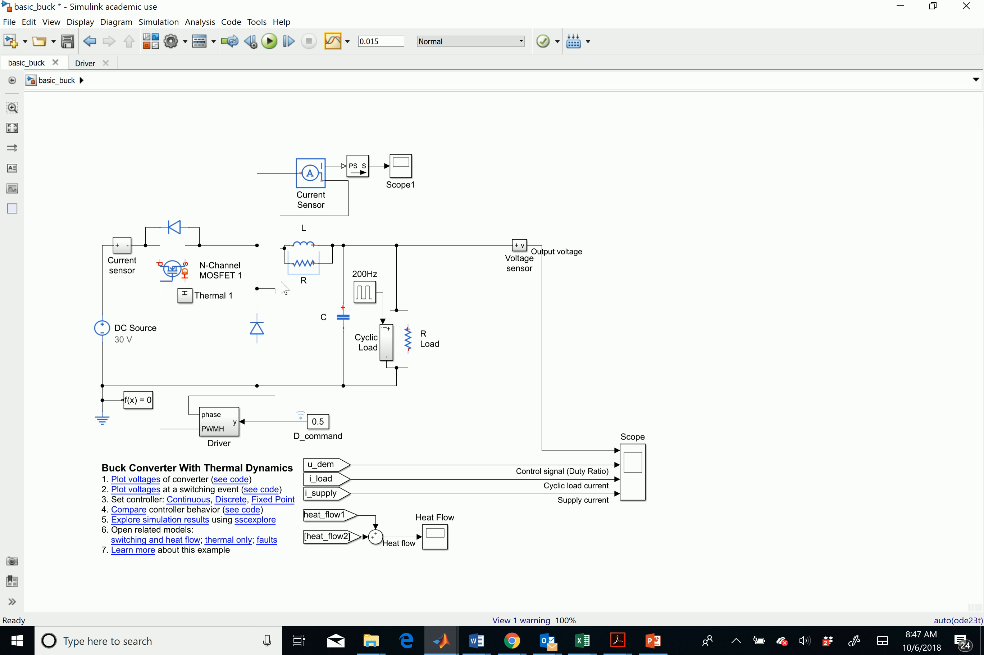
mouse_move(292, 287)
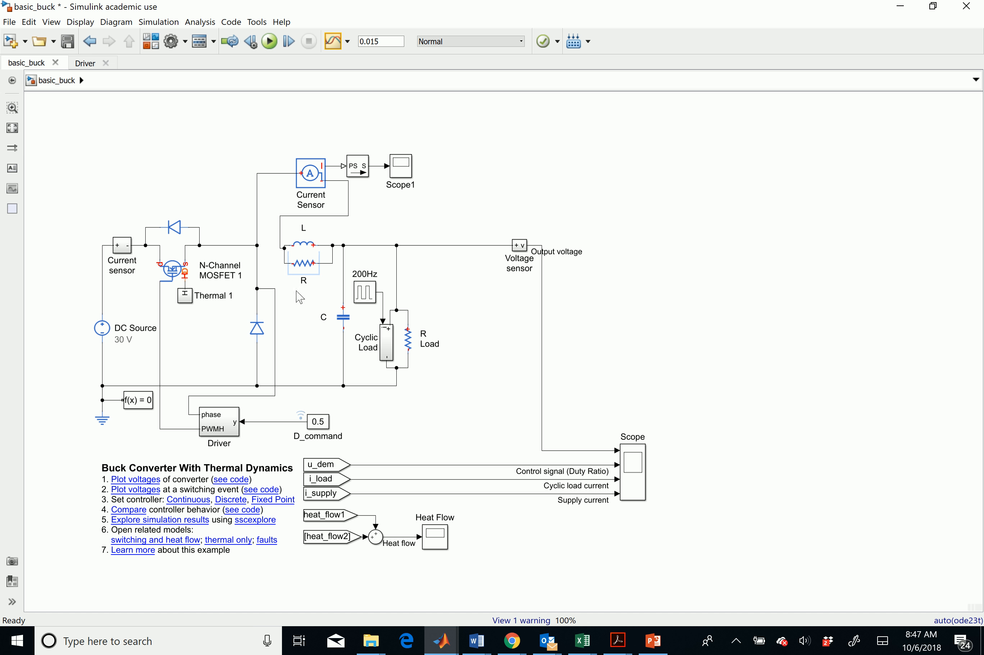
mouse_move(337, 247)
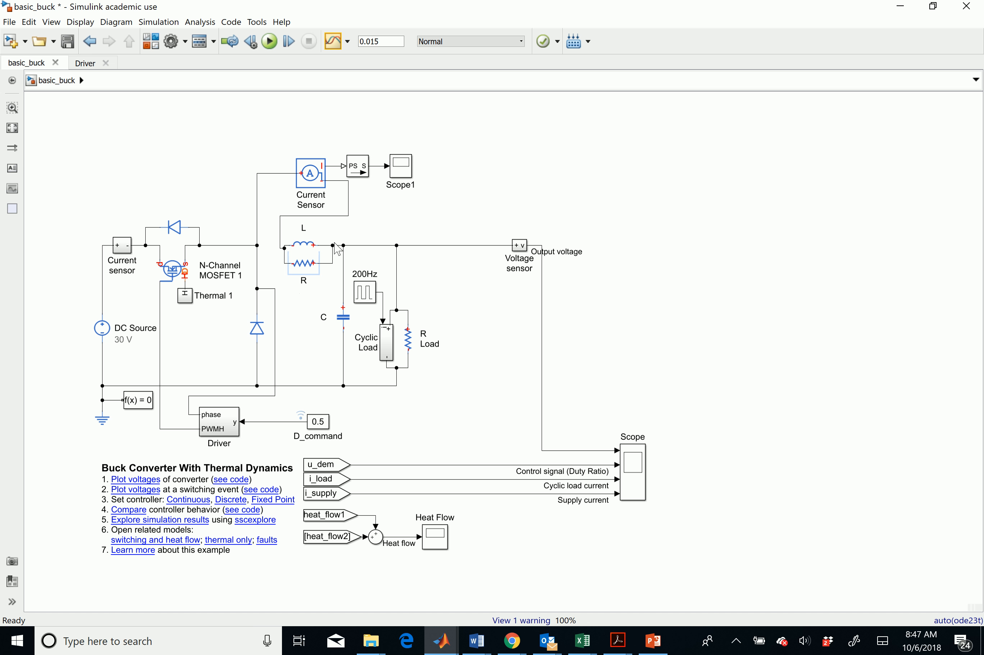
mouse_move(291, 392)
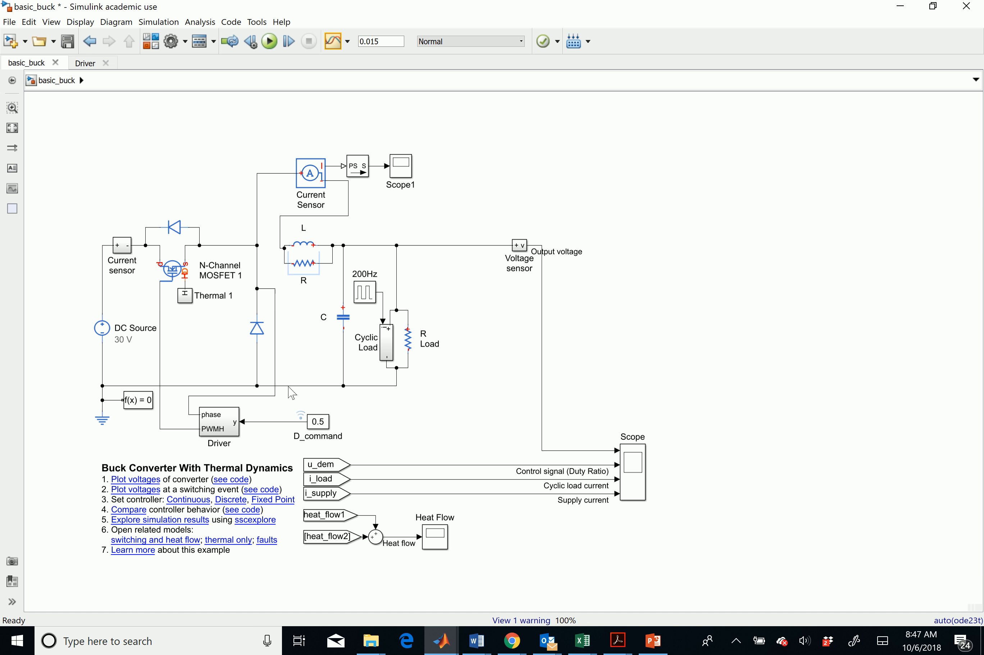
Step: Inside the Voltage sensor subsystem, box-select the sensor, PS-S converter and ground together
click(342, 314)
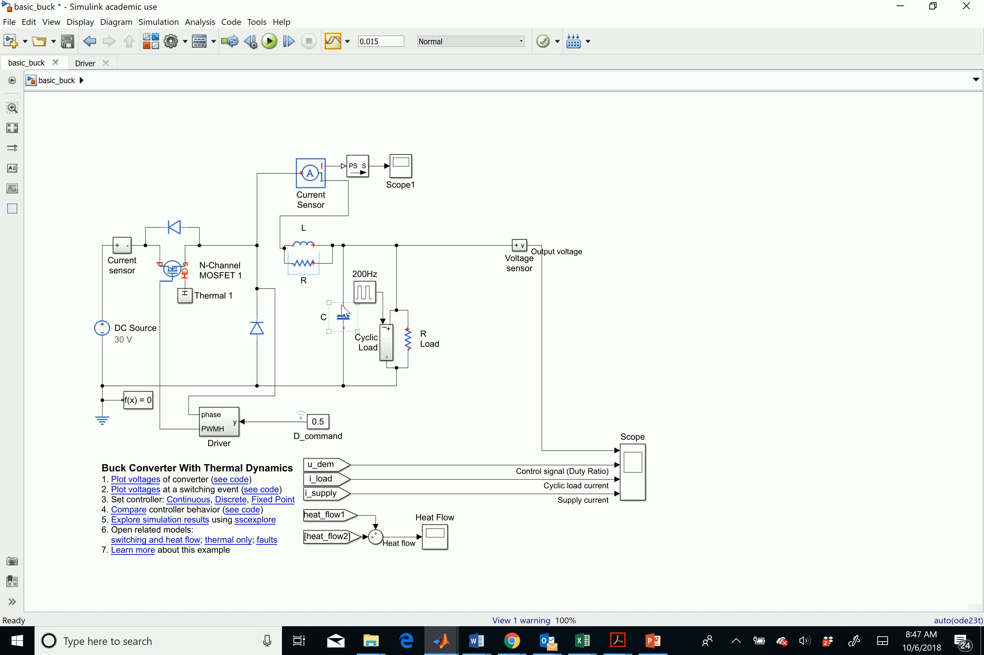
click(310, 170)
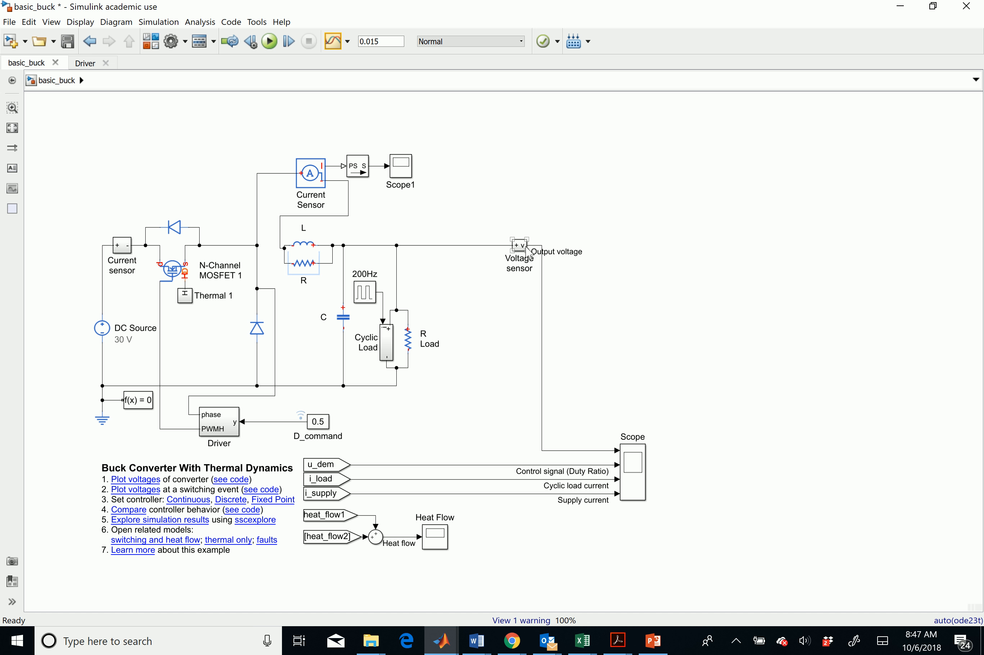
double_click(520, 244)
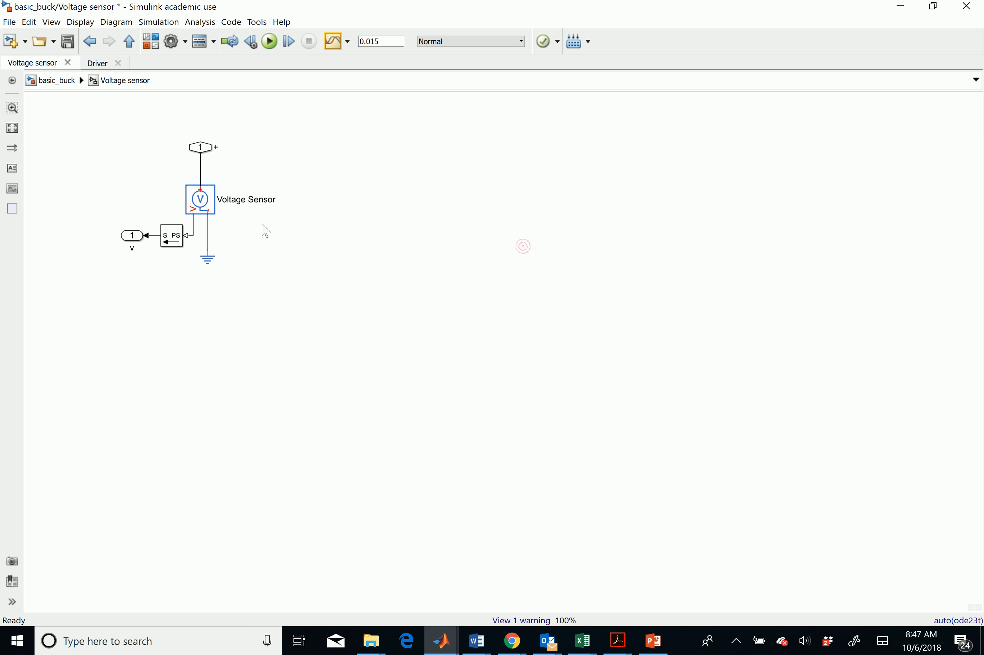
click(171, 236)
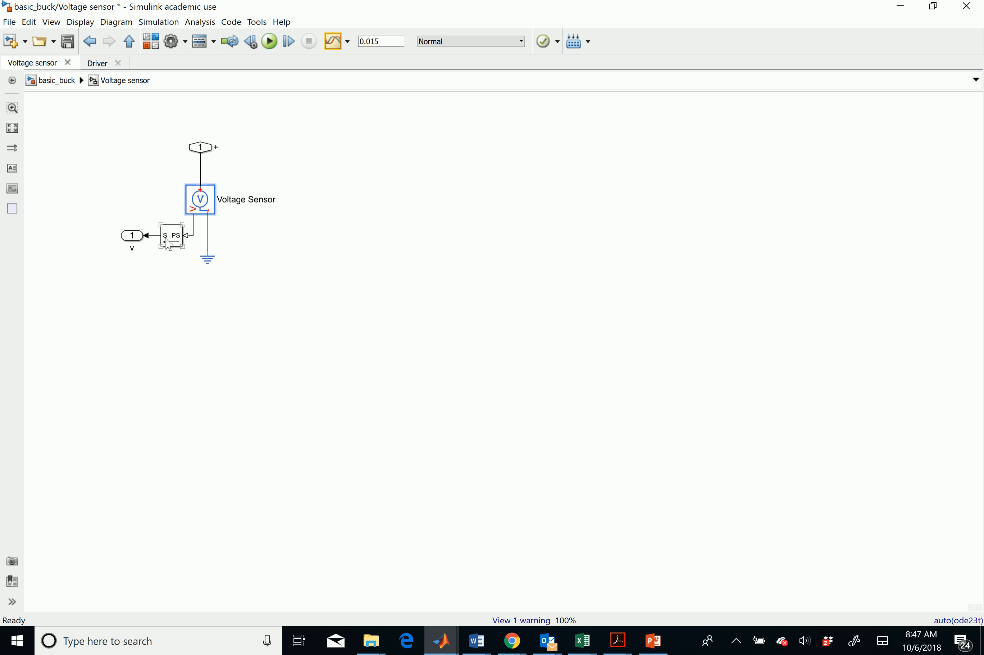
drag(155, 156, 241, 288)
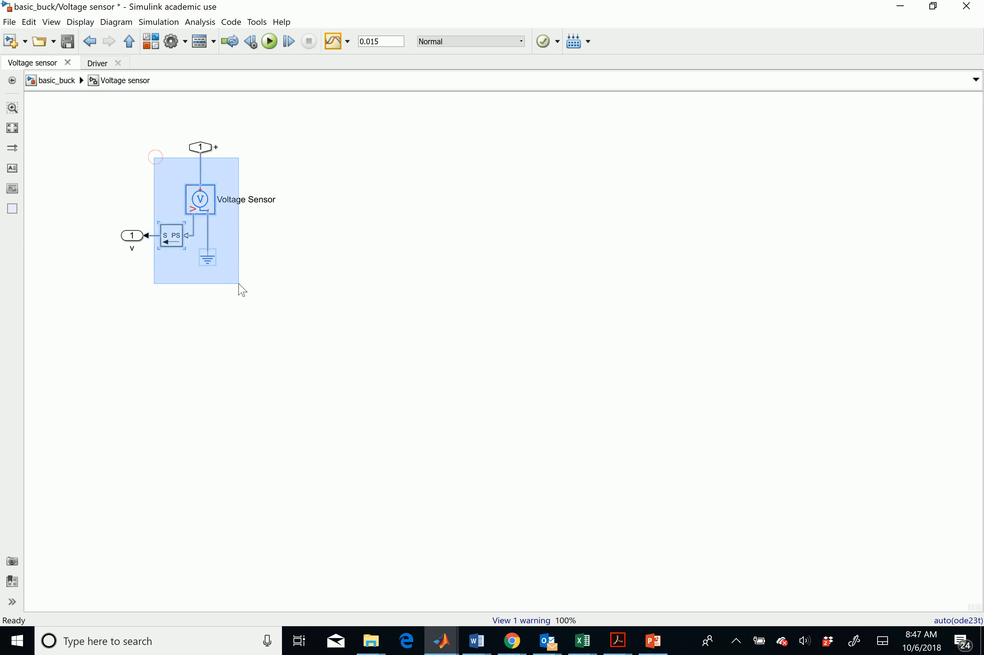
drag(241, 289, 301, 308)
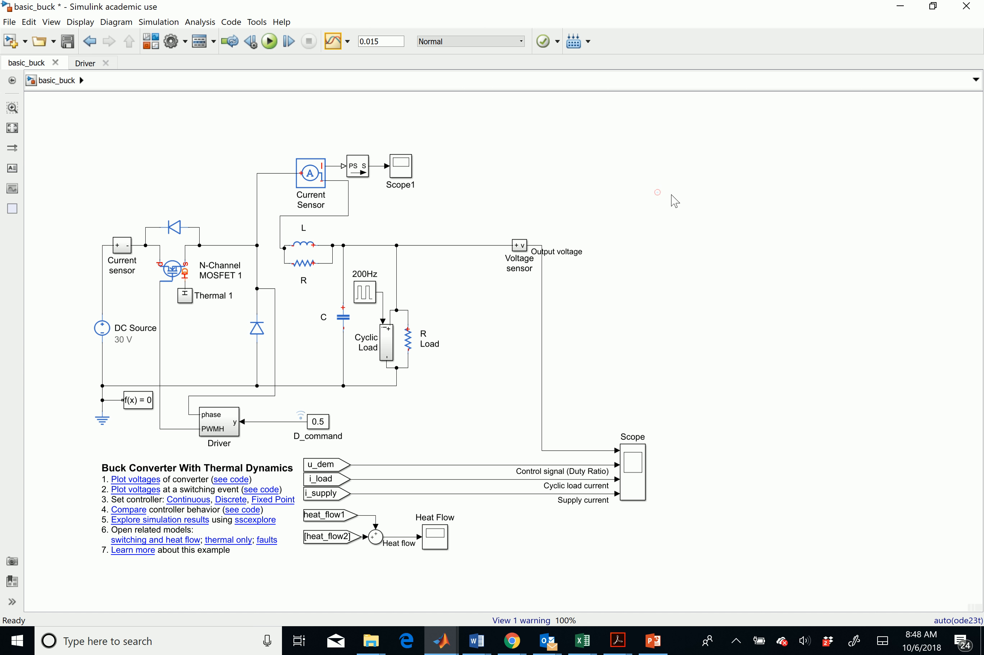
mouse_move(639, 7)
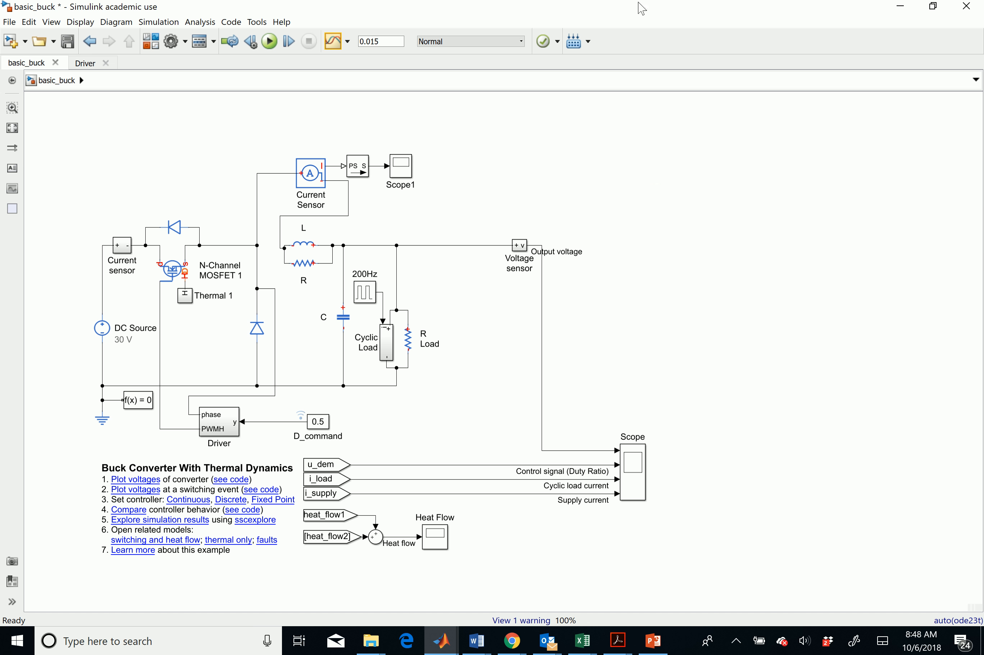
mouse_move(727, 187)
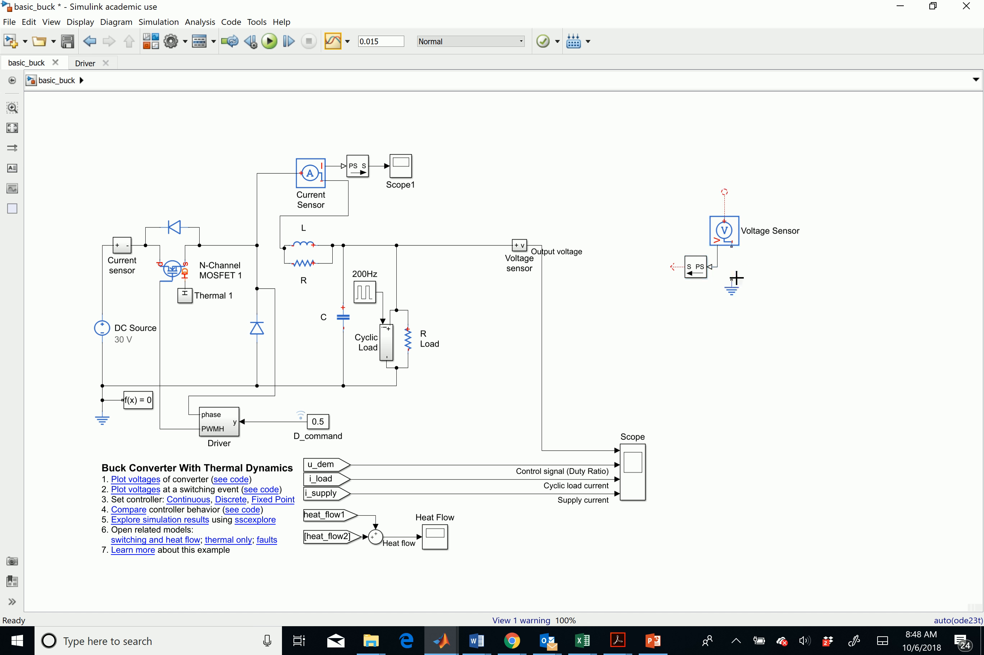
Step: Move the pasted Voltage Sensor beside the diode and the signal converter below the circuit
click(732, 286)
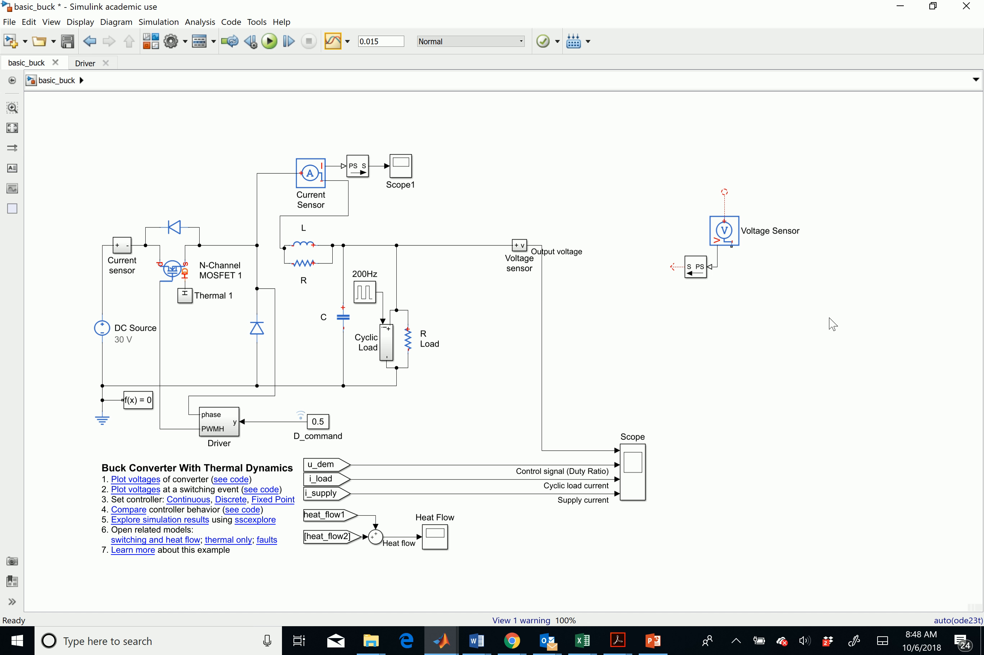
click(724, 230)
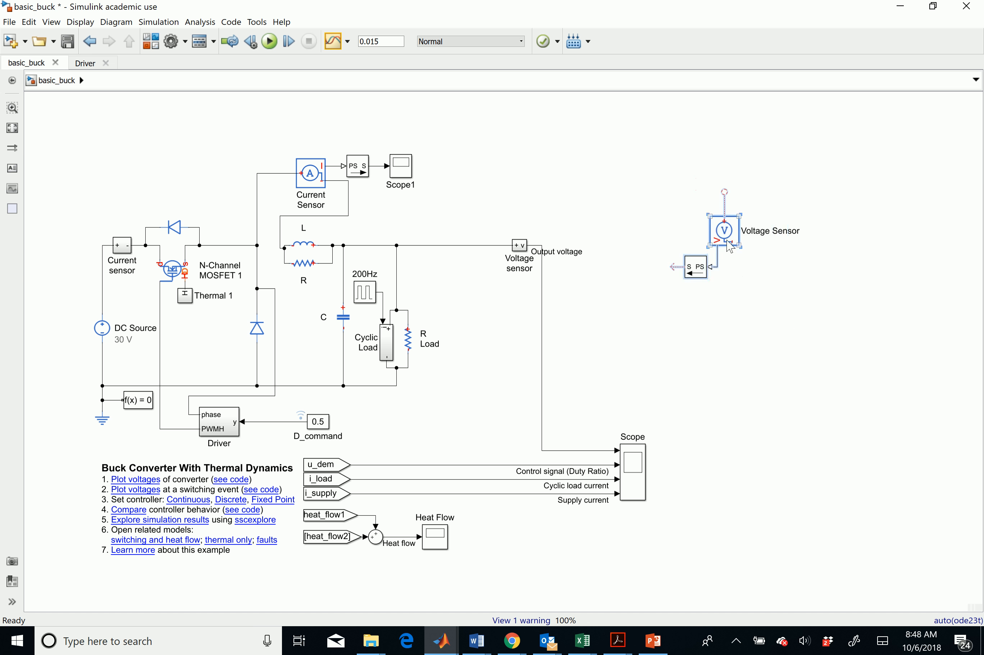
drag(726, 230, 303, 338)
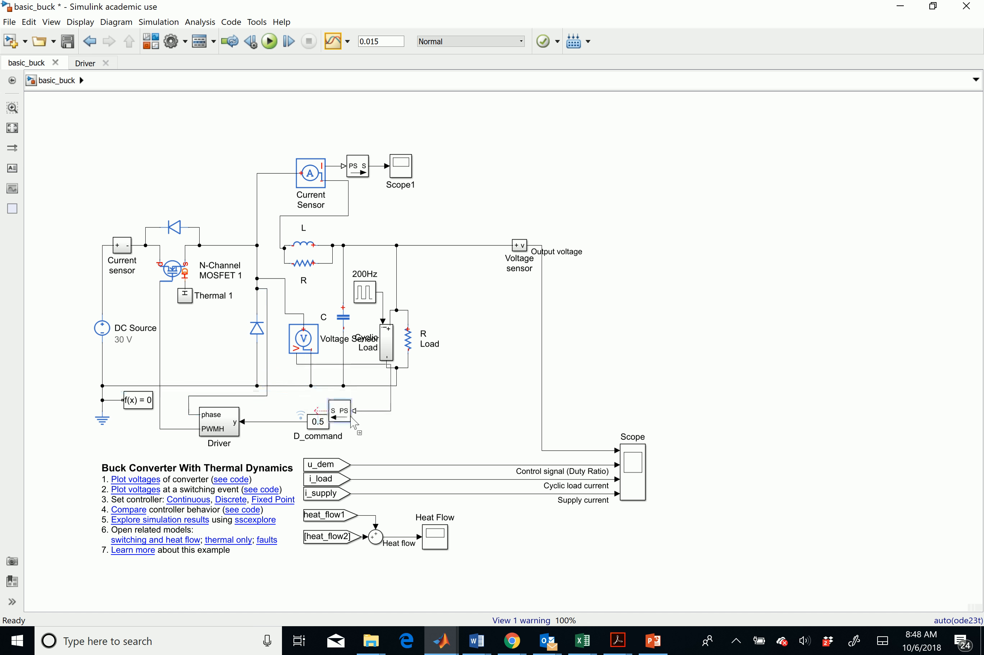
drag(339, 421, 406, 422)
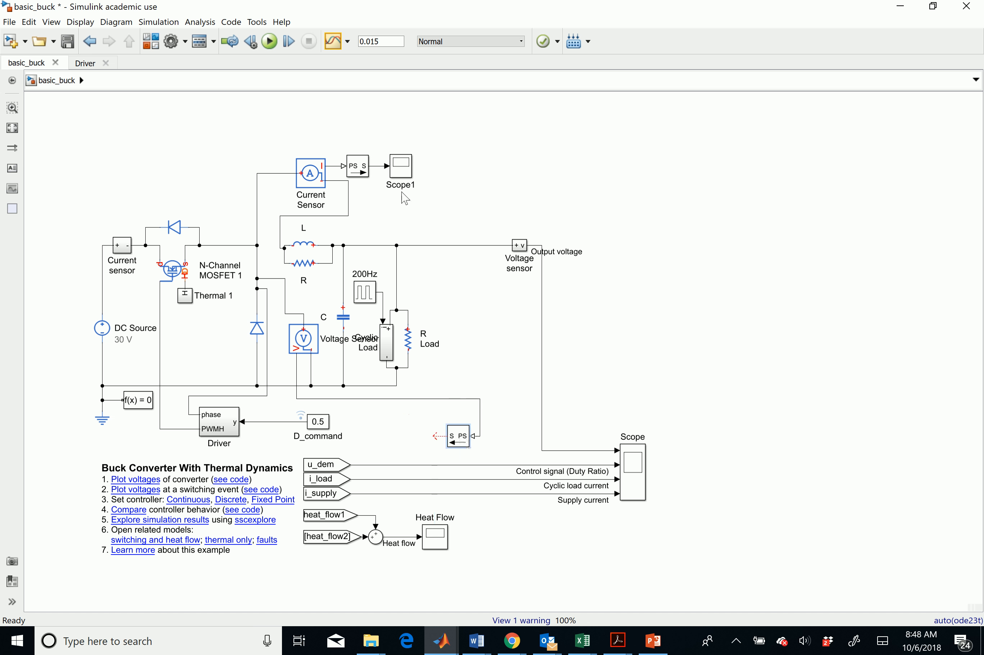
Step: Add a Scope block from the library ('scop' search) and wire the converter output into Scope2
click(399, 168)
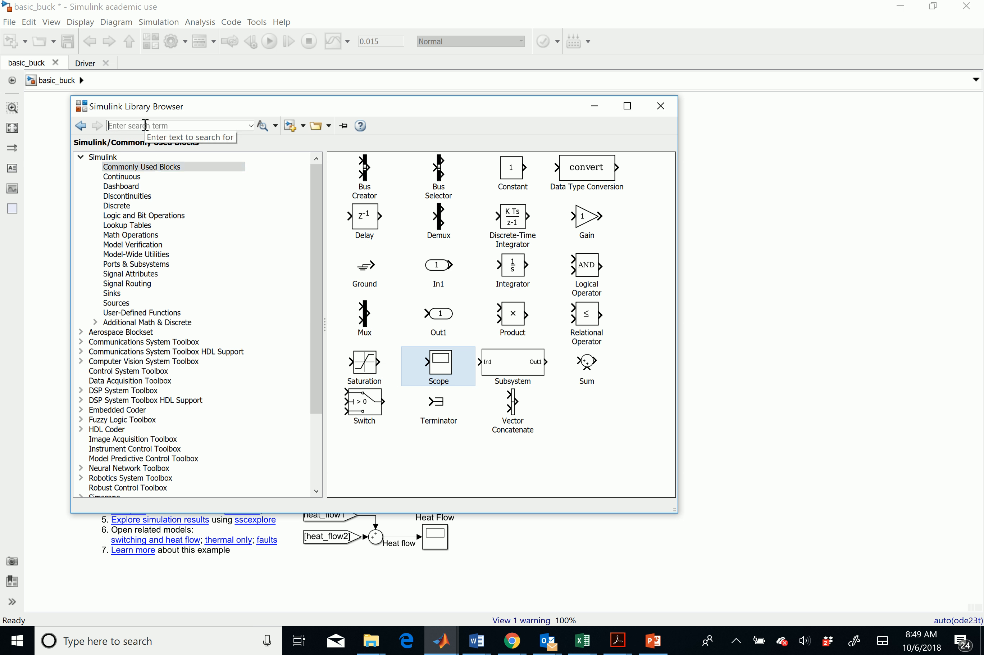
text(scop)
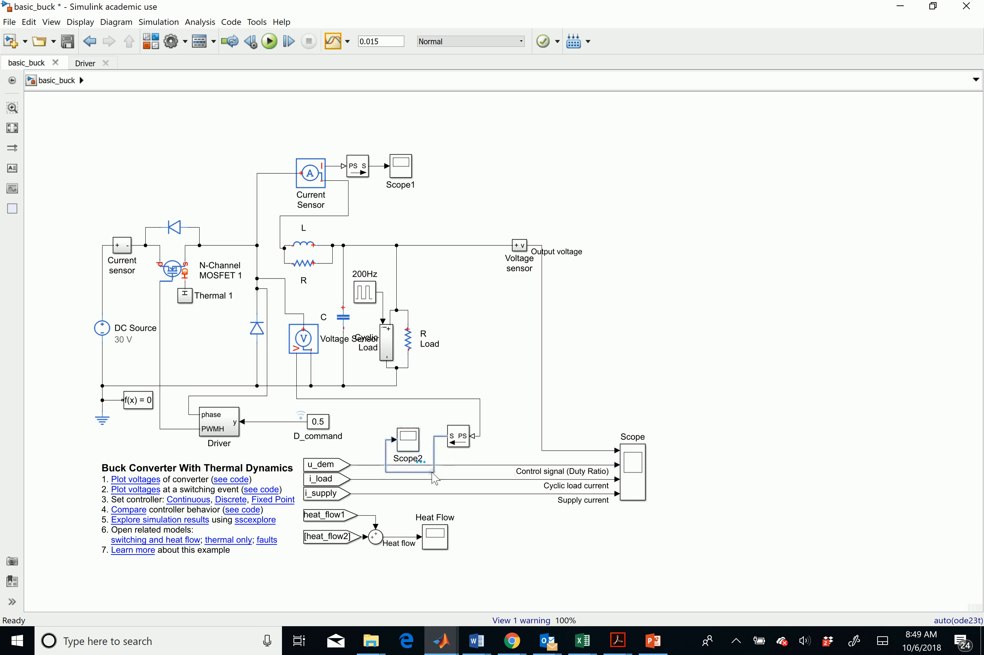
click(407, 441)
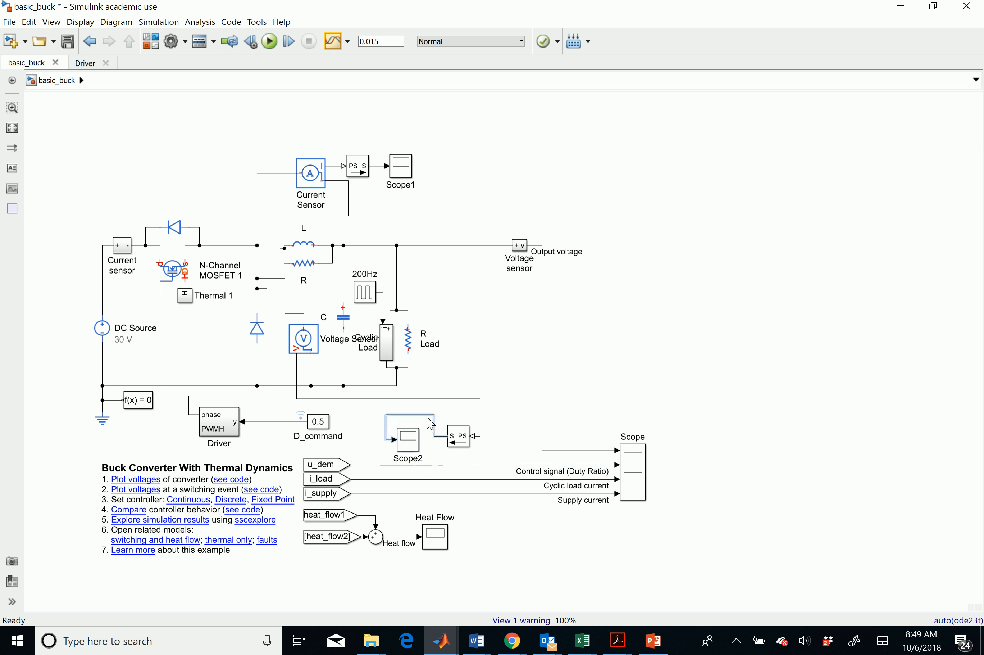
click(407, 438)
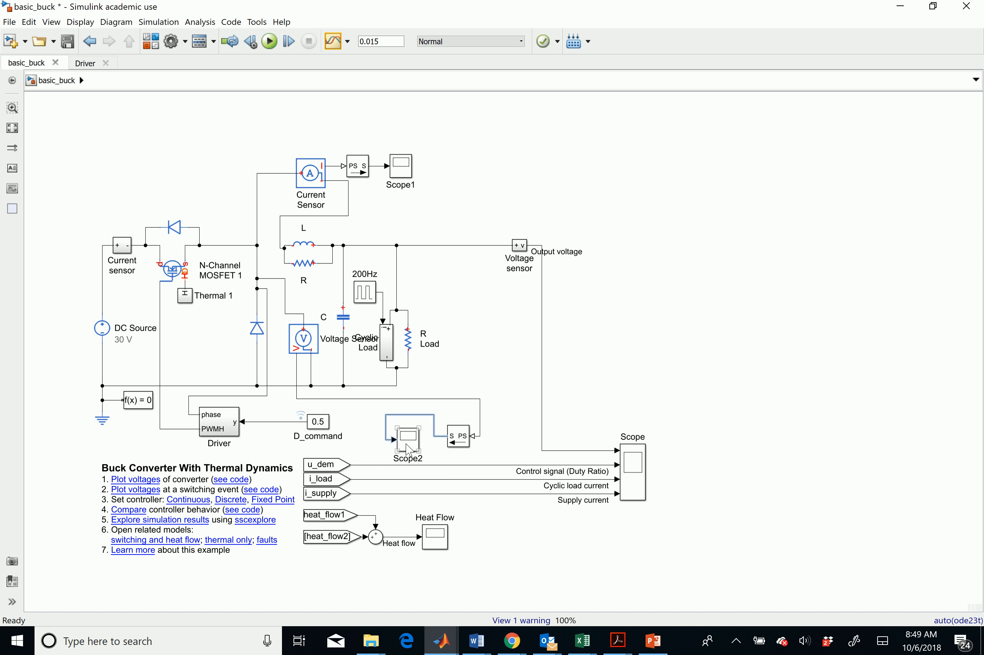
click(408, 436)
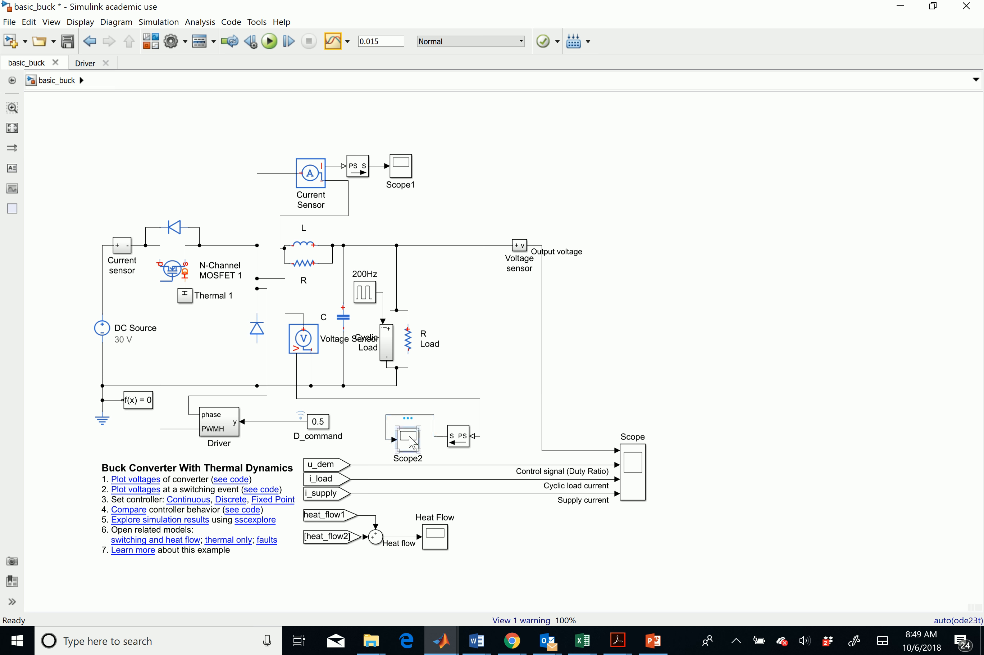
Step: Show the Scope2 display and rerun the simulation so the diode voltage trace starts
double_click(408, 436)
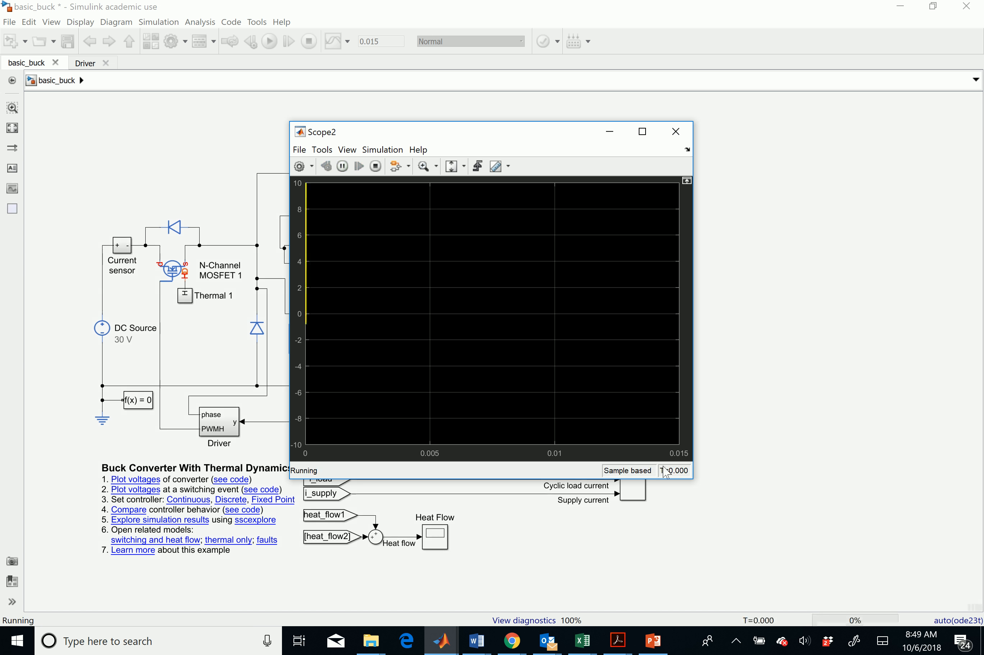
click(375, 165)
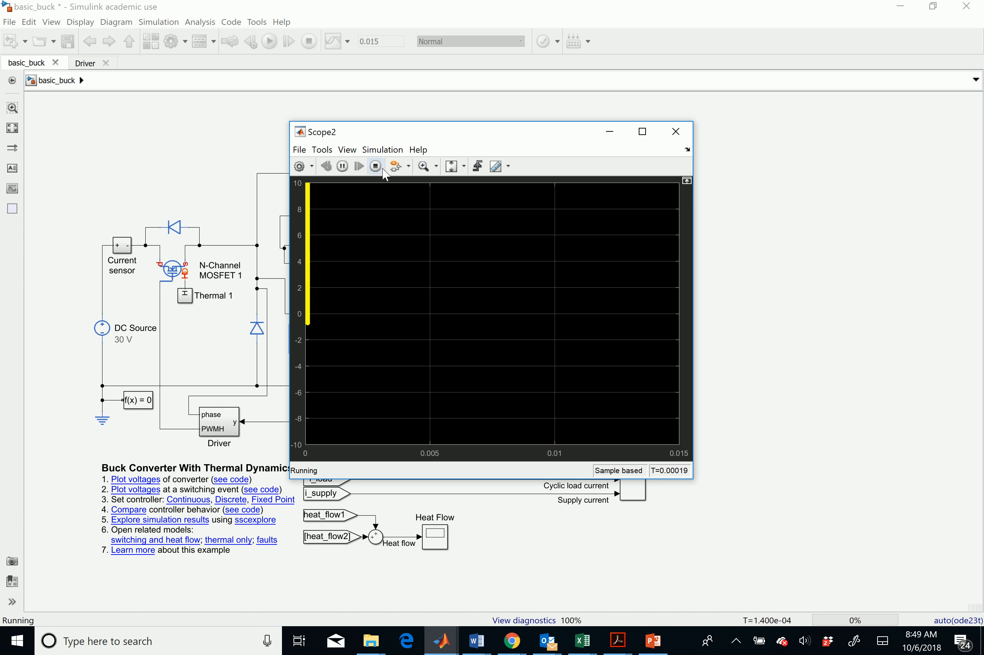